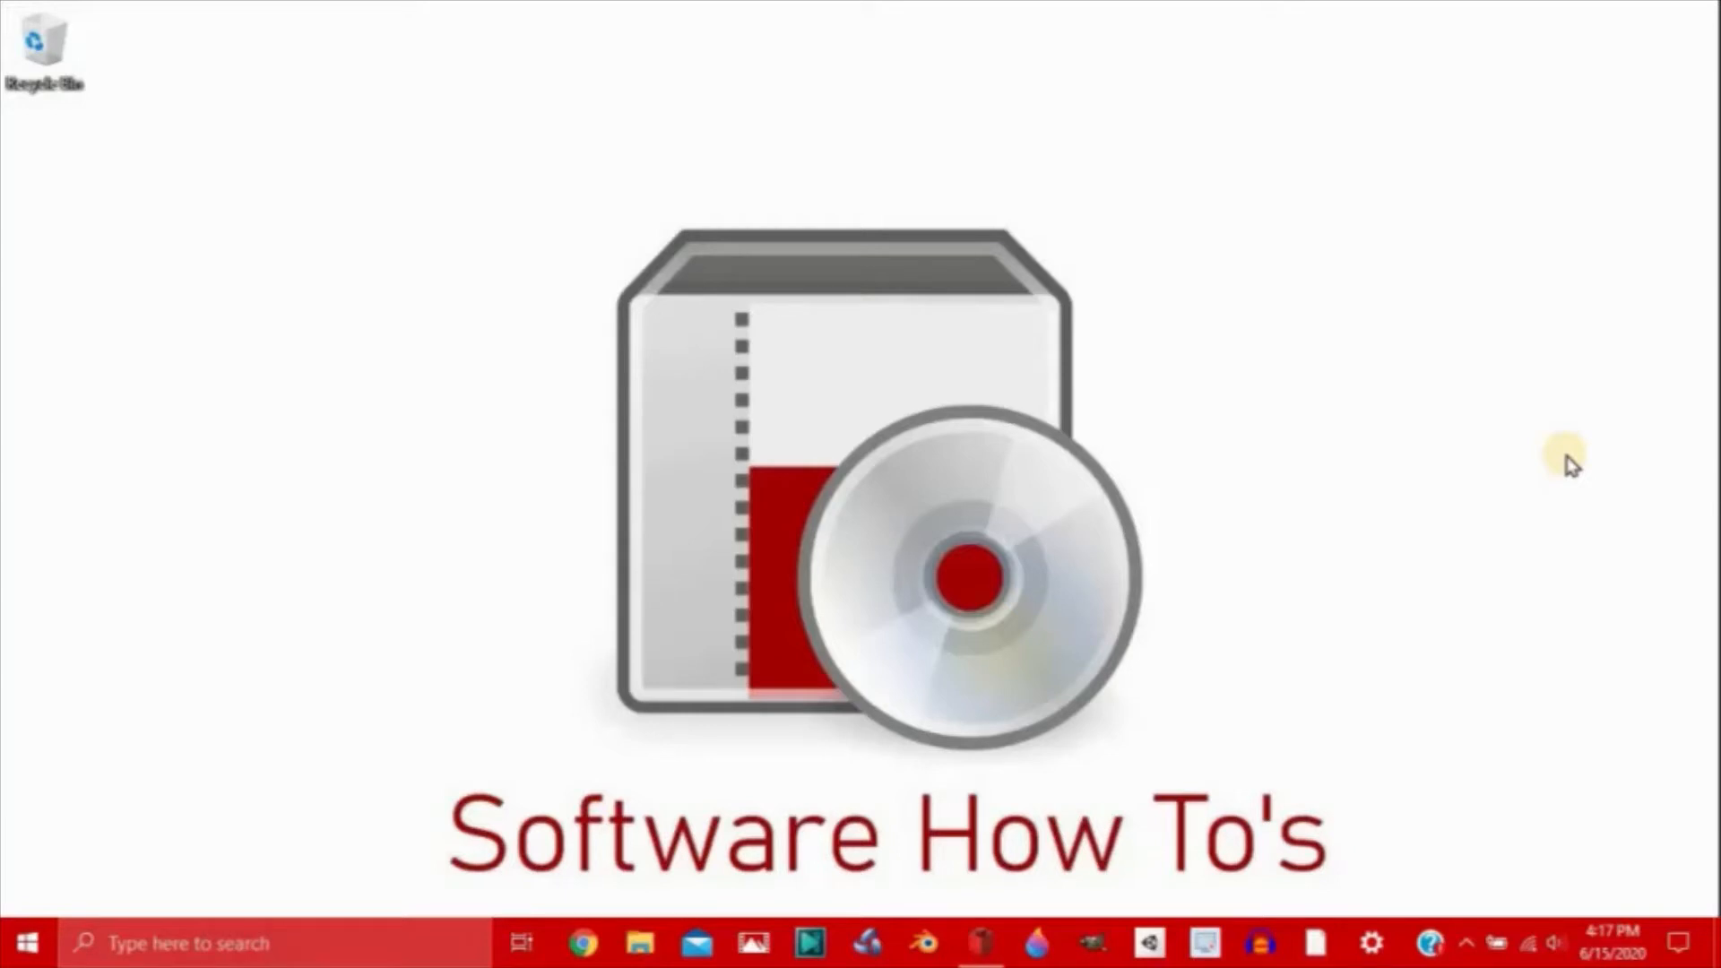
mouse_move(980, 942)
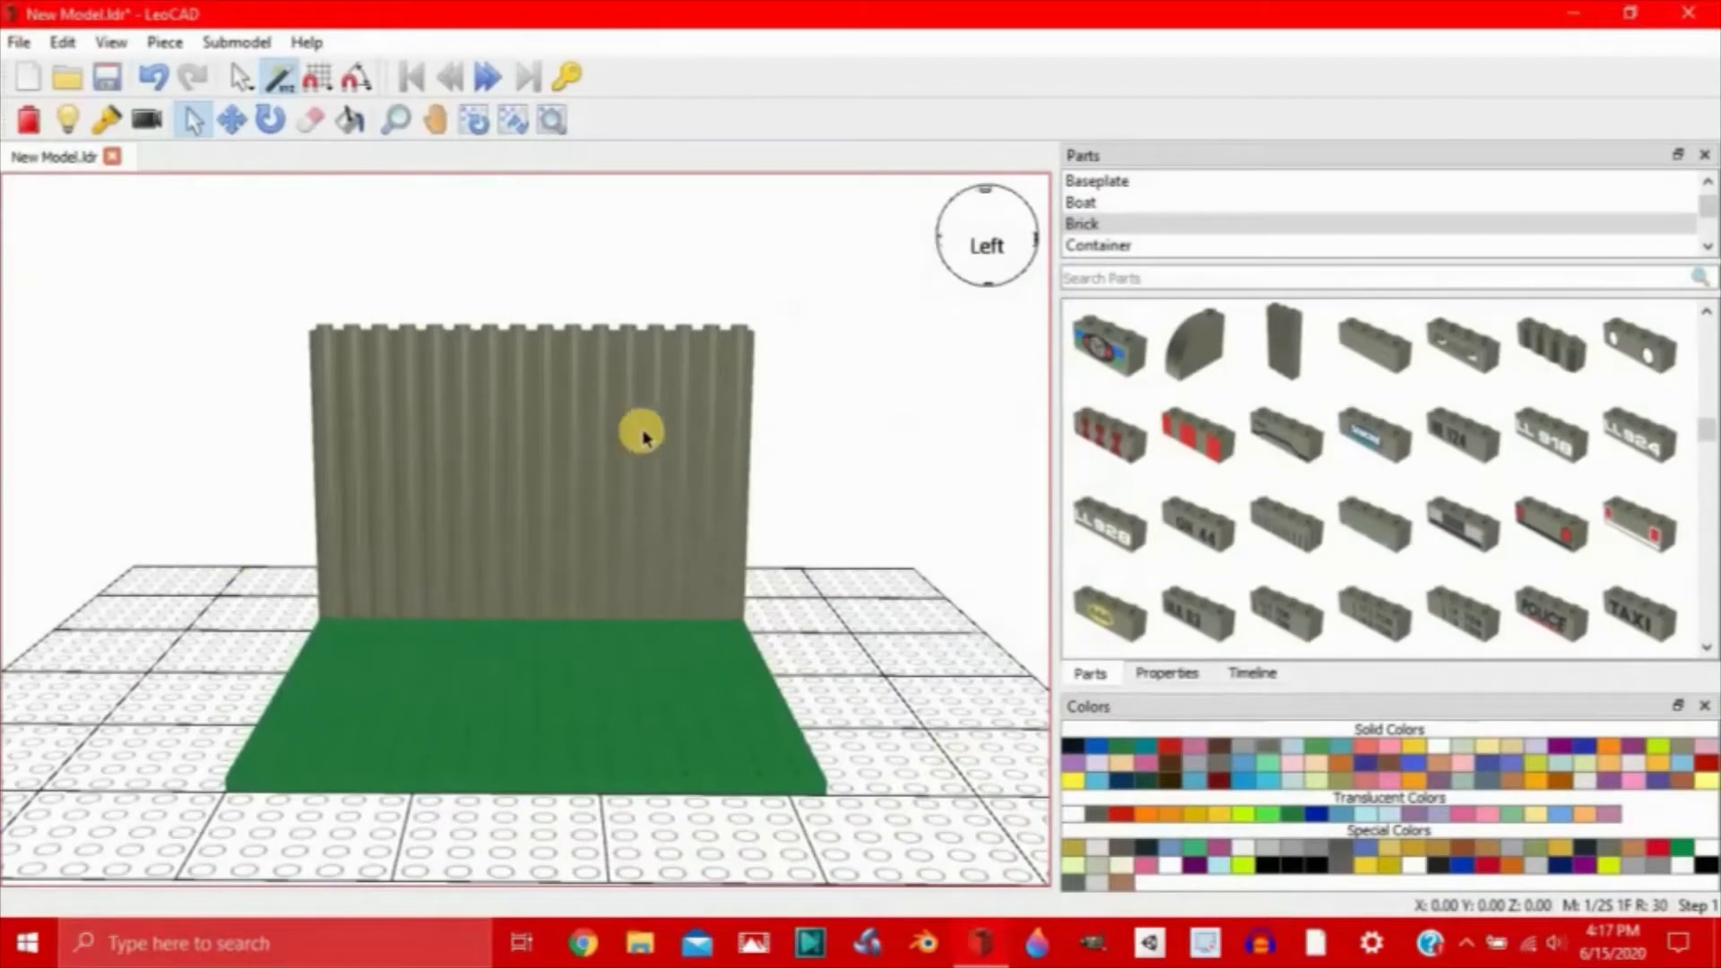
Step: Group the 37 wall and green baseplate pieces under the name 'Background'
drag(642, 434, 923, 400)
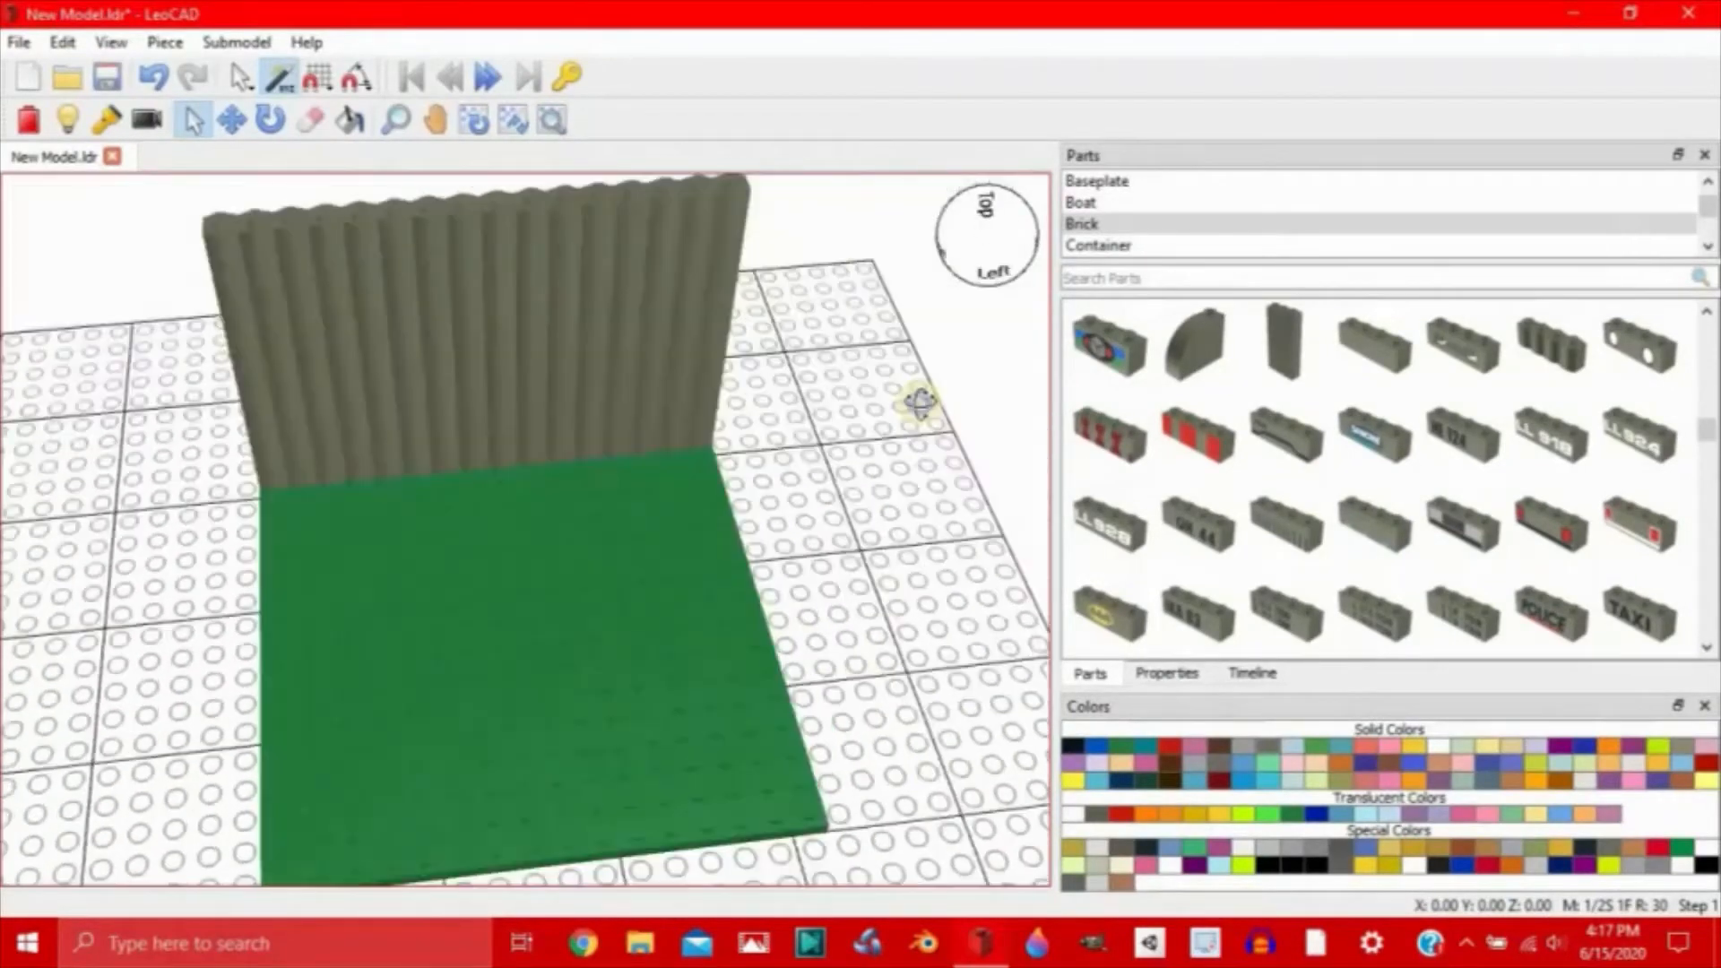
drag(922, 401, 922, 373)
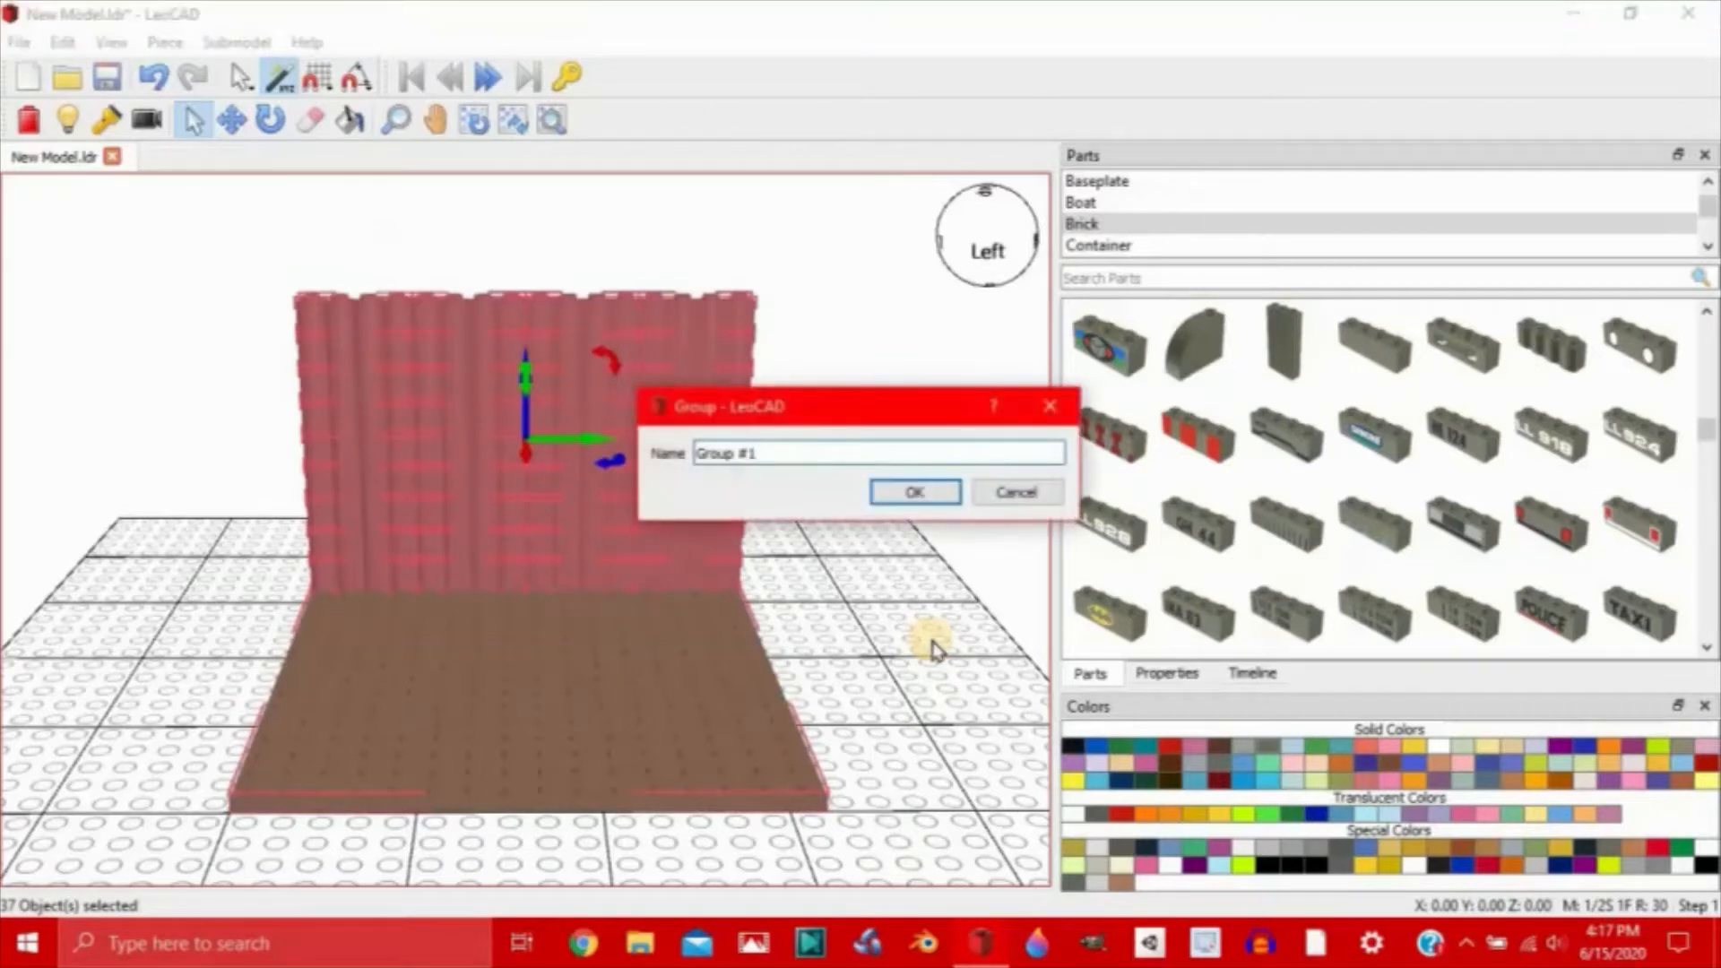
text(Background)
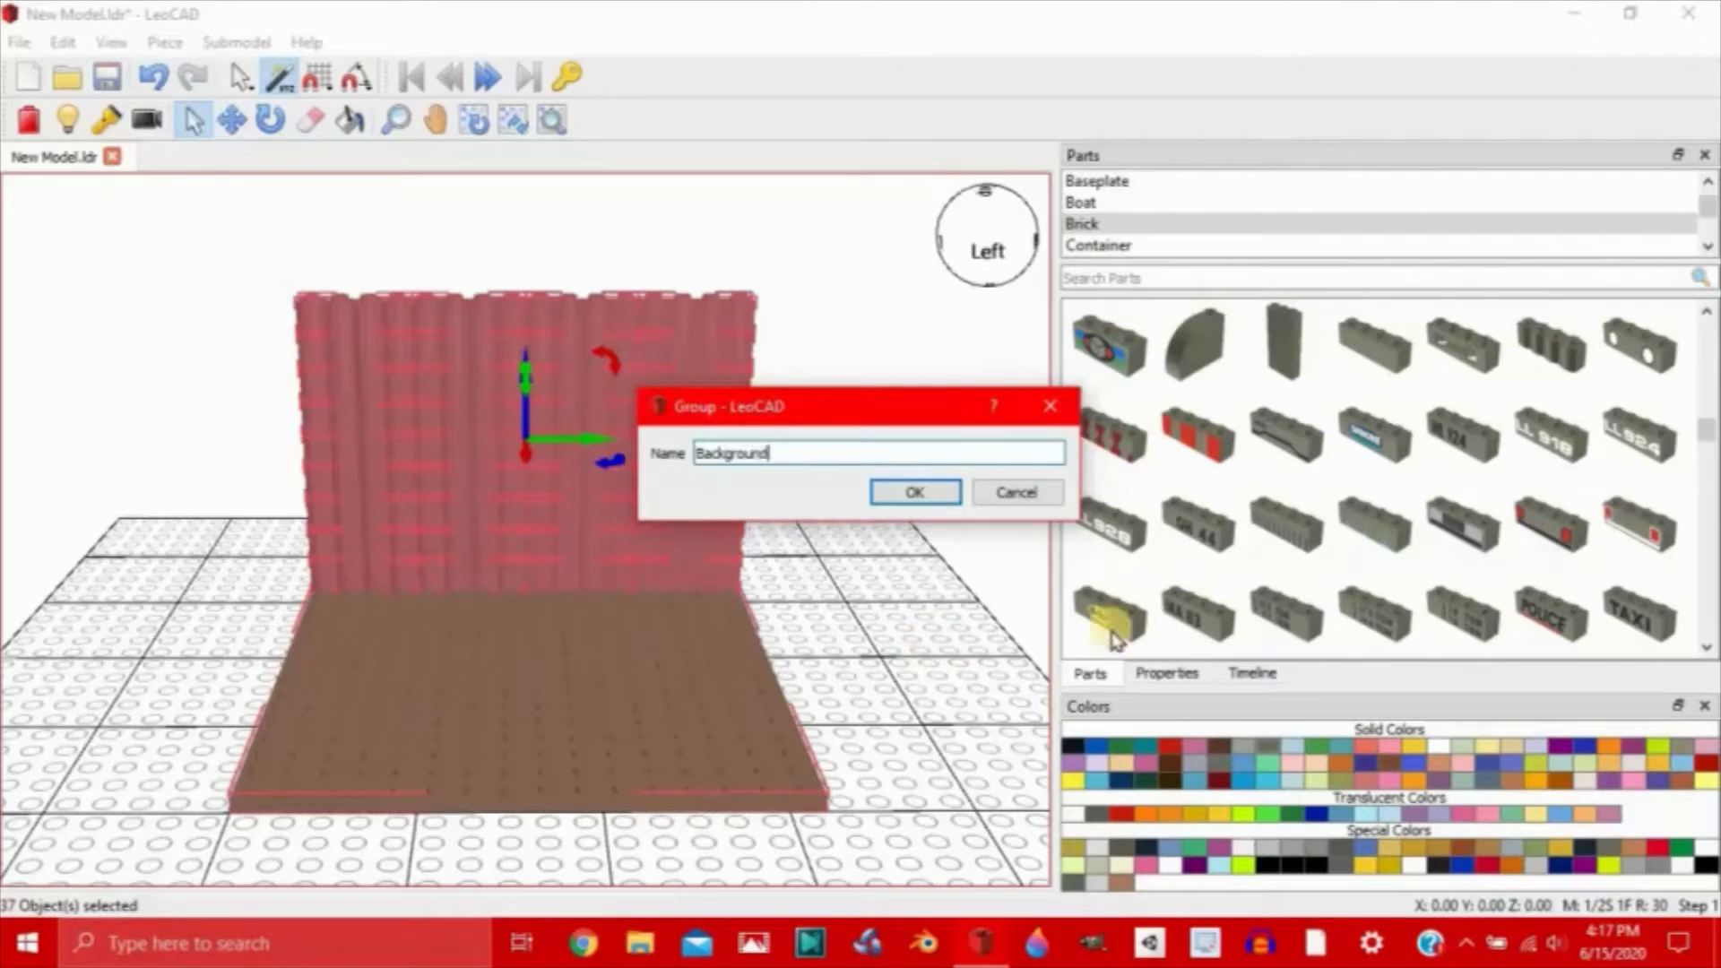
click(915, 491)
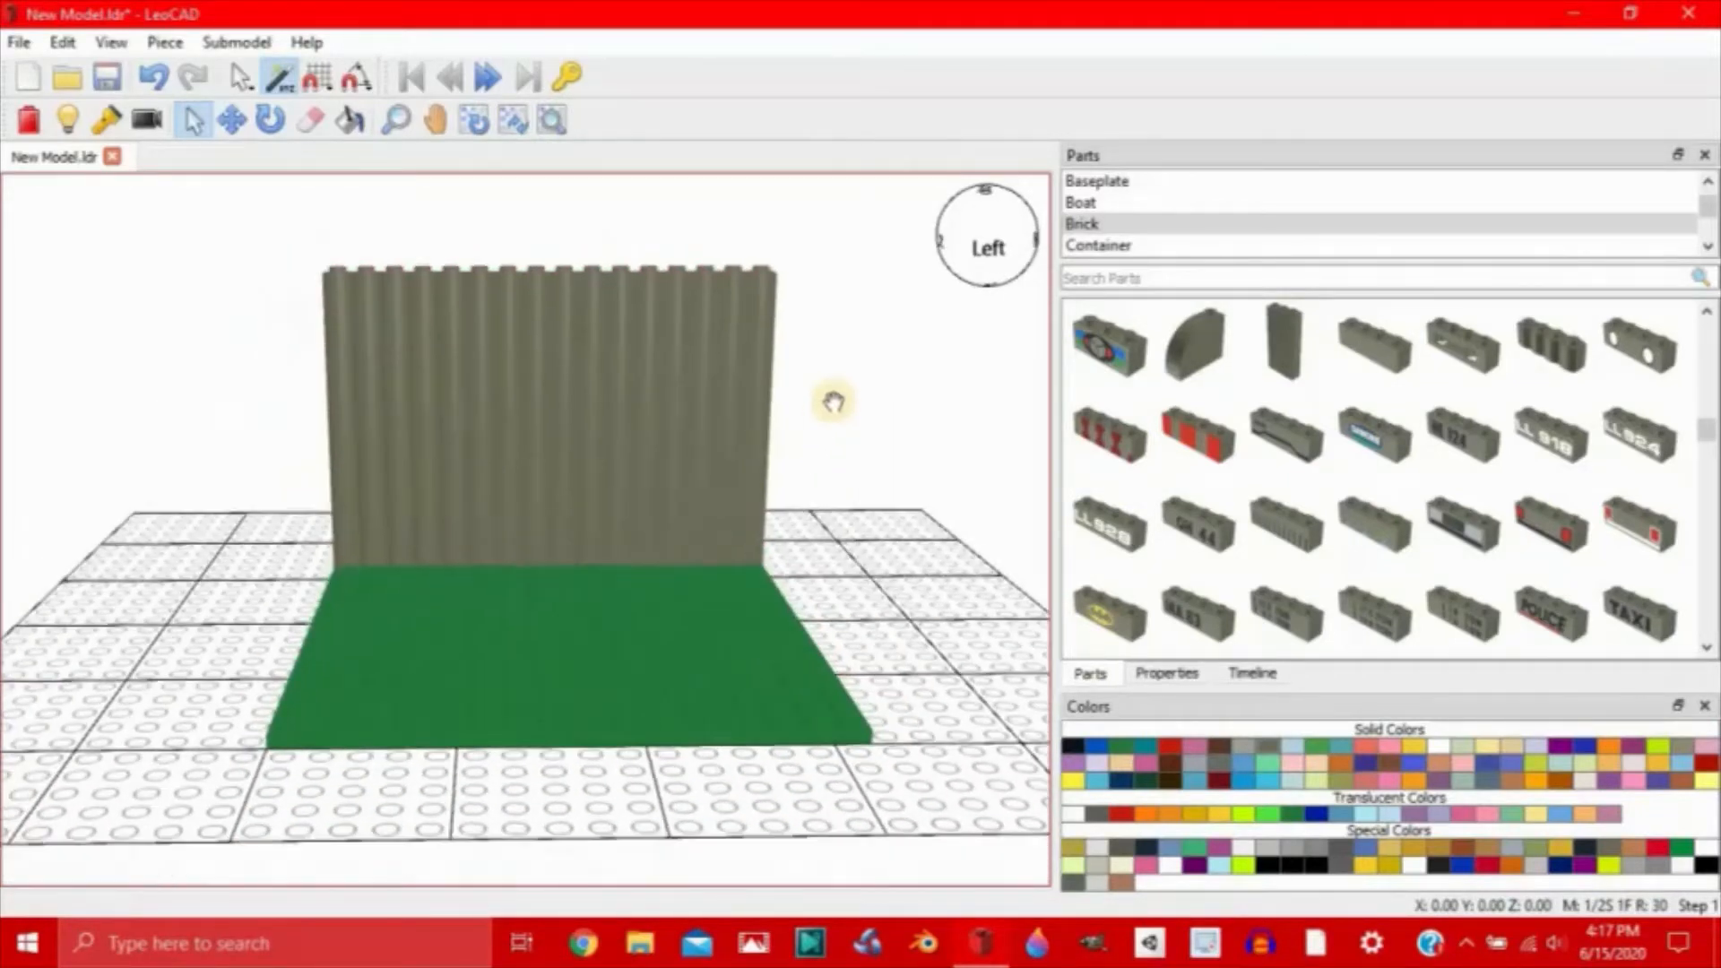
Step: Build a minifigure in the Minifig Wizard with no neck accessory and both hands yellow, and add it
click(163, 42)
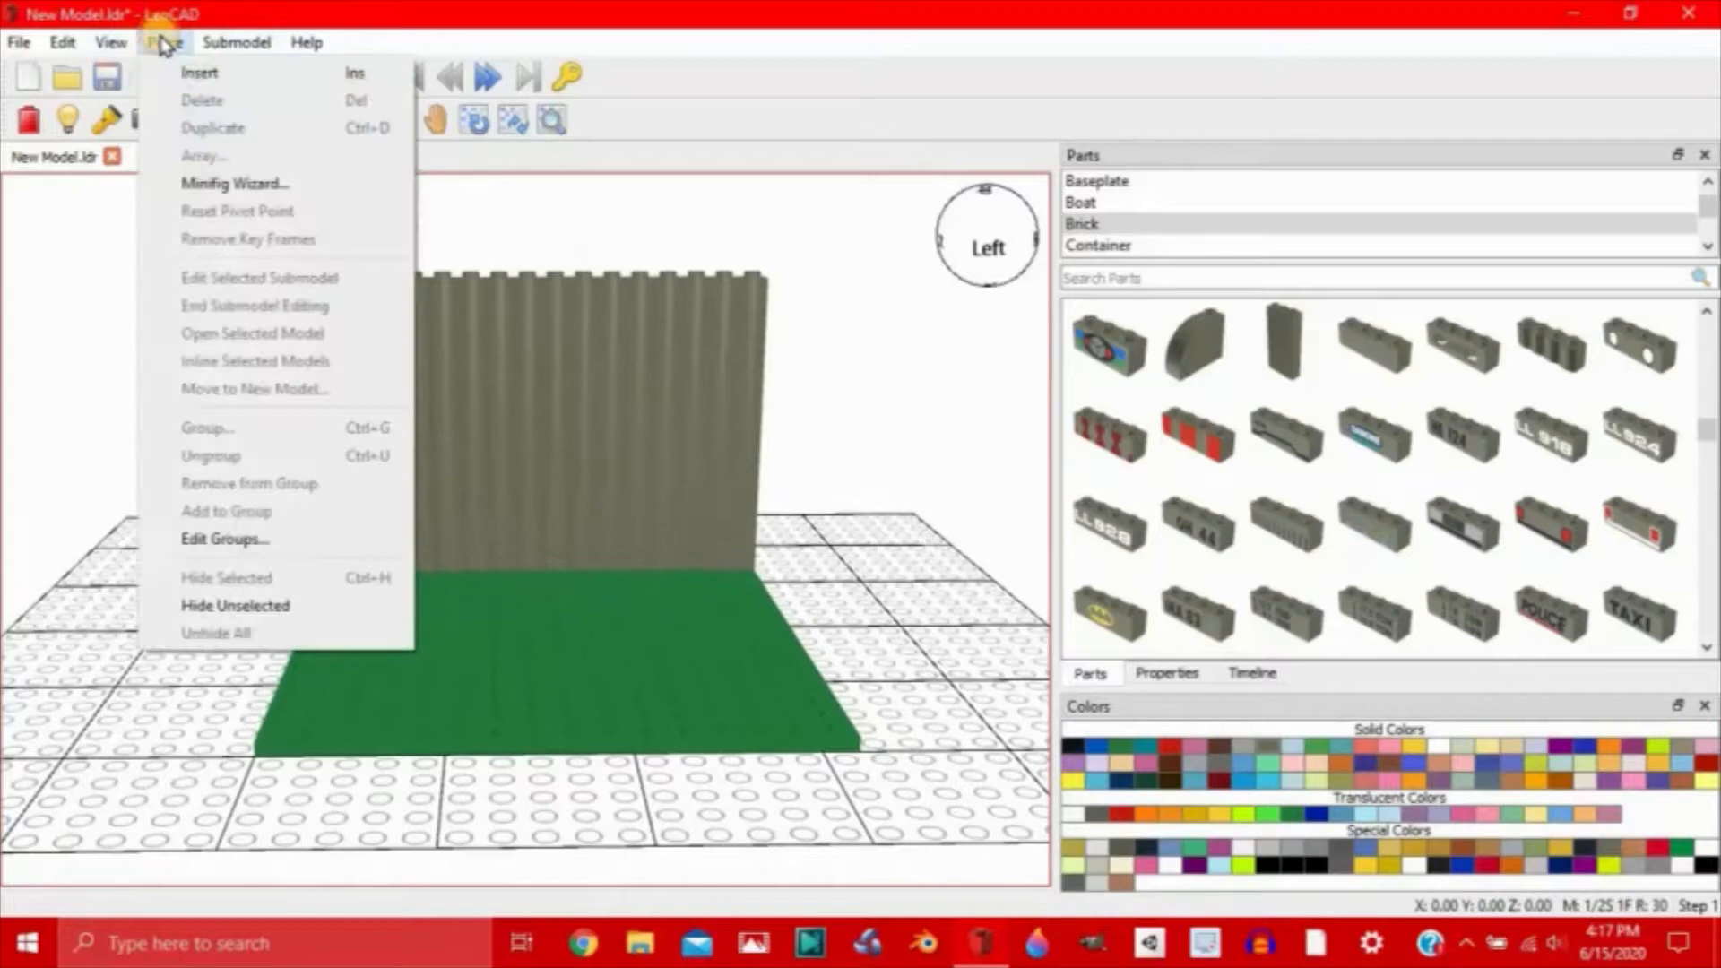
click(234, 183)
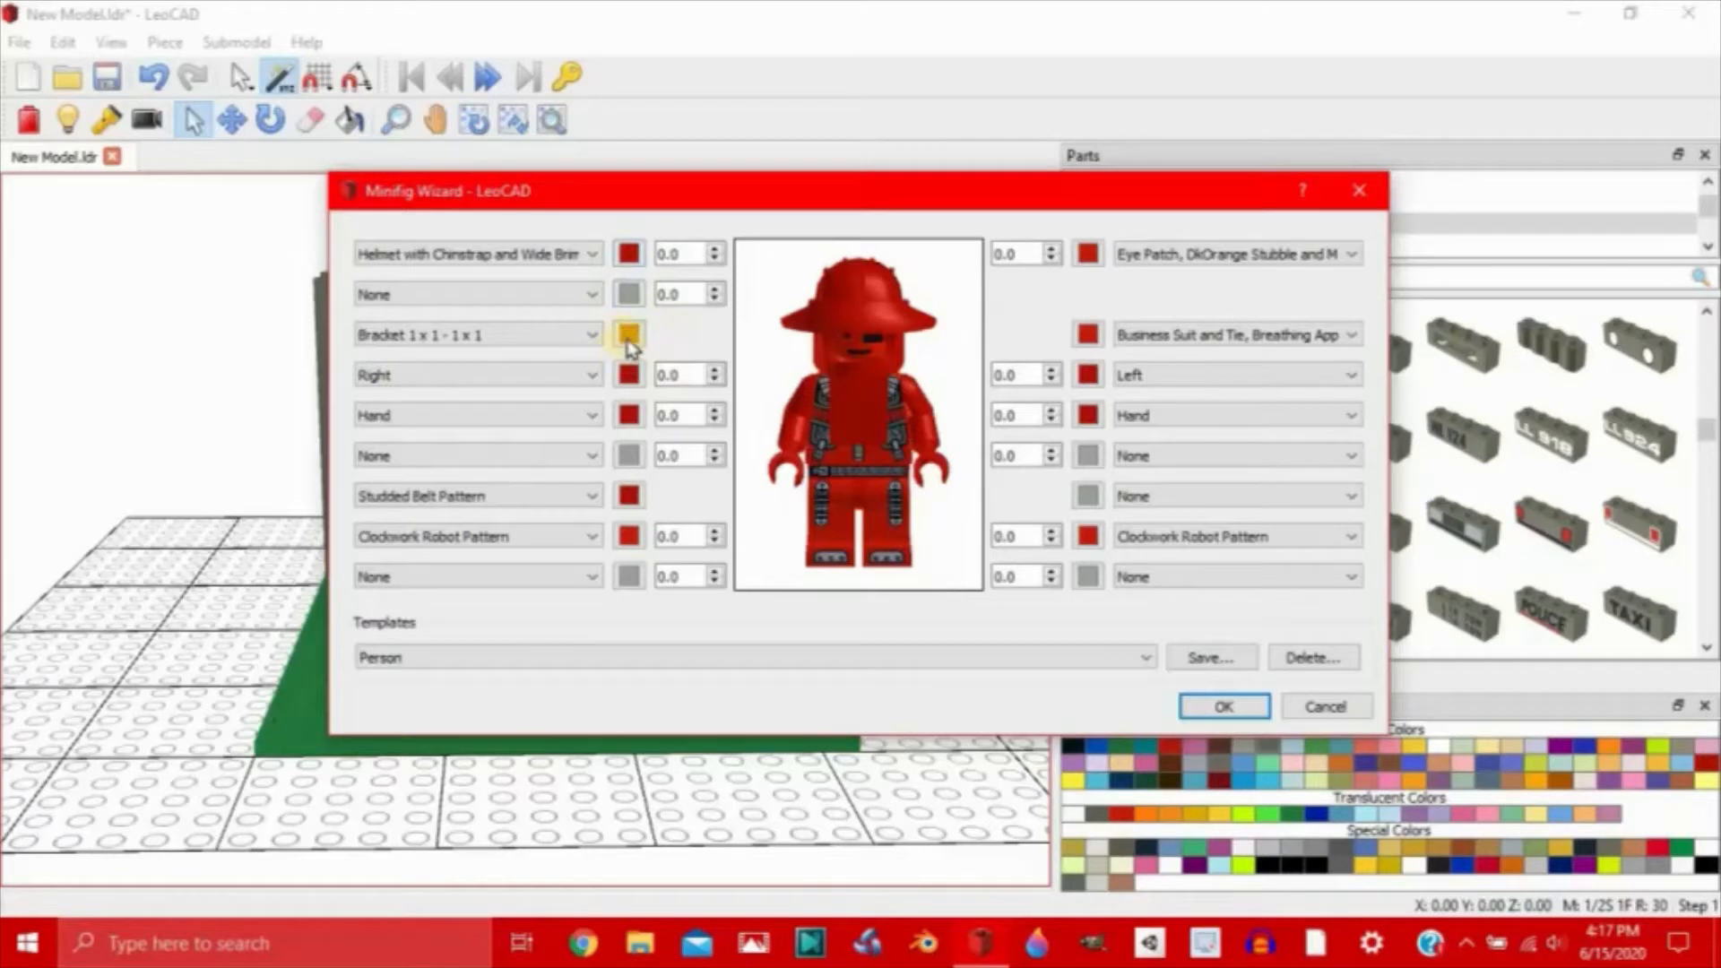
click(628, 335)
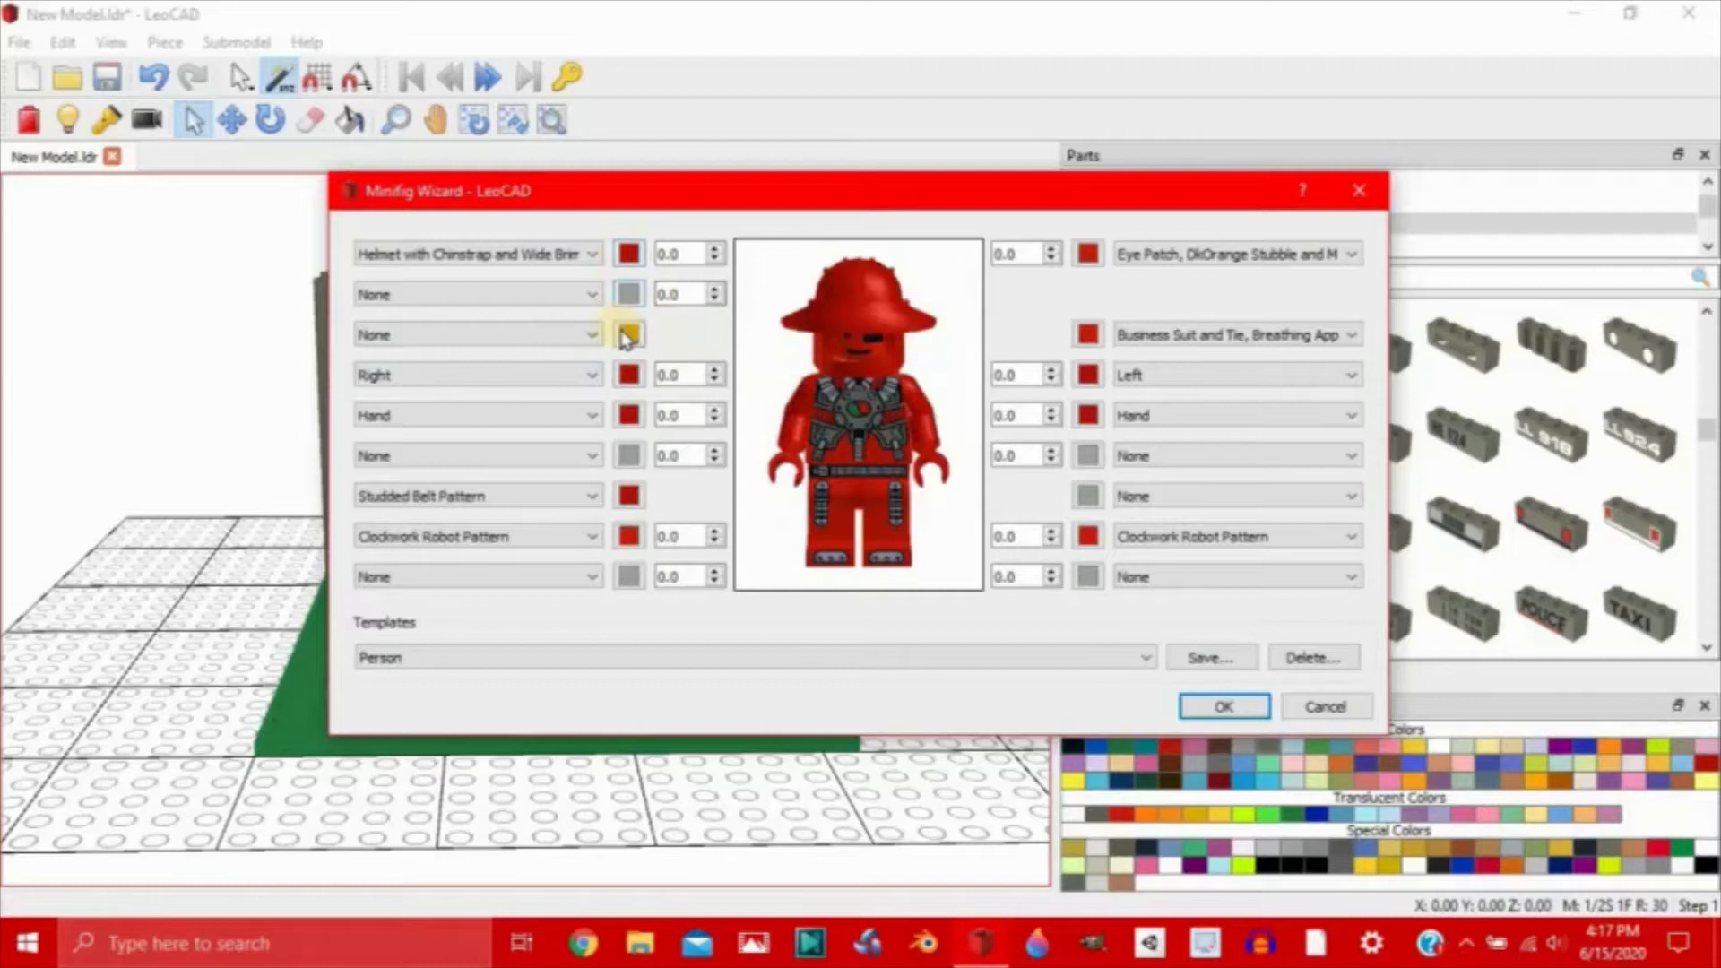
click(628, 414)
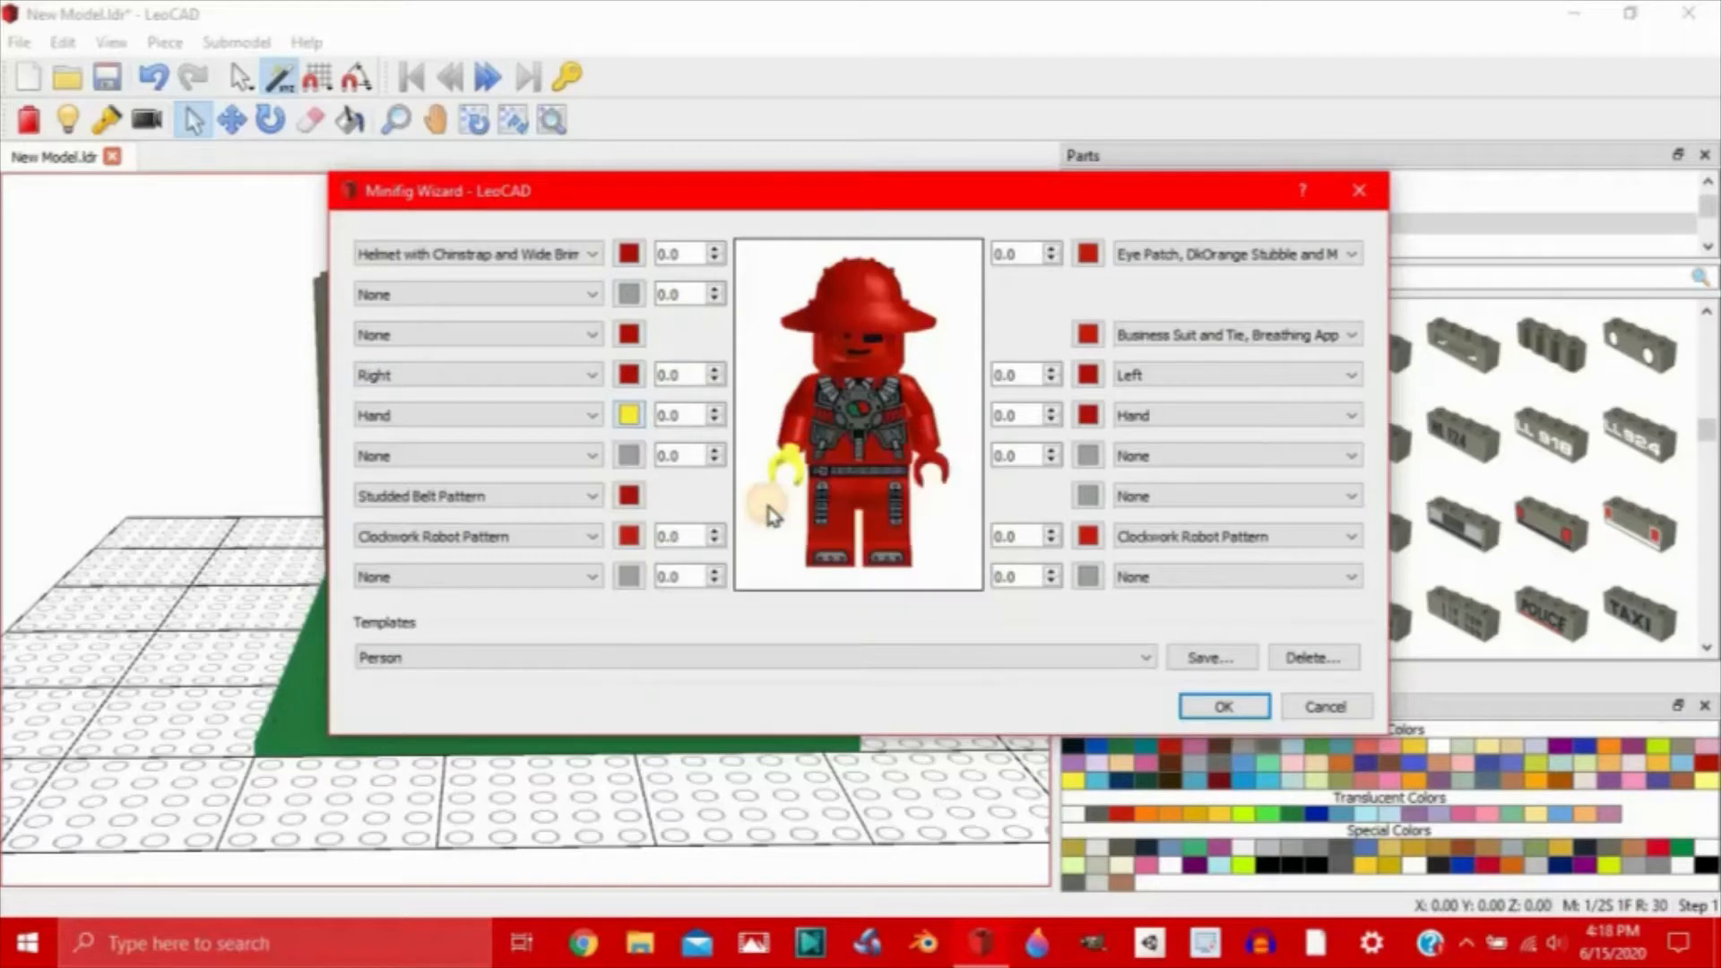
click(1087, 416)
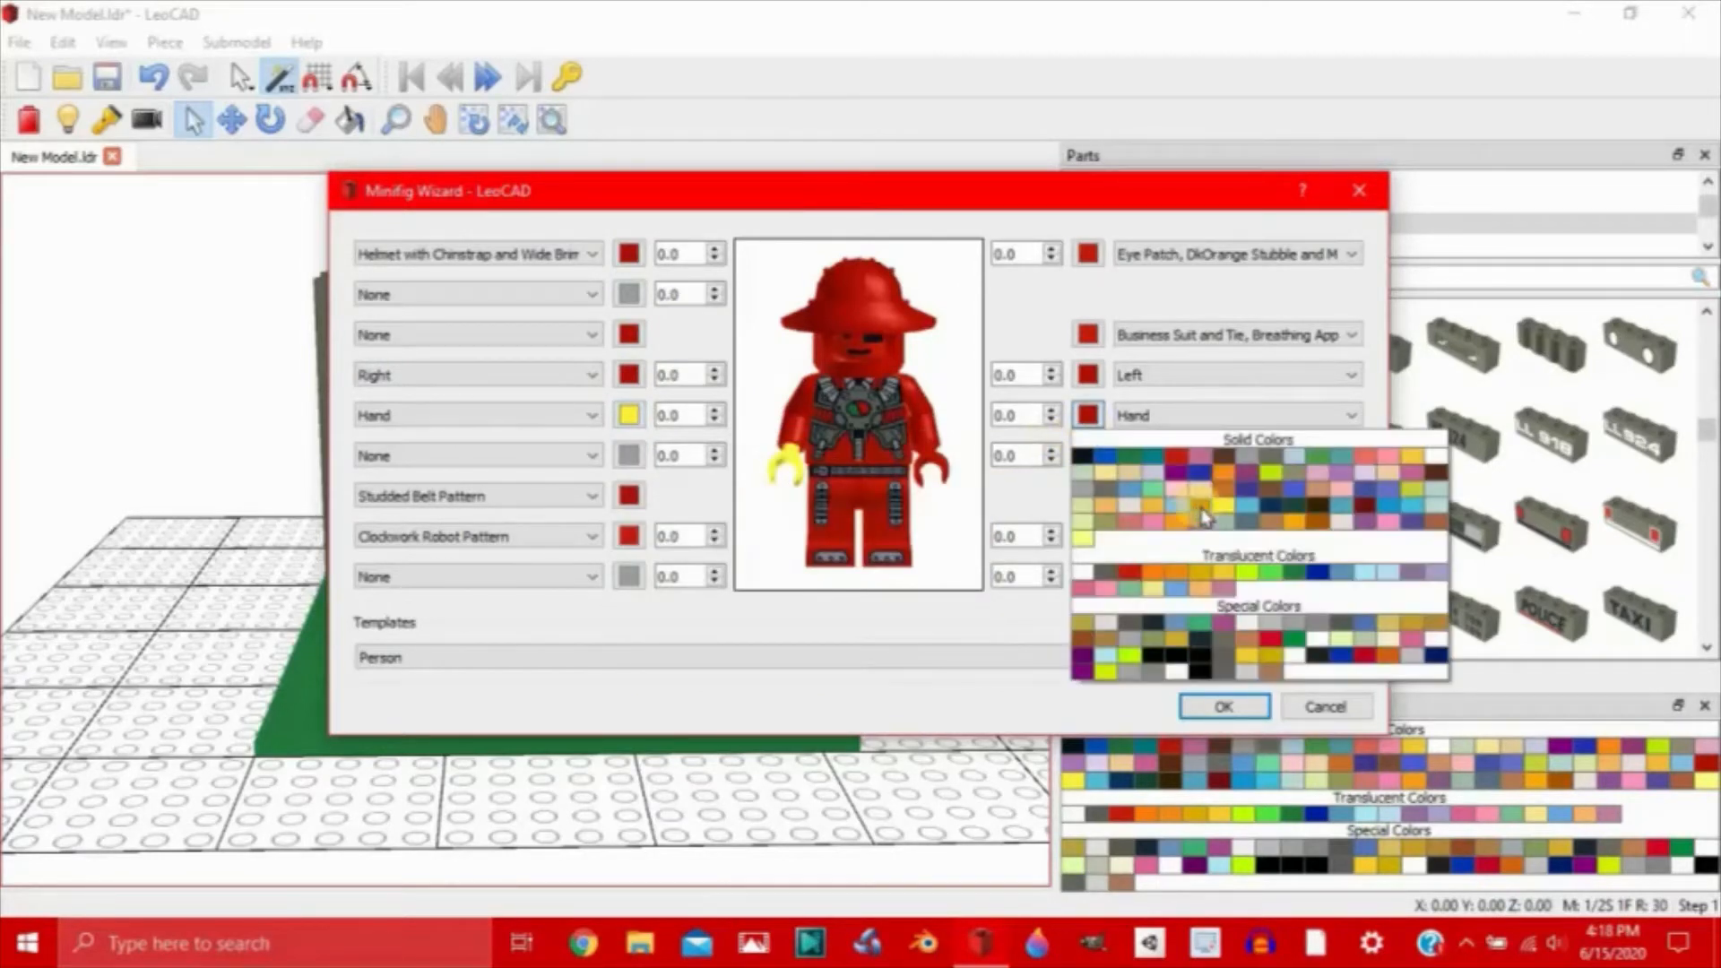
click(1196, 508)
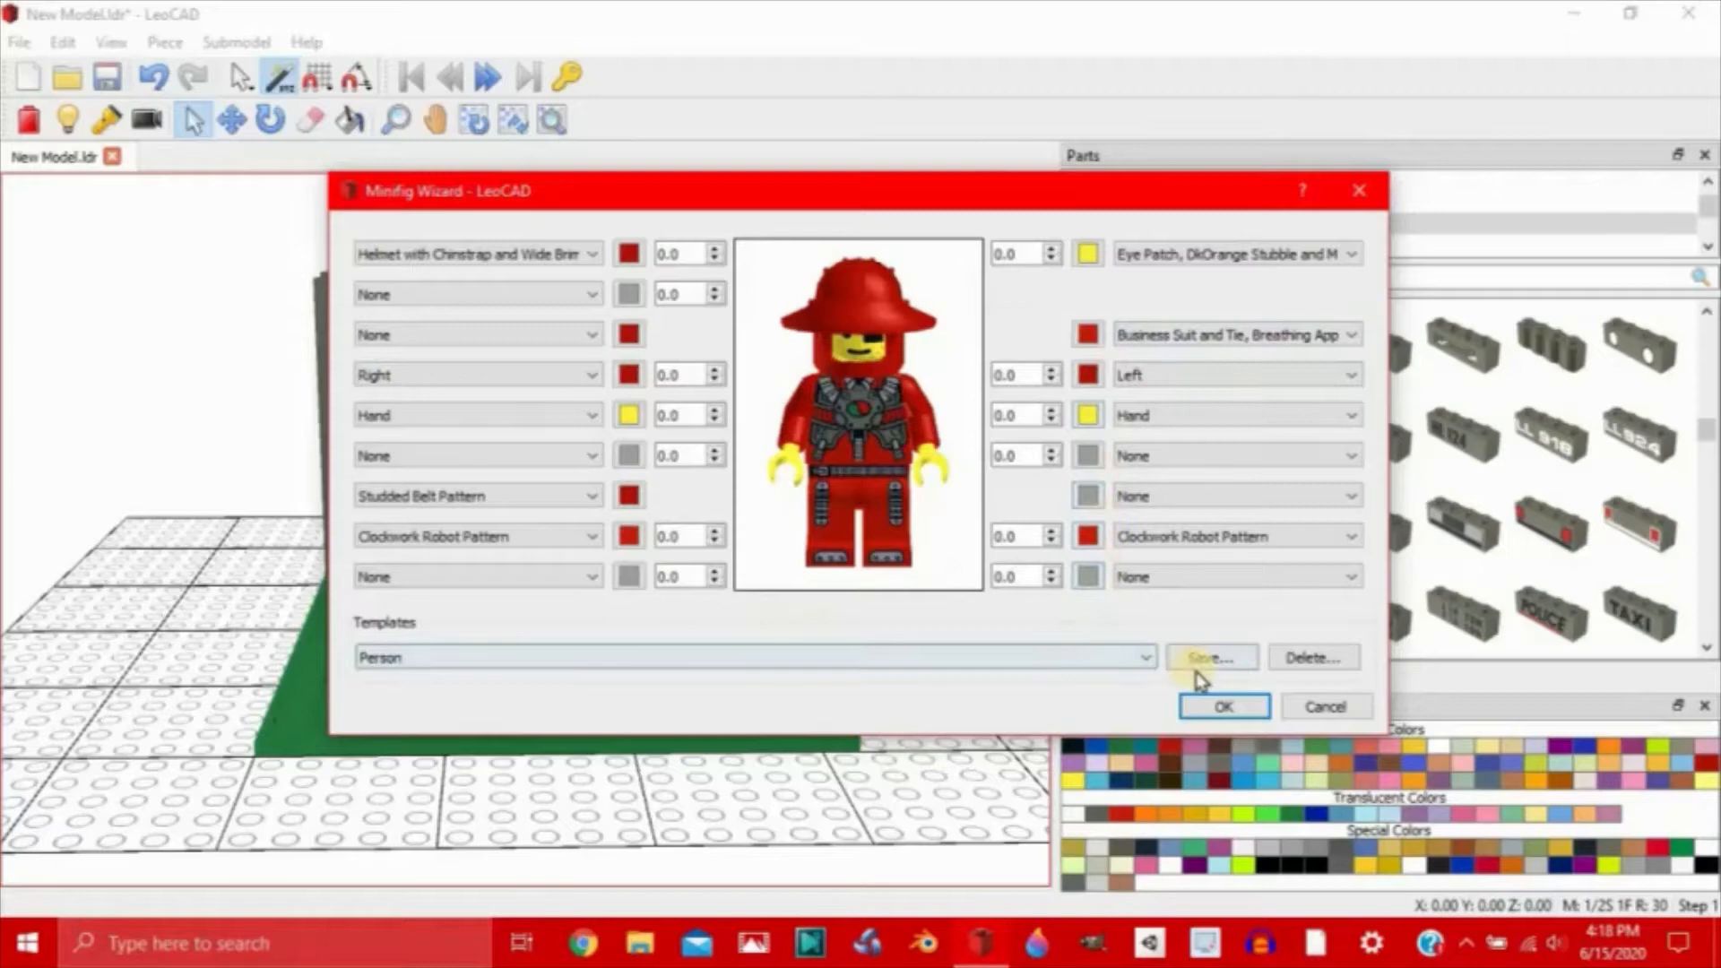
click(1222, 706)
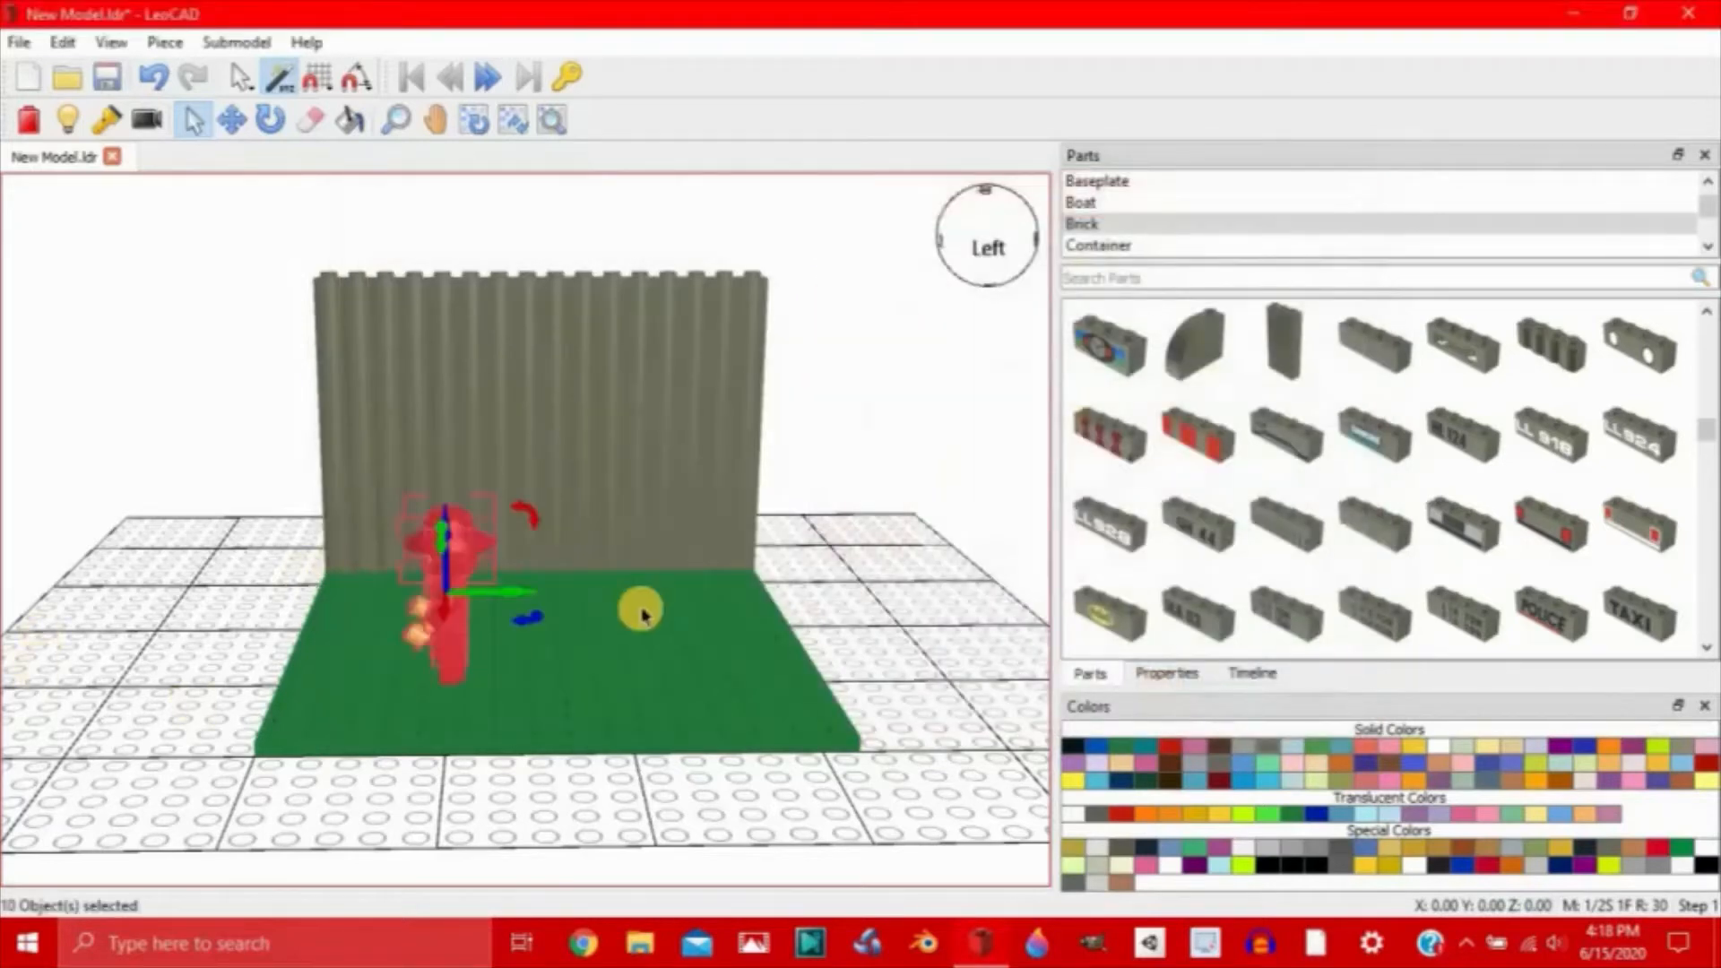
Step: Drag the red minifigure across to the centre of the green baseplate
drag(642, 609, 659, 593)
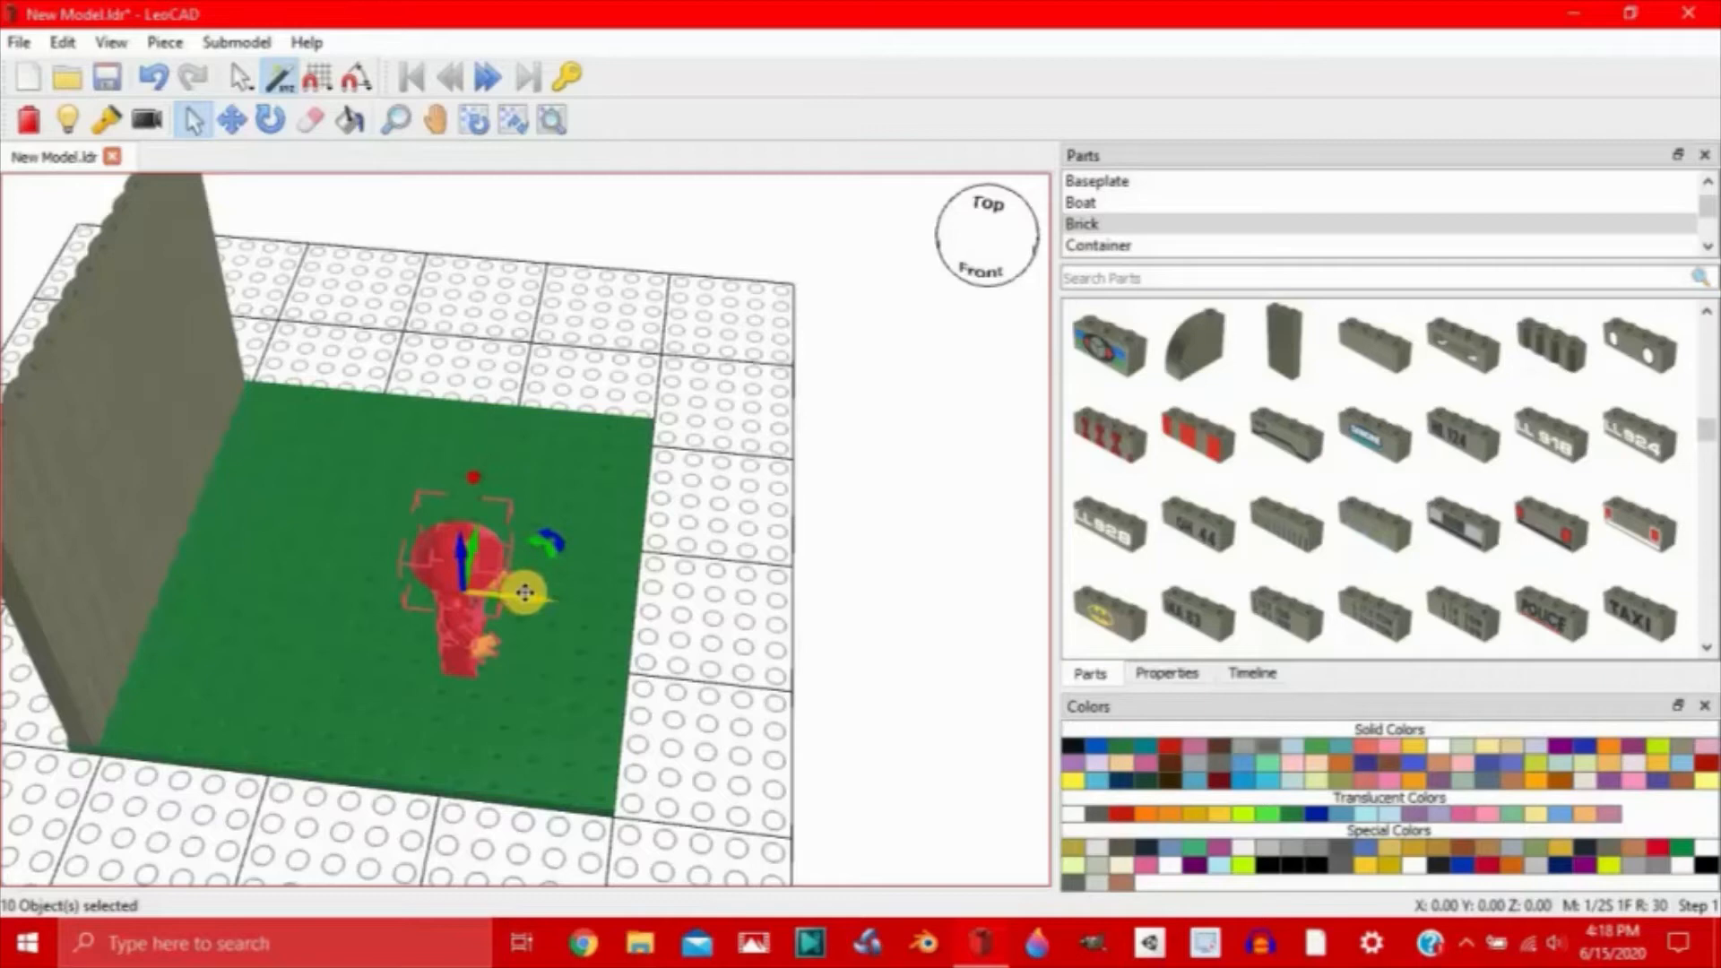
drag(517, 592, 269, 549)
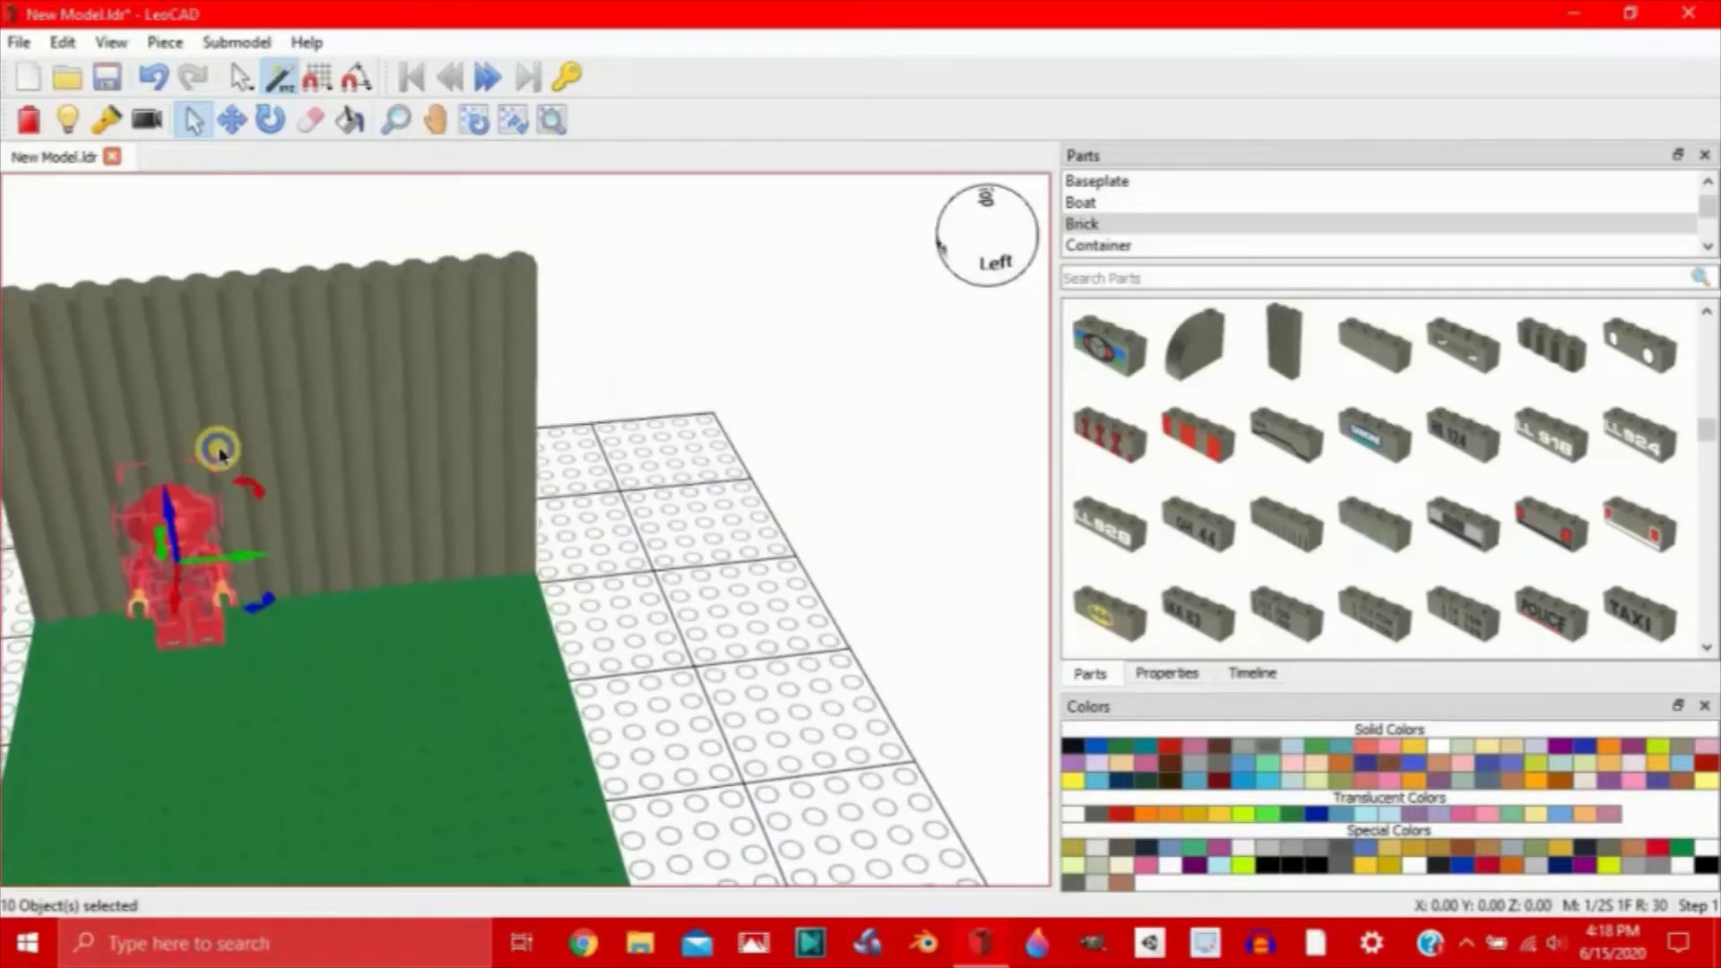
drag(216, 450, 346, 549)
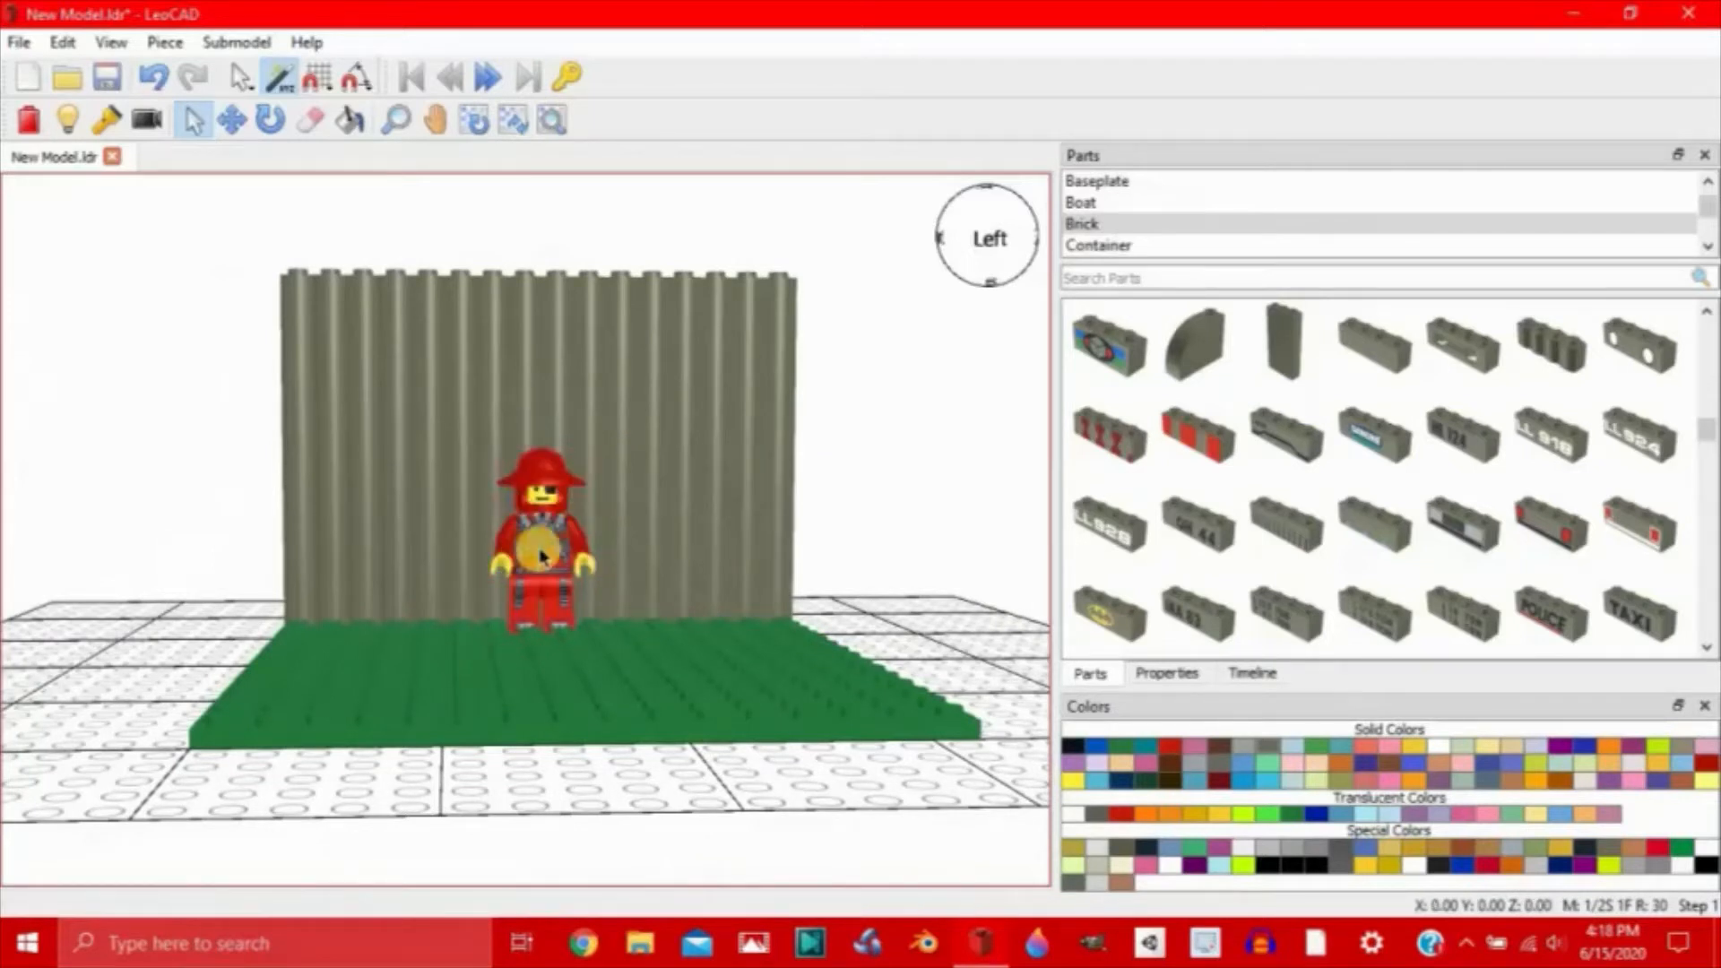
Step: Group the minifigure's torso as 'Torso' and its left arm and hand as 'Left Arm'
click(532, 549)
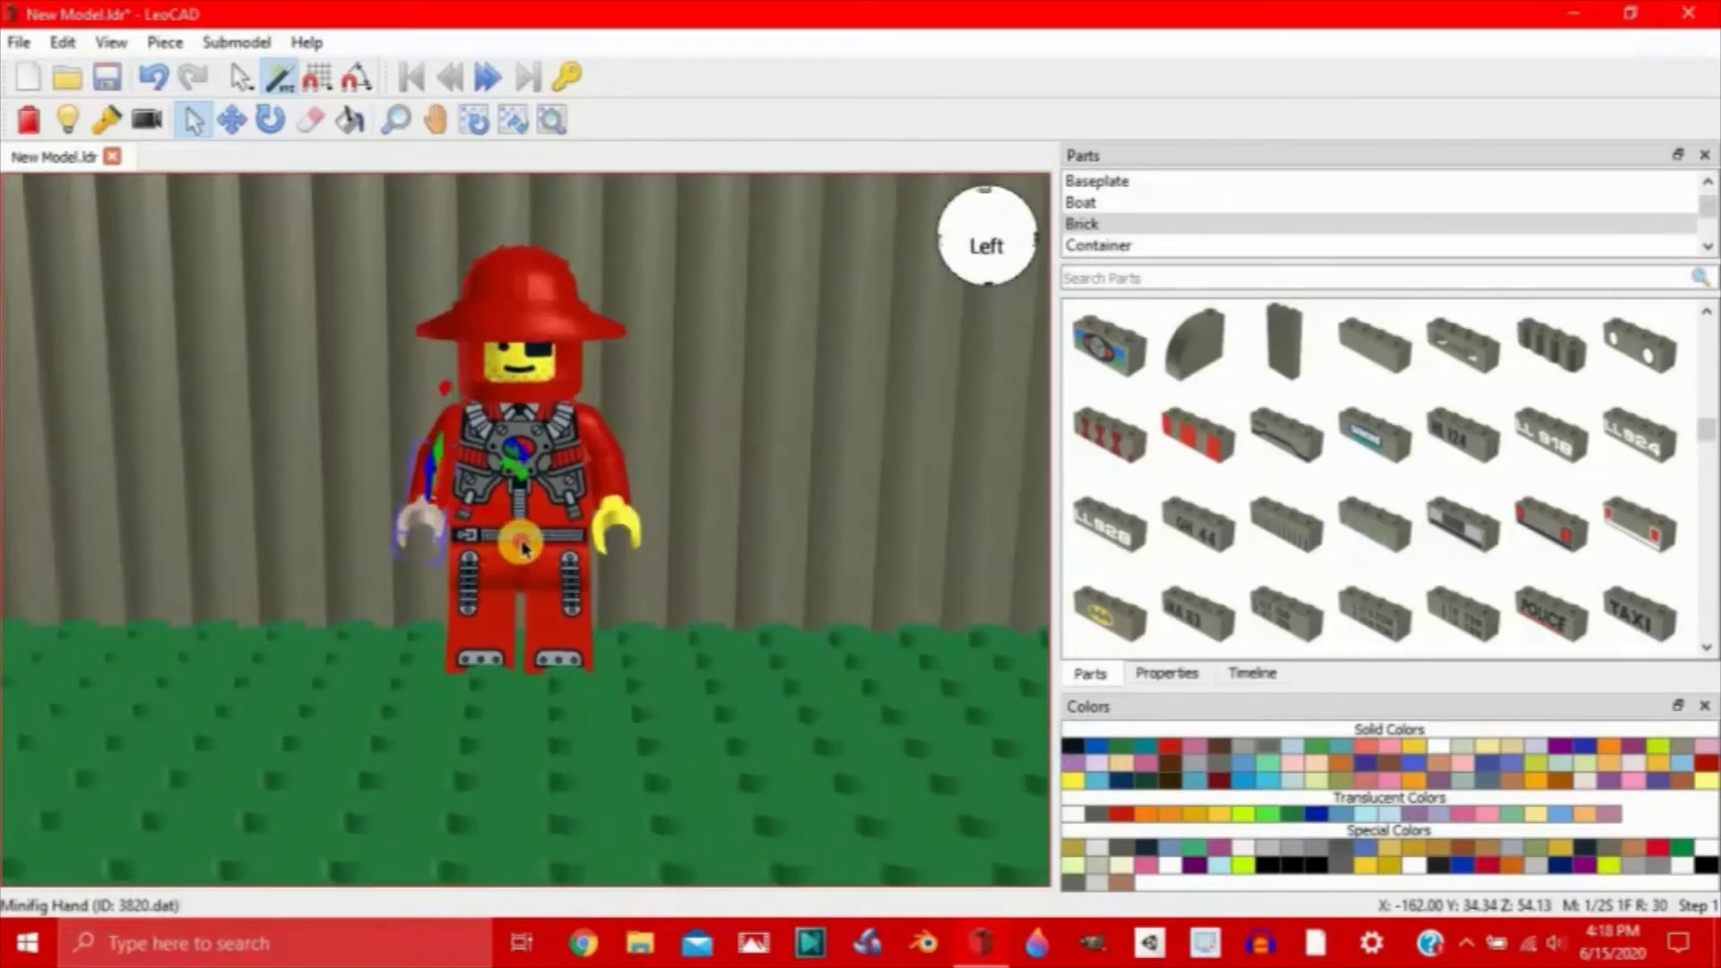
click(521, 537)
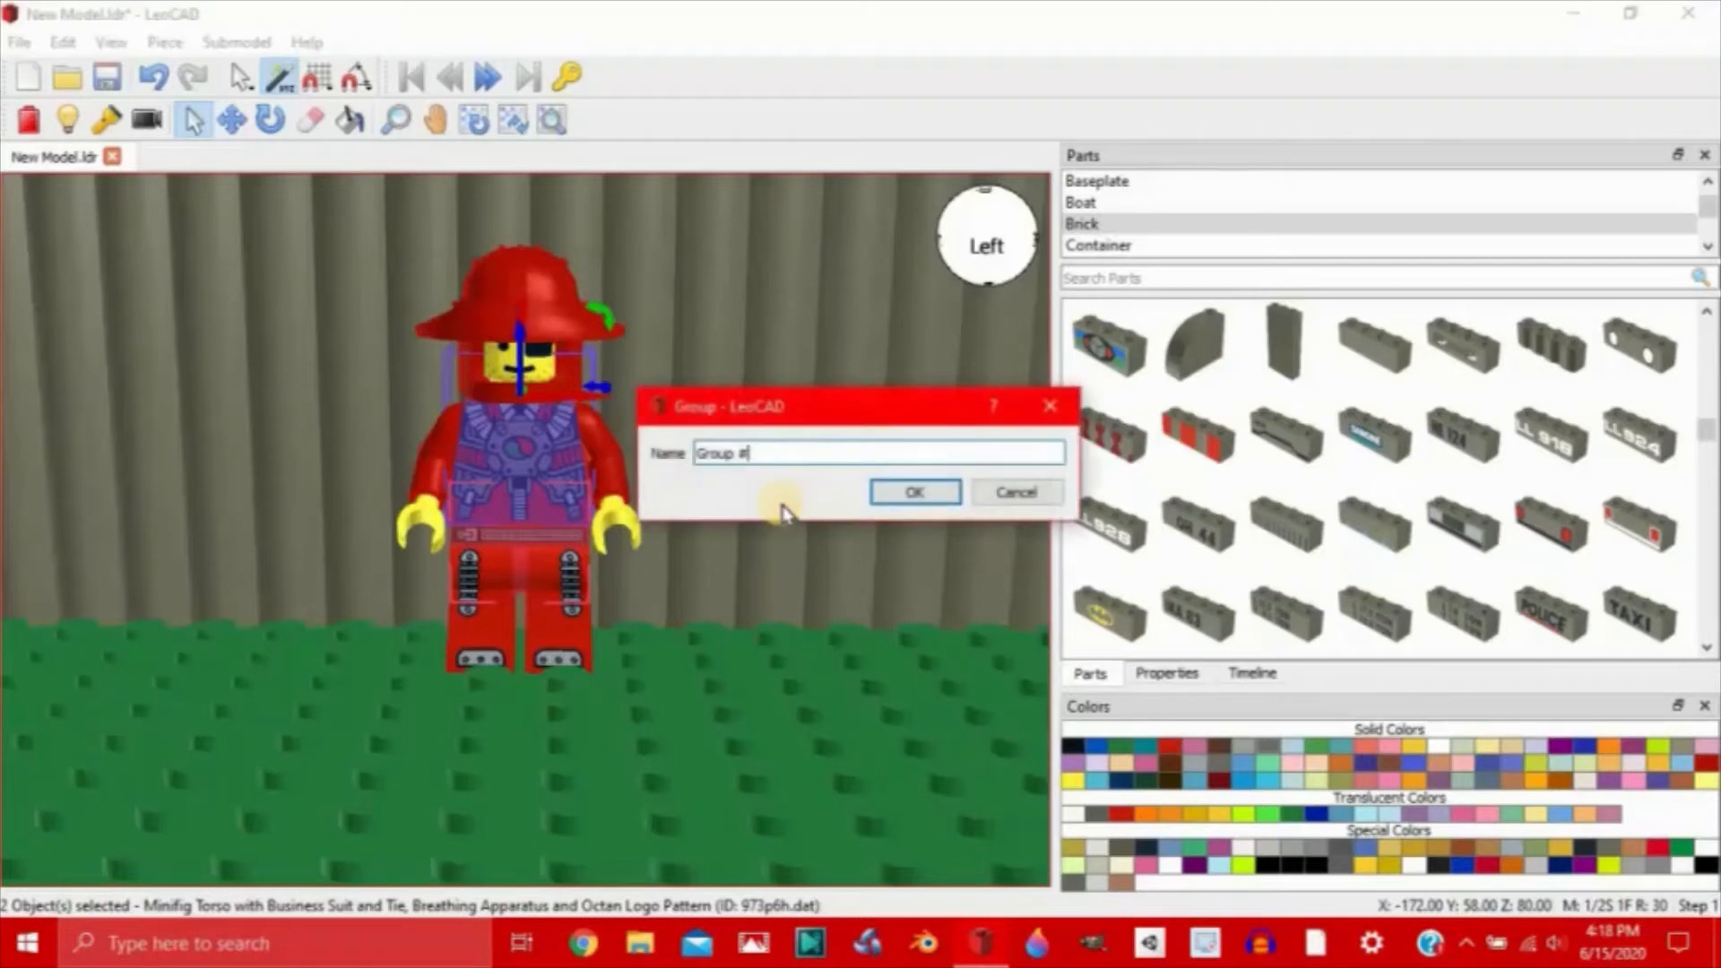
text(Torso)
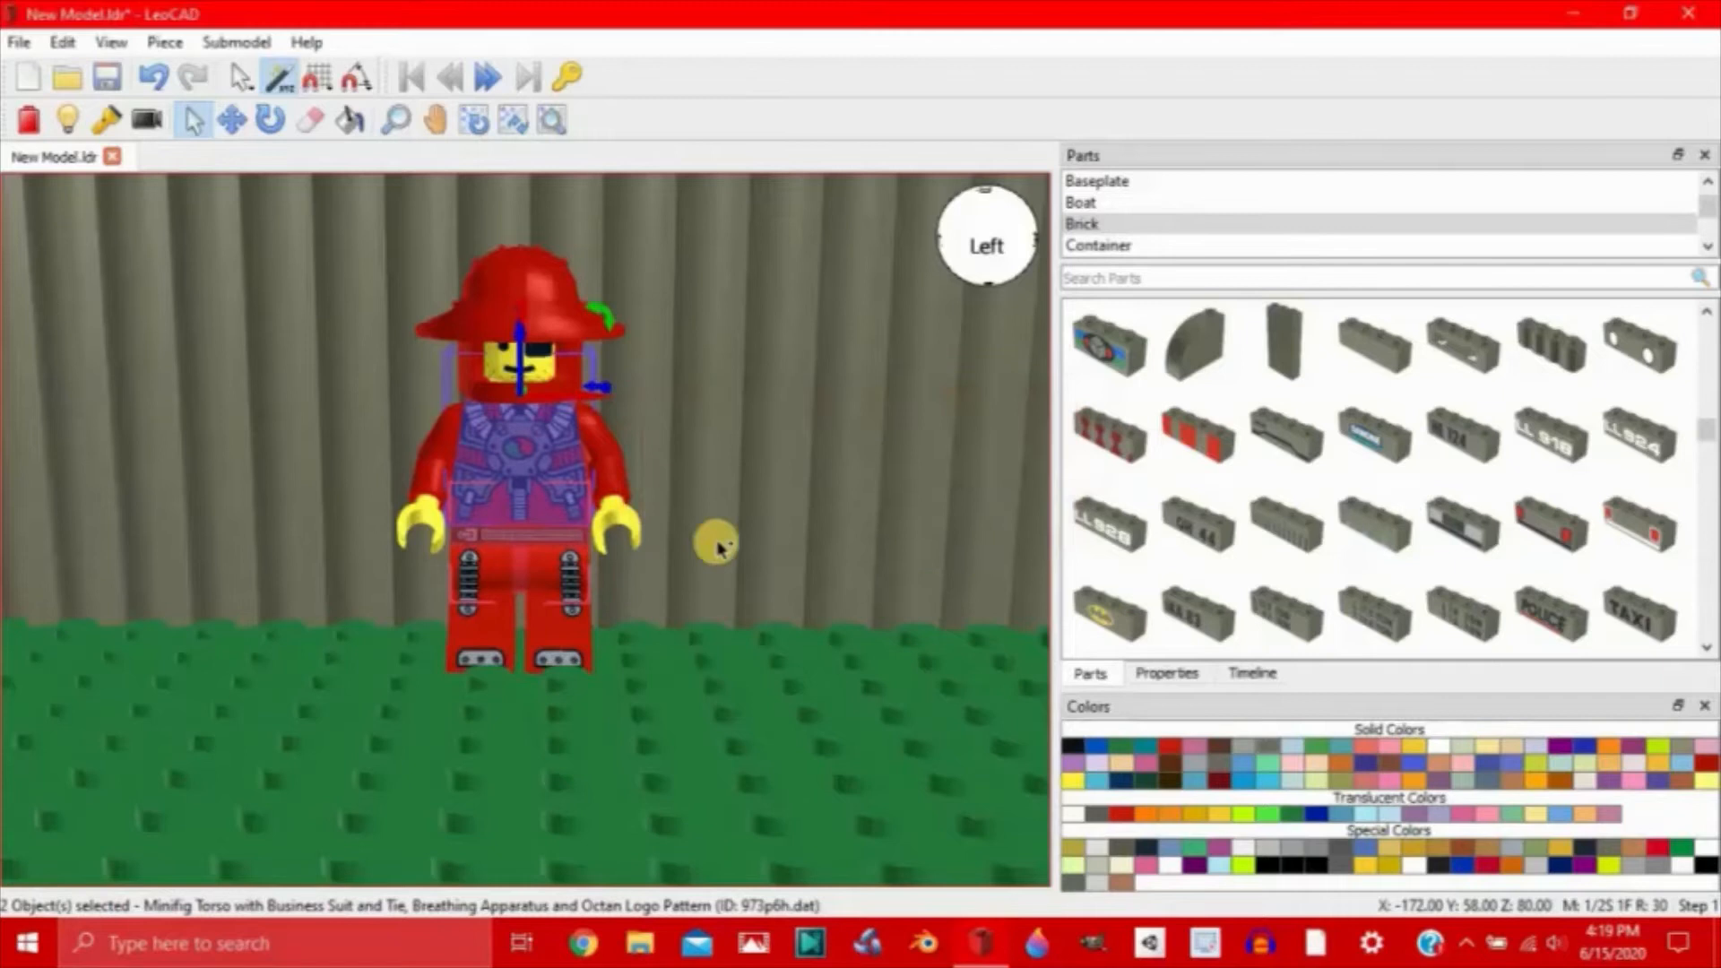
click(444, 486)
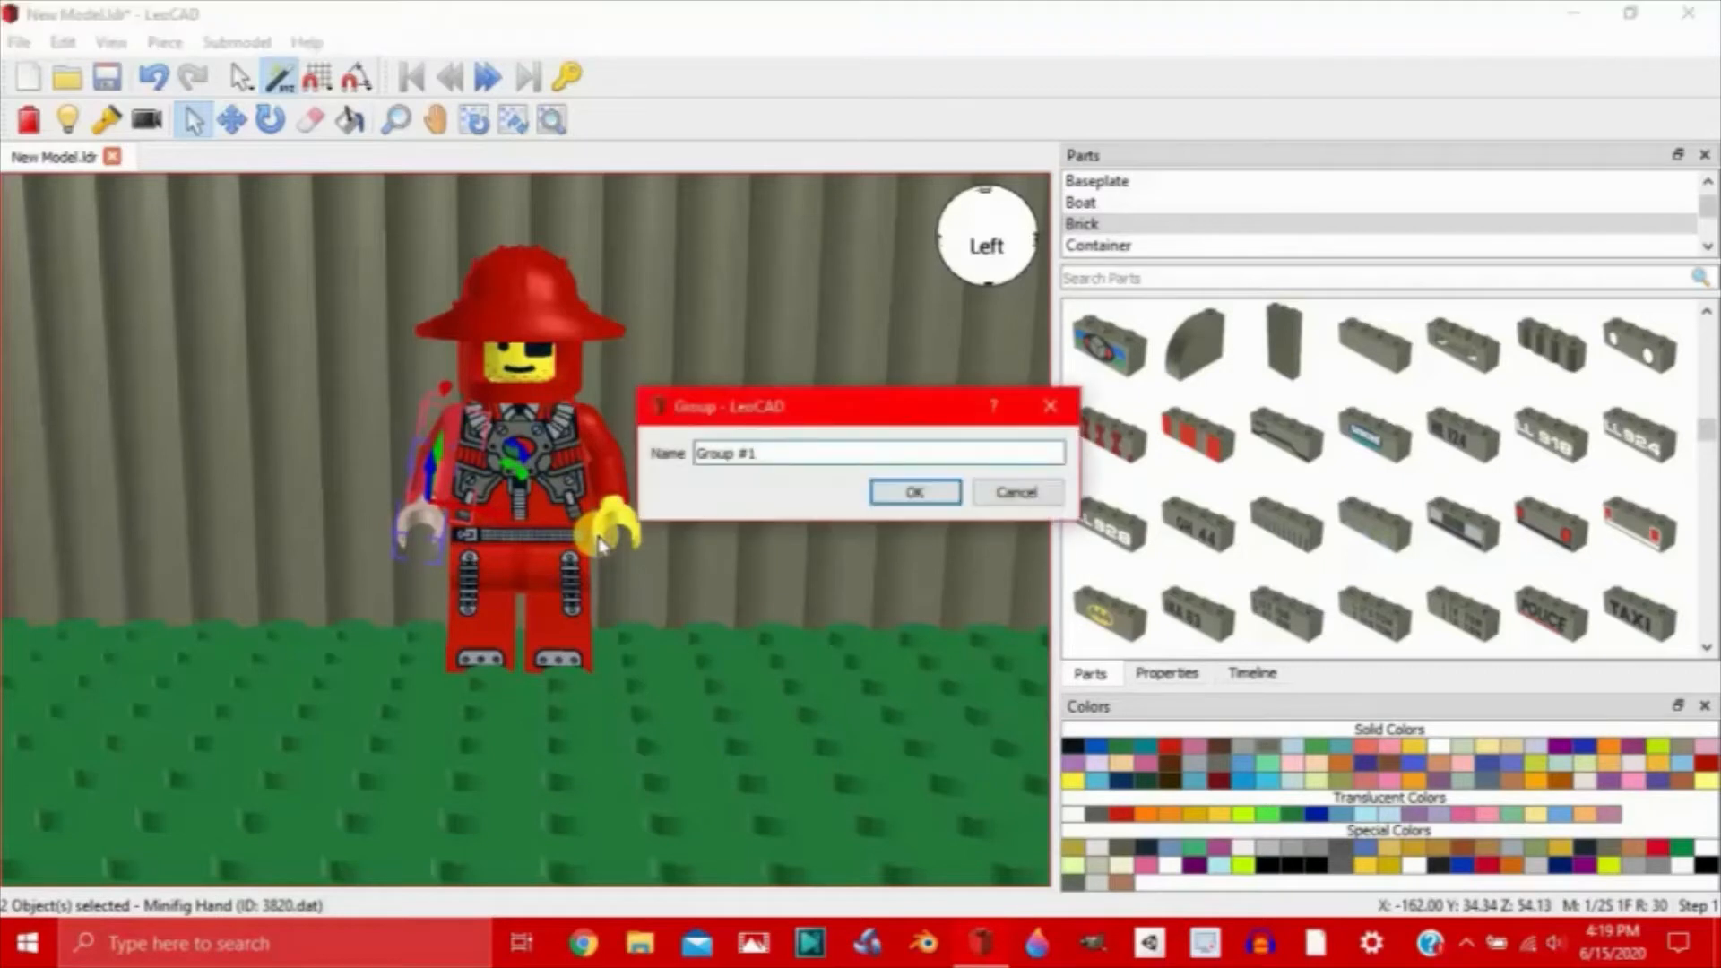
text(Left Arm)
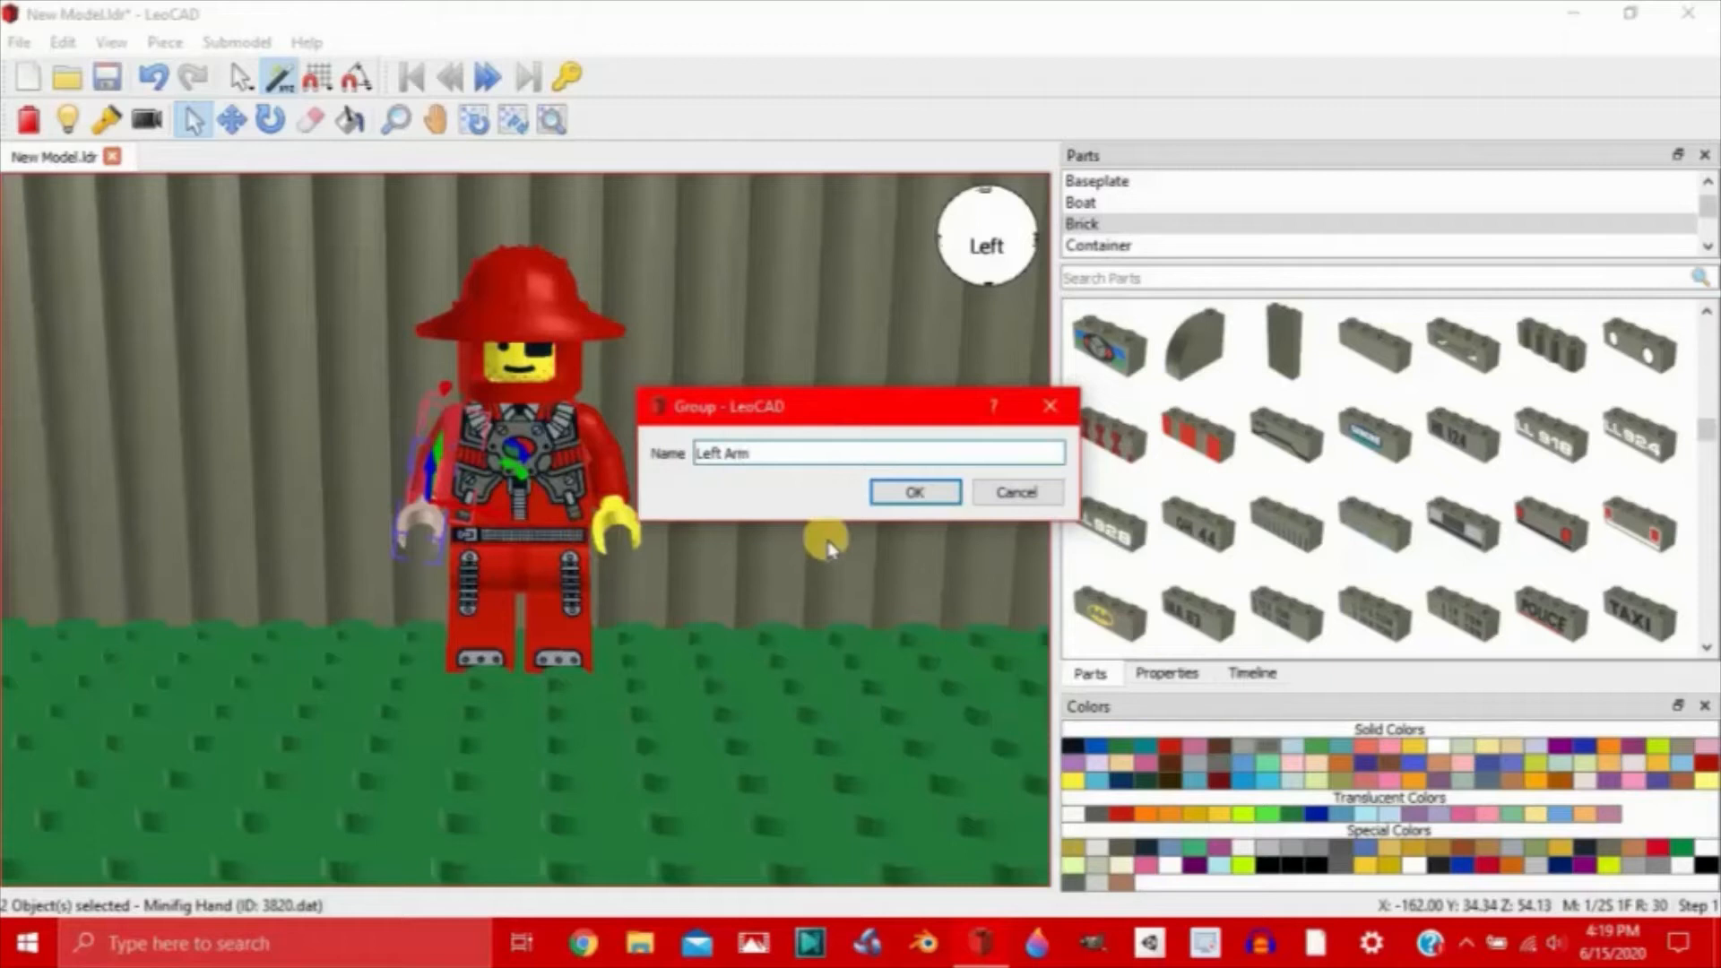
click(914, 490)
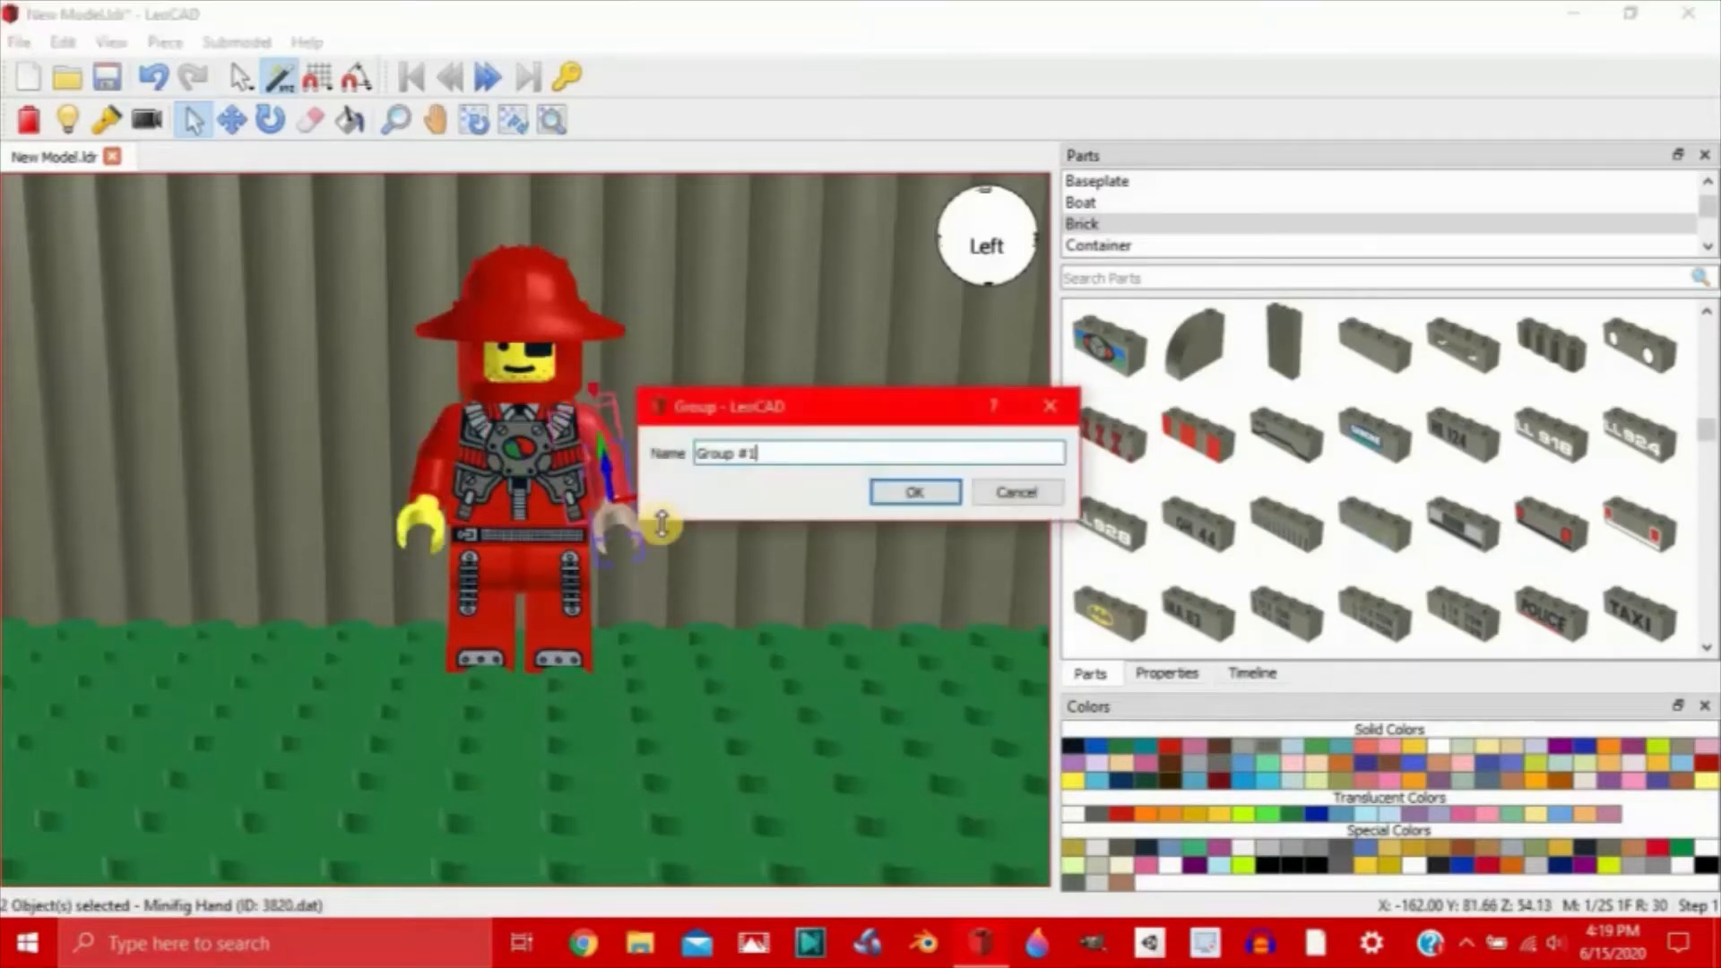
Step: Create the 'Right Arm' group and confirm the Head group name
text(R)
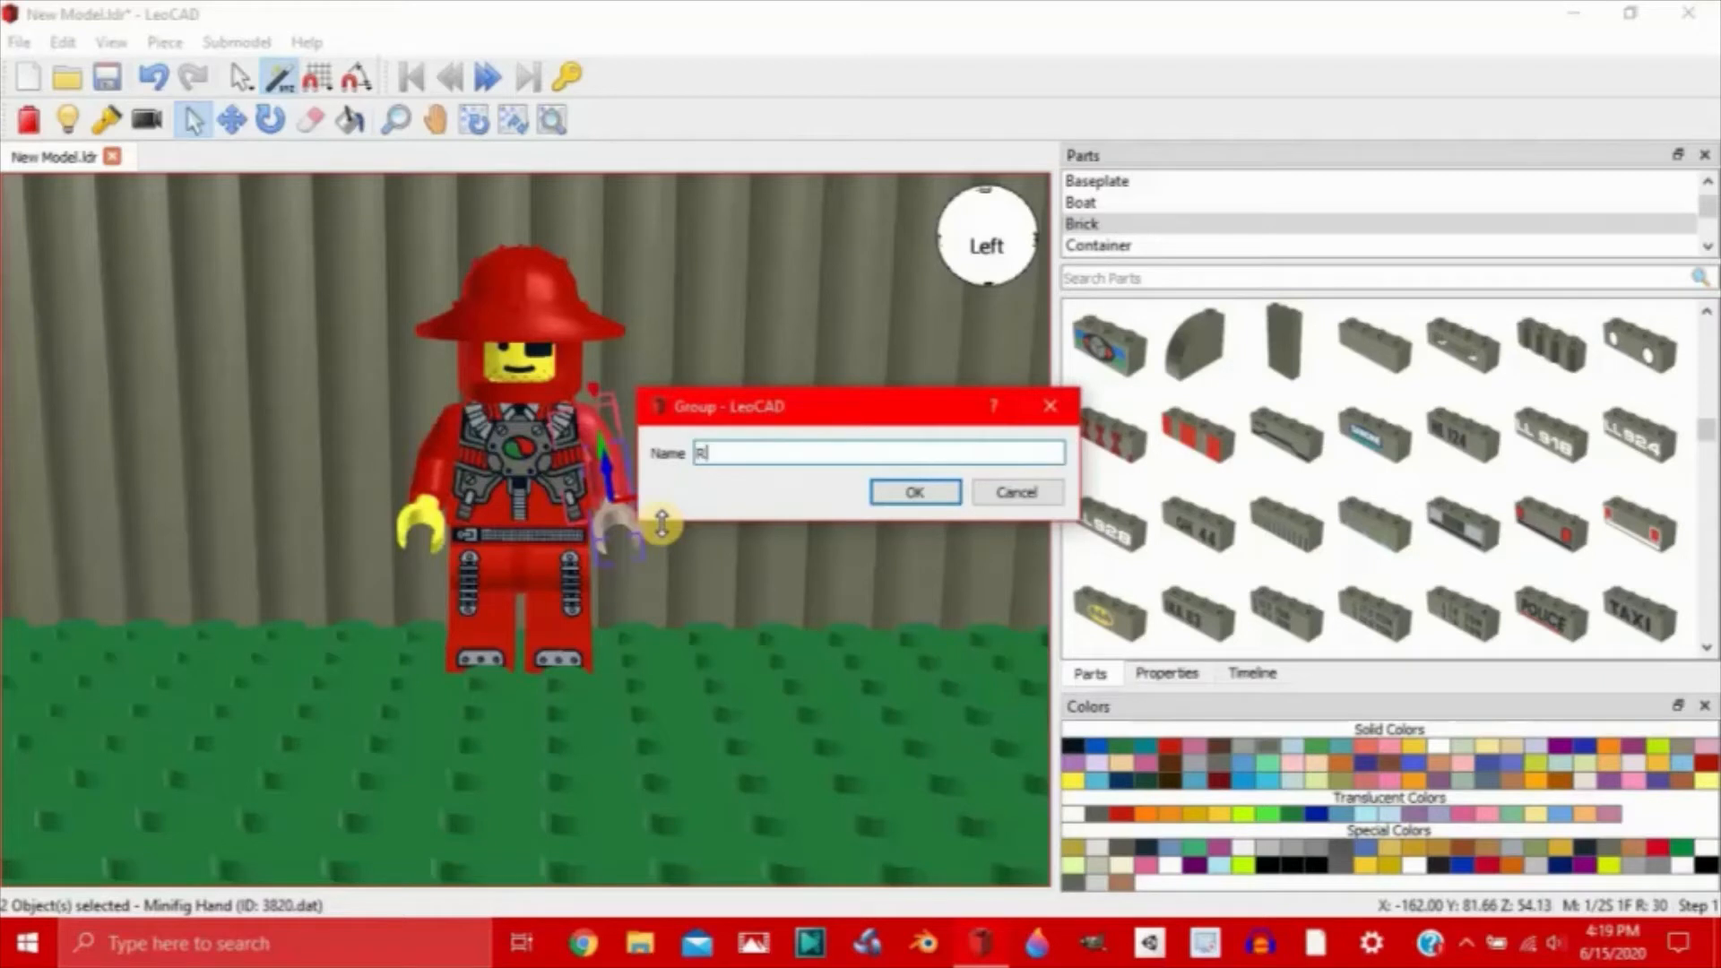
text(ight Arm)
text(Head)
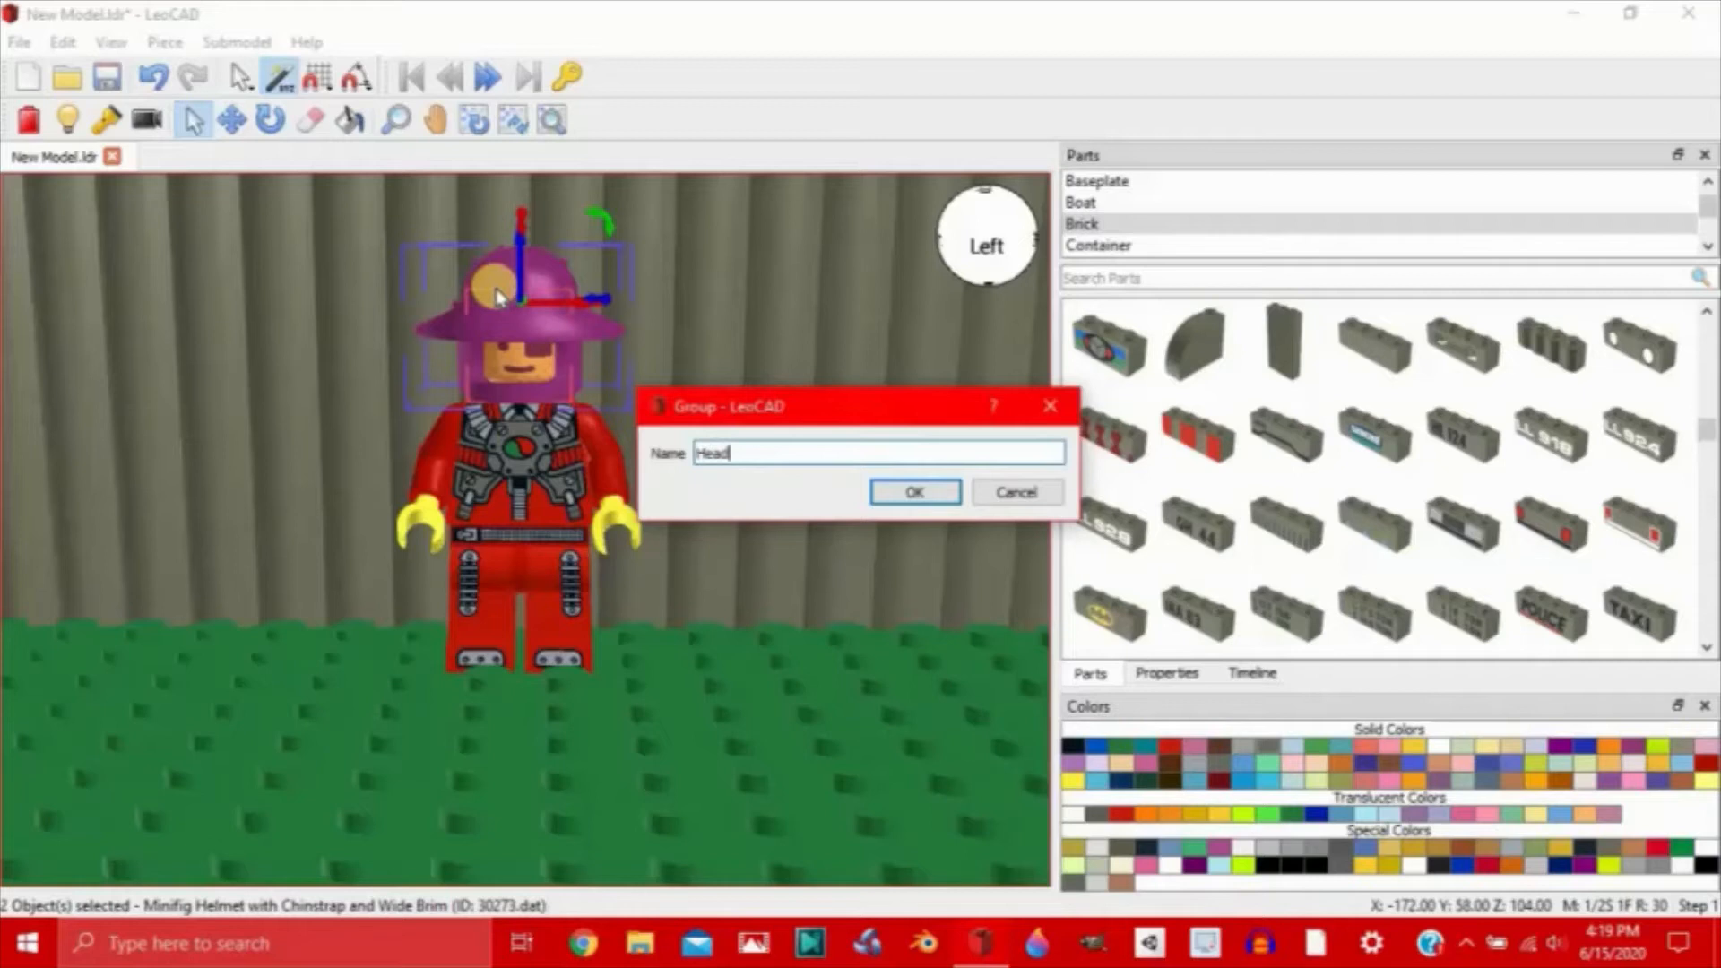
click(914, 490)
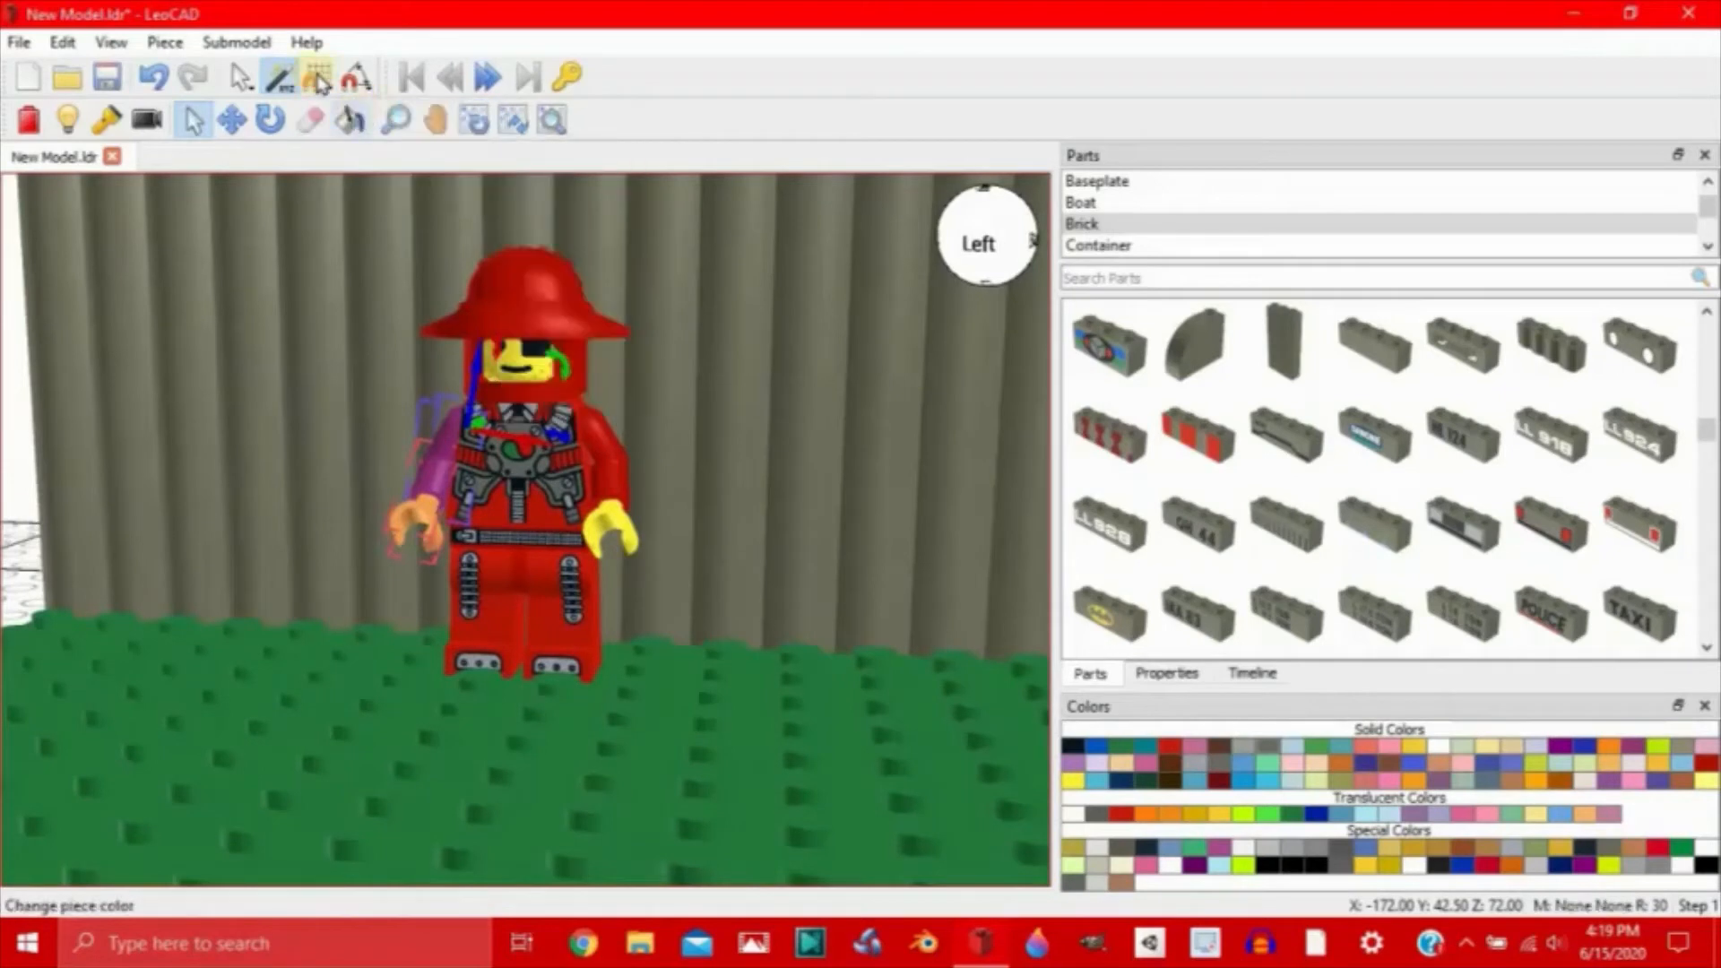
Step: Set Snap Z to 1/2 stud and turn rotation snapping off
click(317, 77)
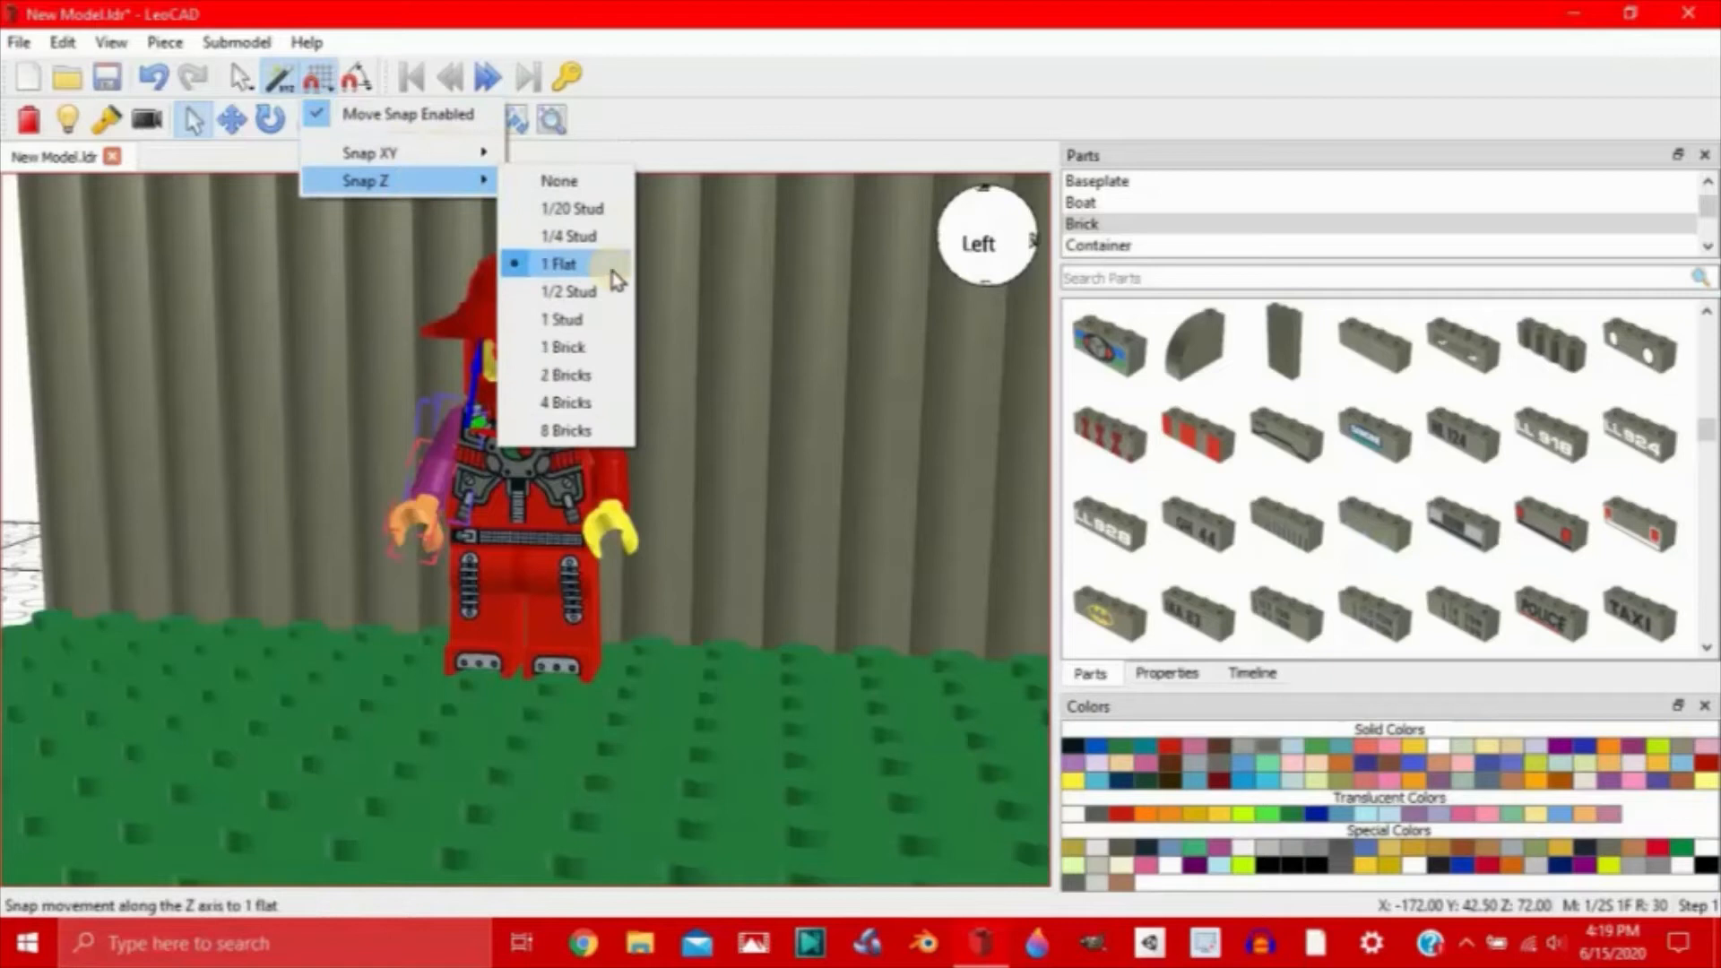
click(559, 264)
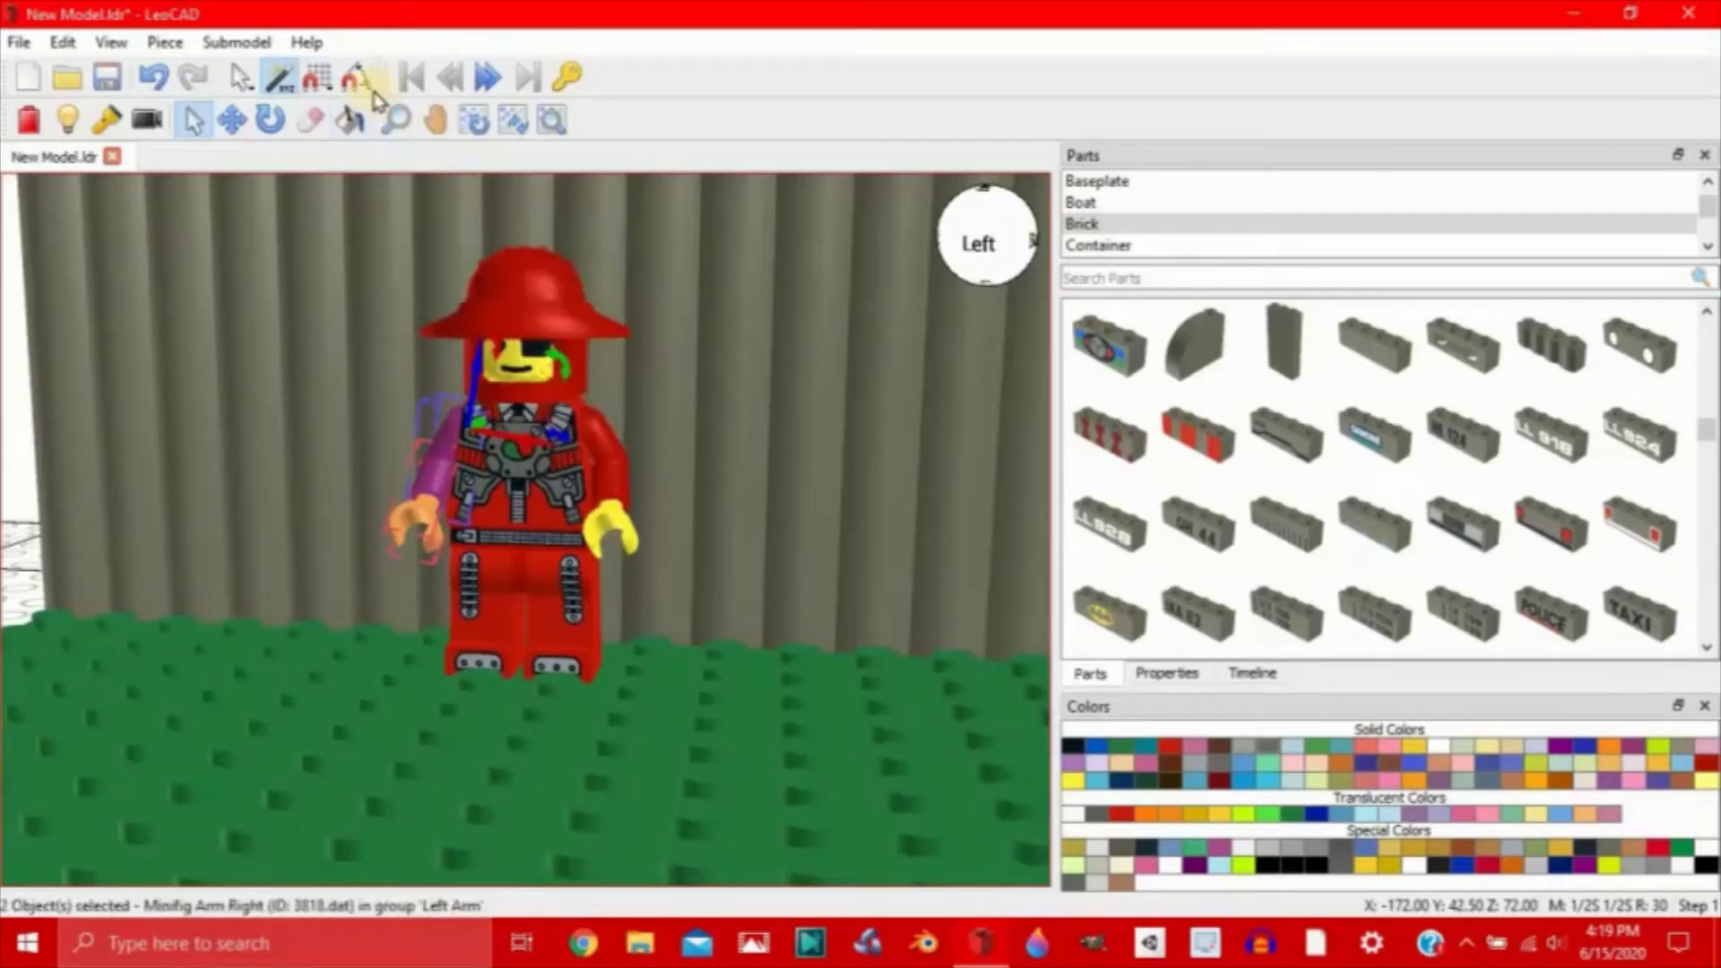
click(373, 77)
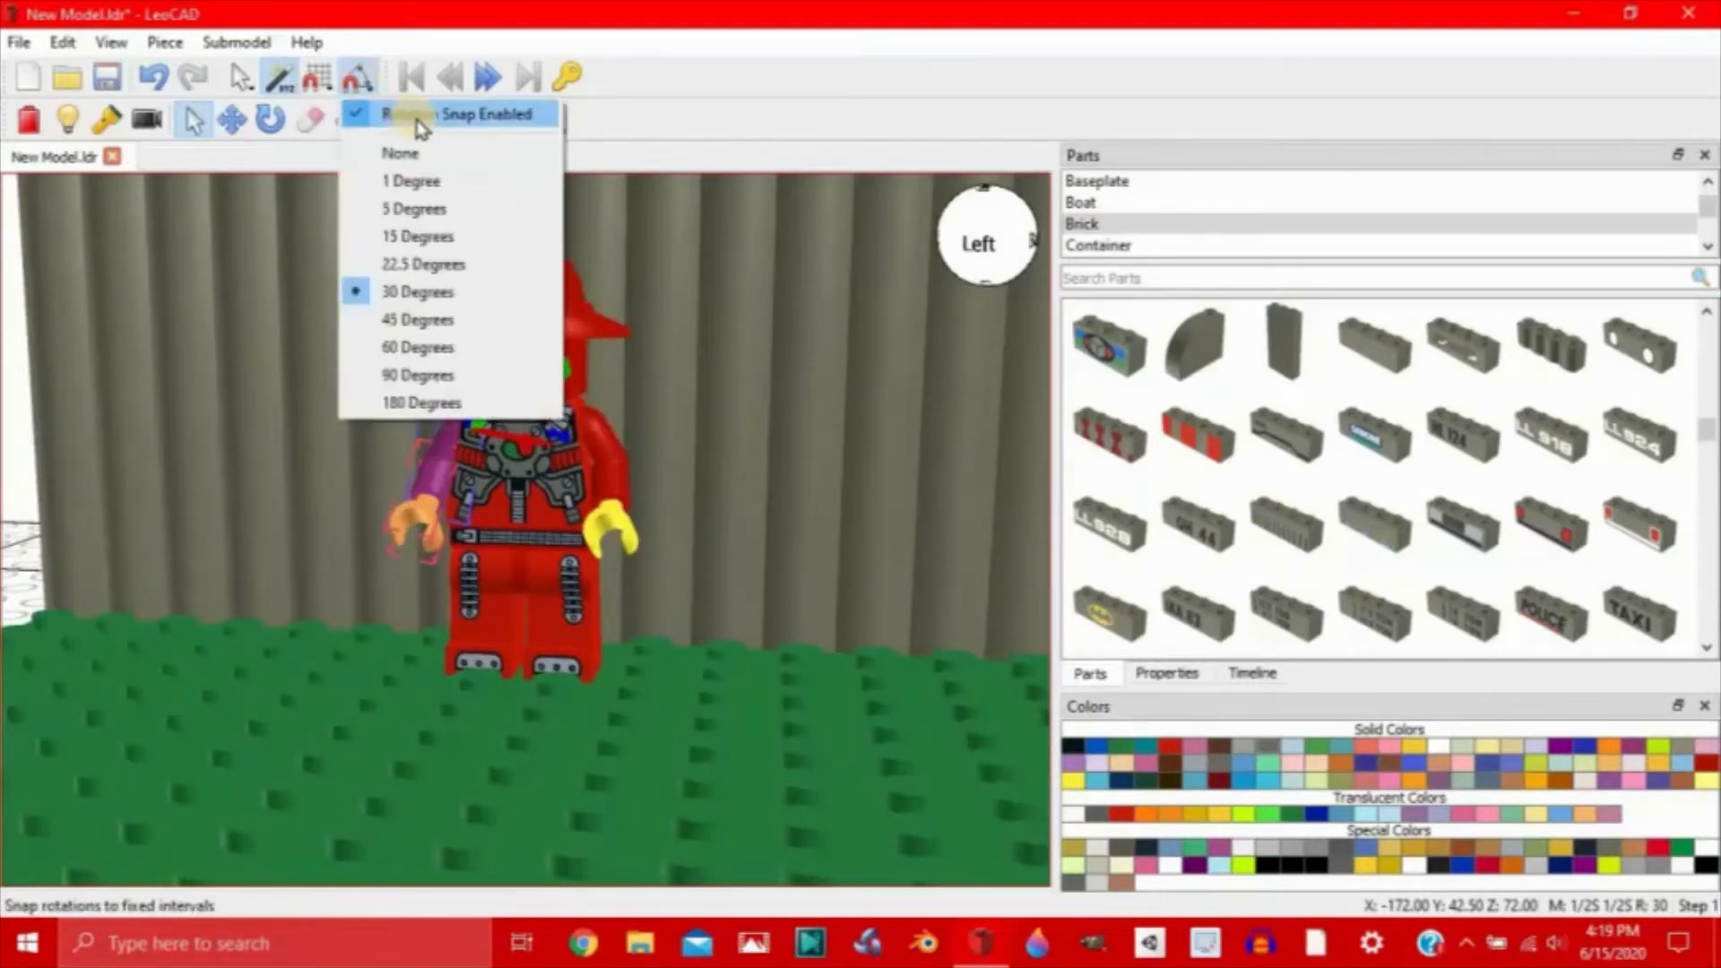
click(401, 152)
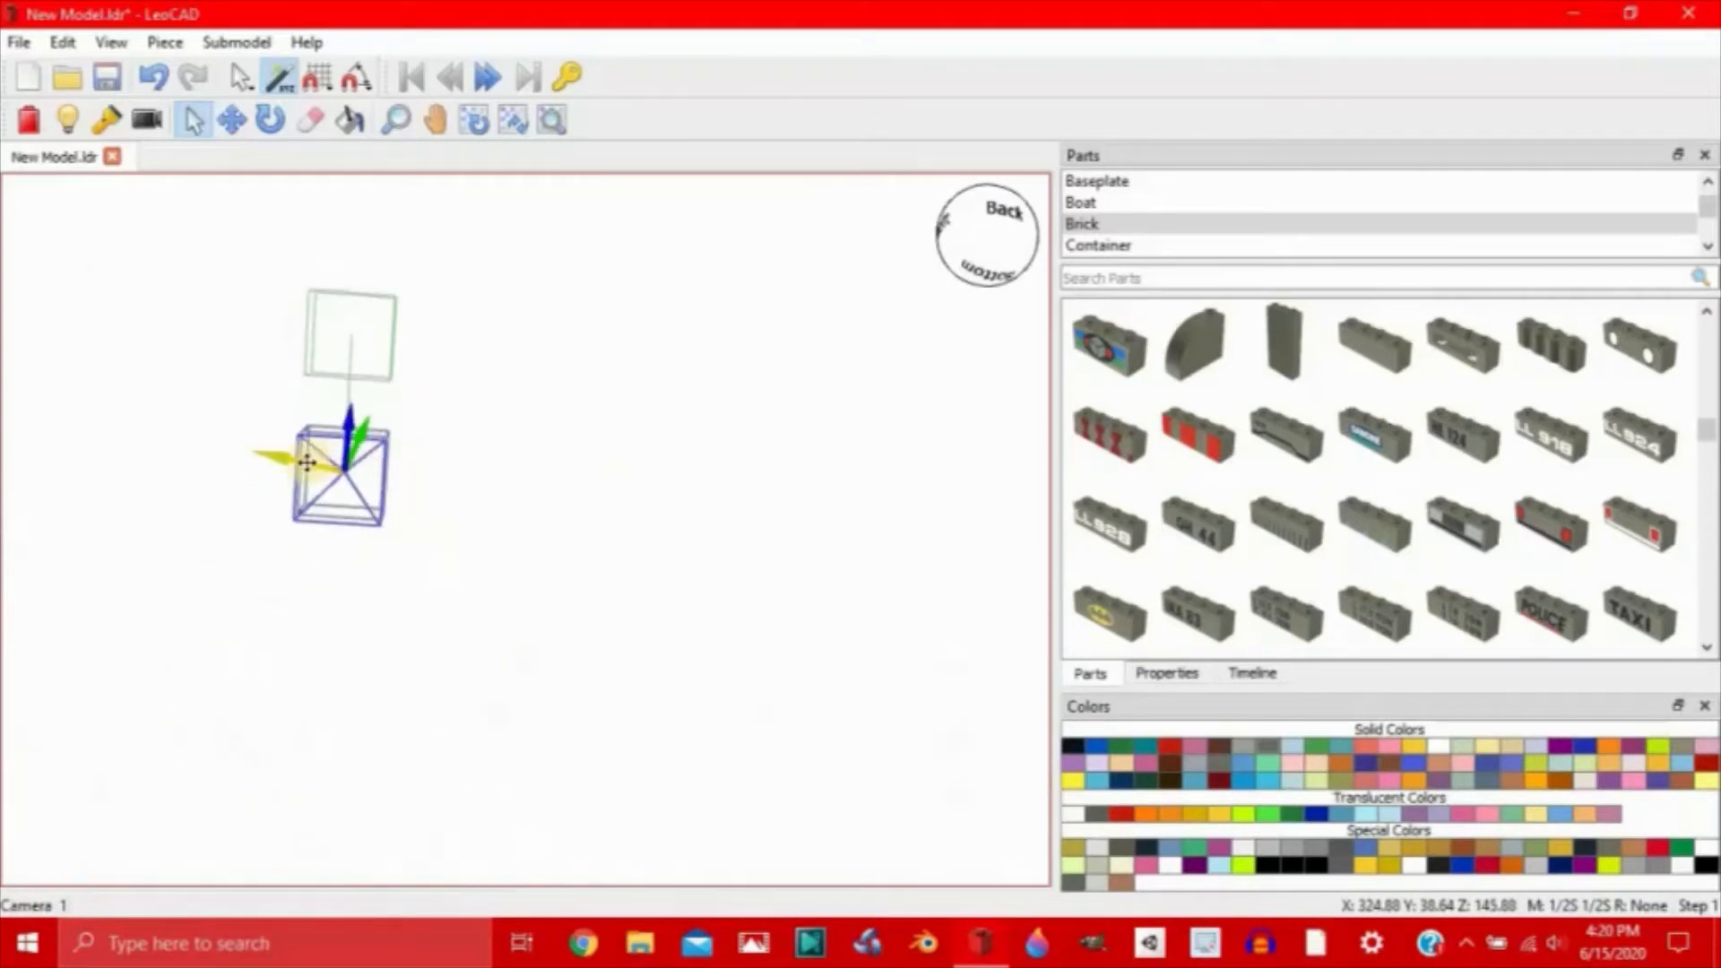
Step: Place Camera 1, view through it, and roll and zoom in close on the minifigure
drag(307, 460, 593, 491)
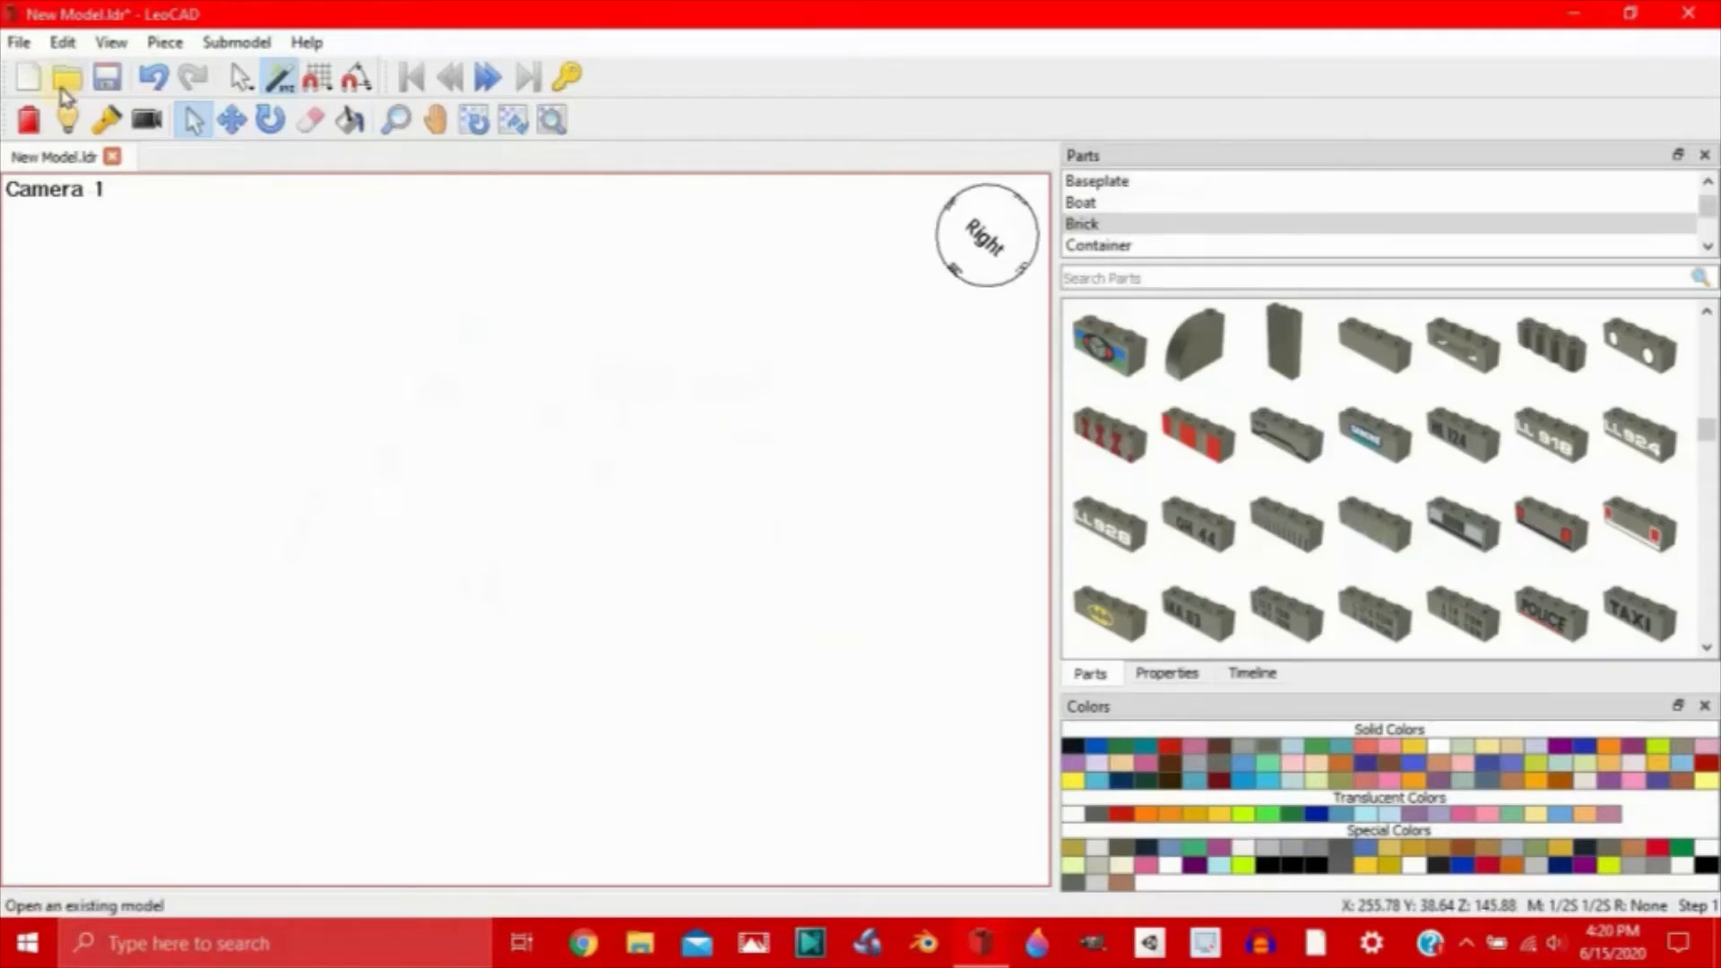
click(112, 42)
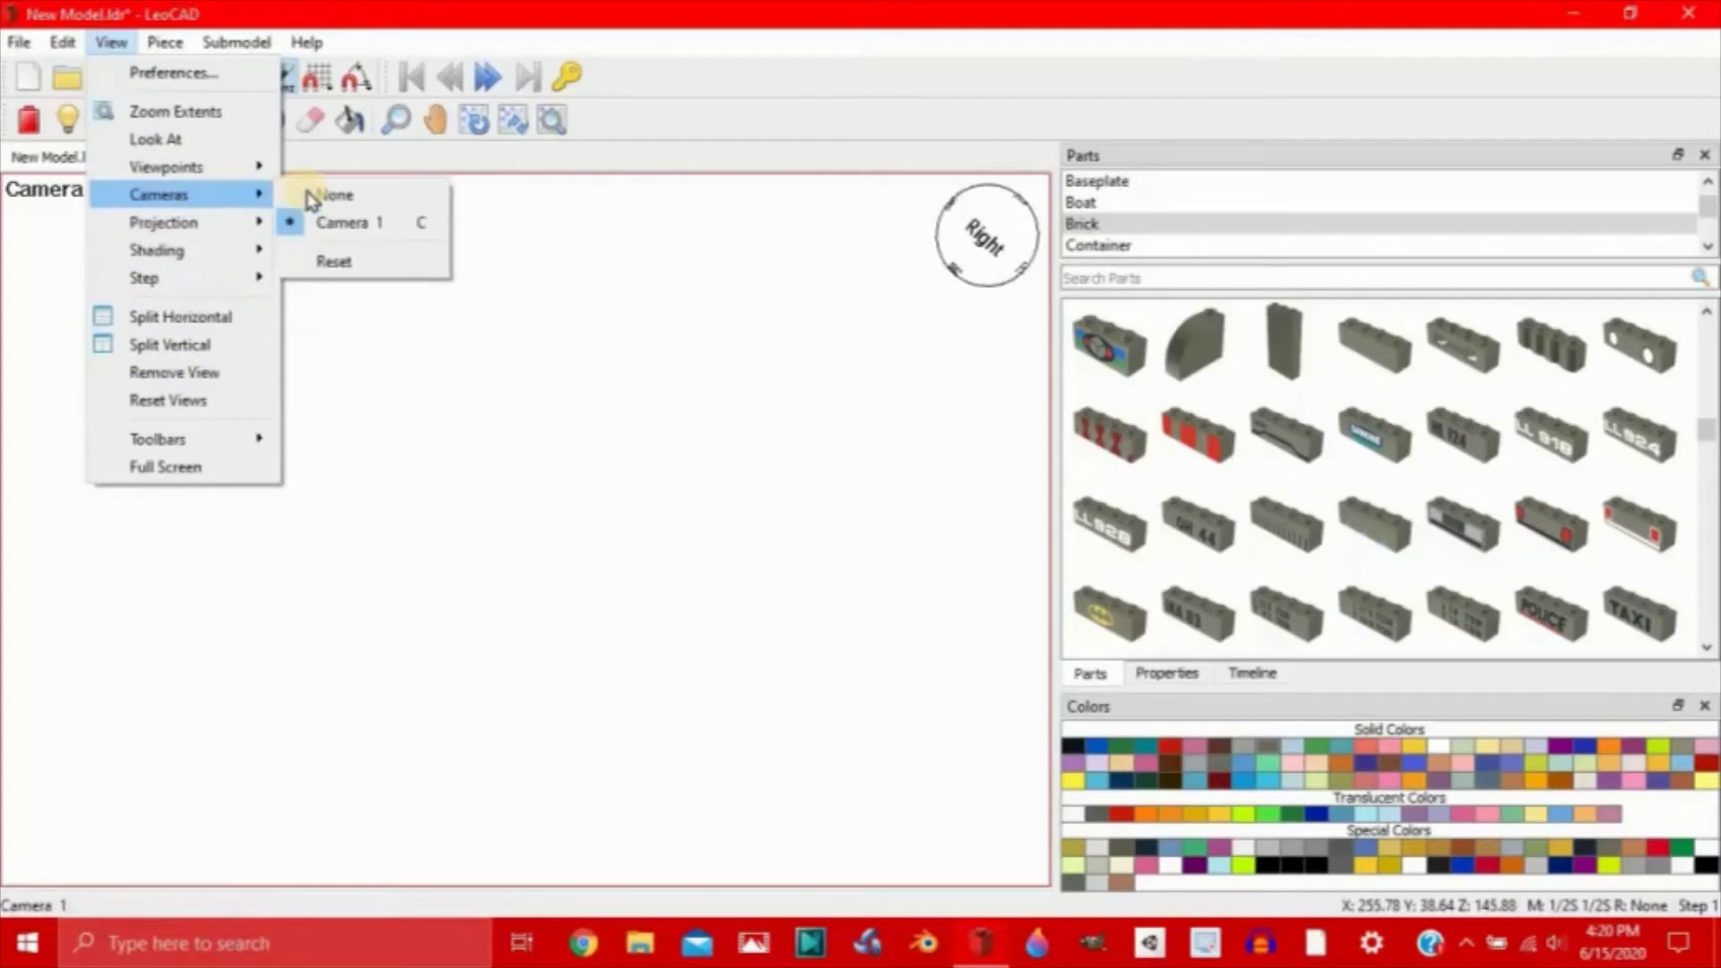
click(336, 196)
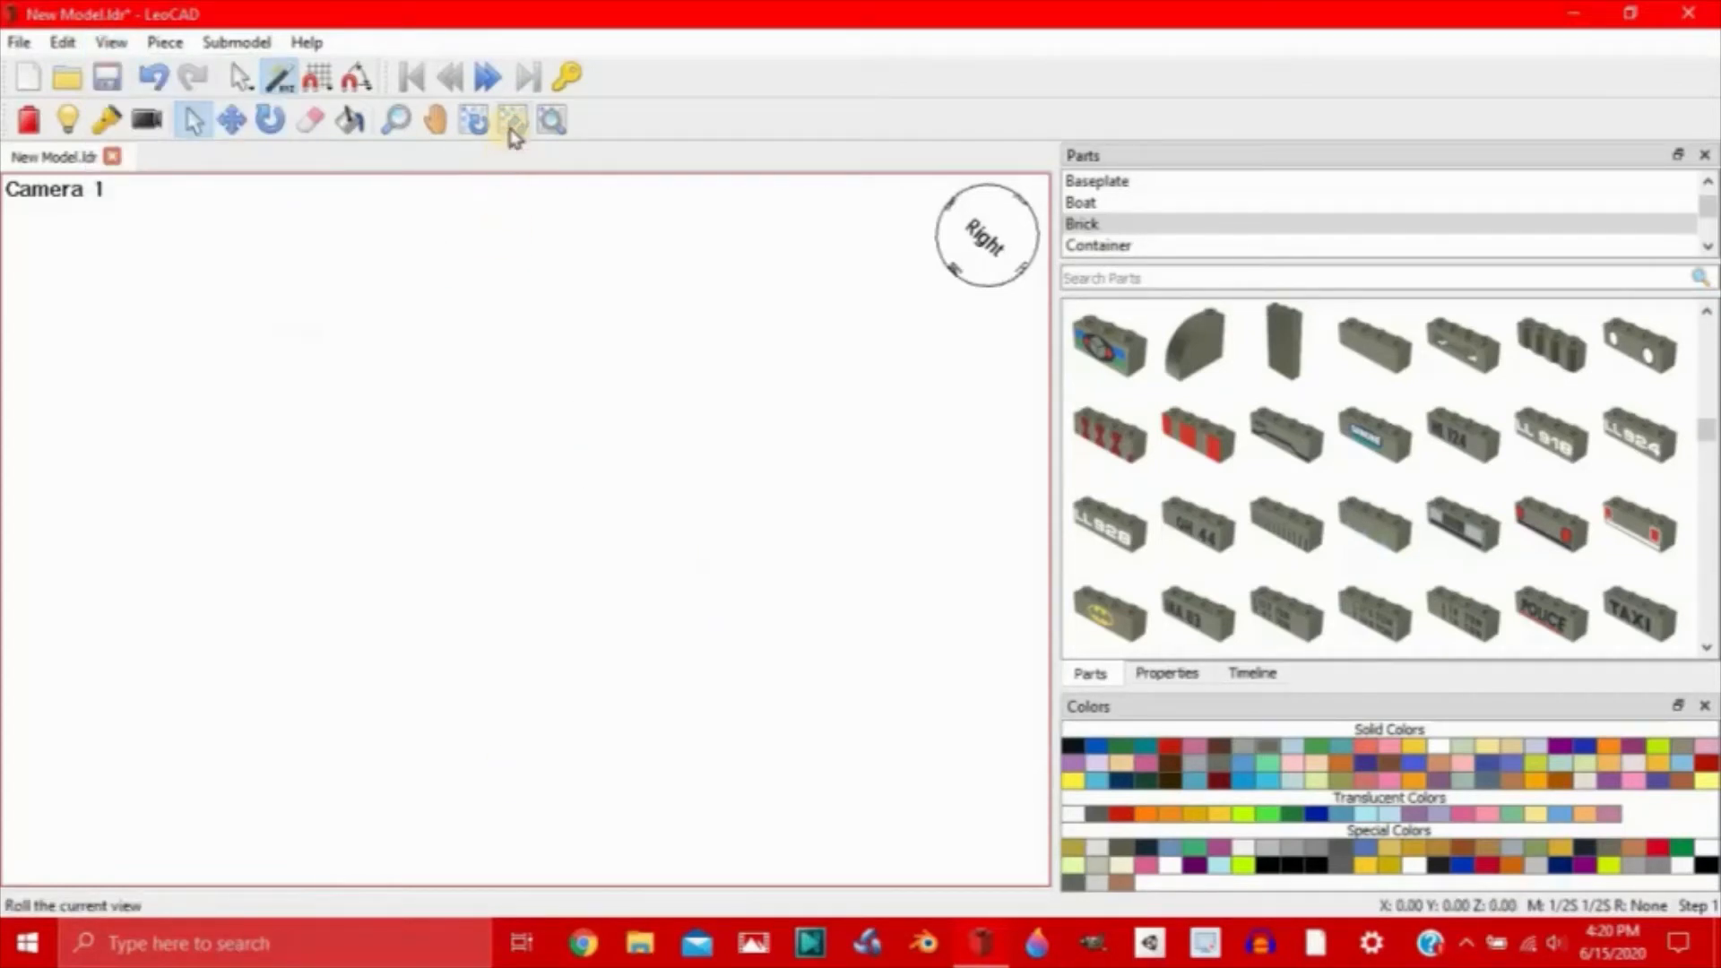
click(473, 119)
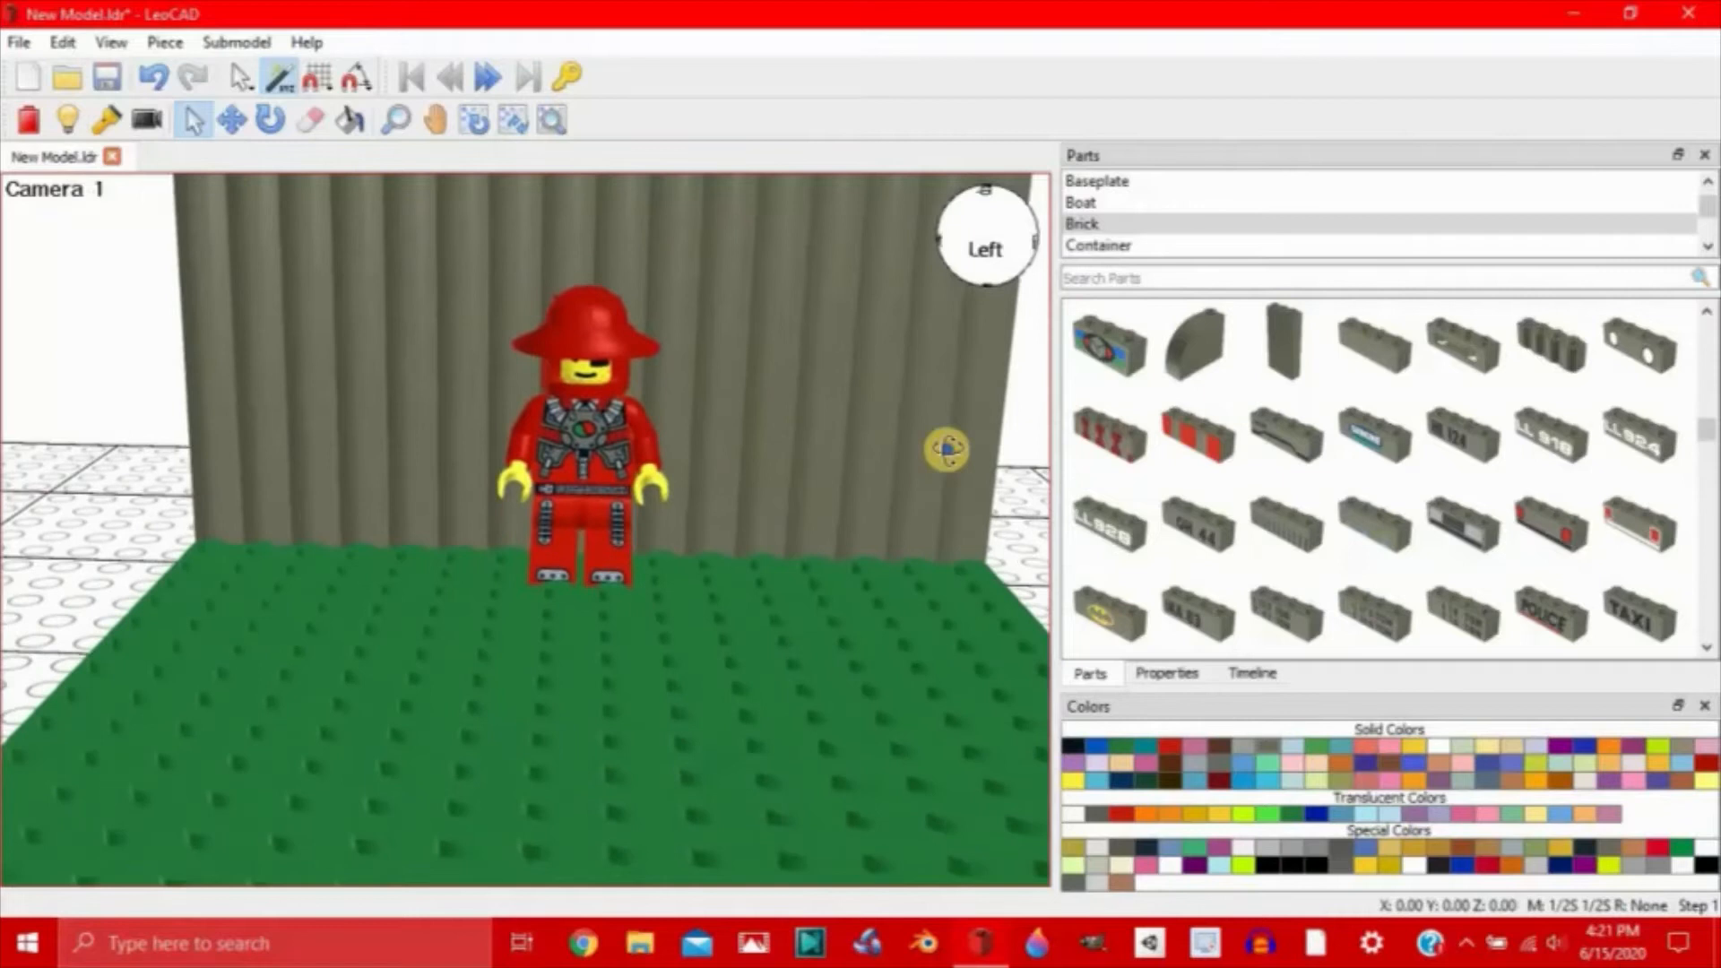
drag(945, 450, 801, 536)
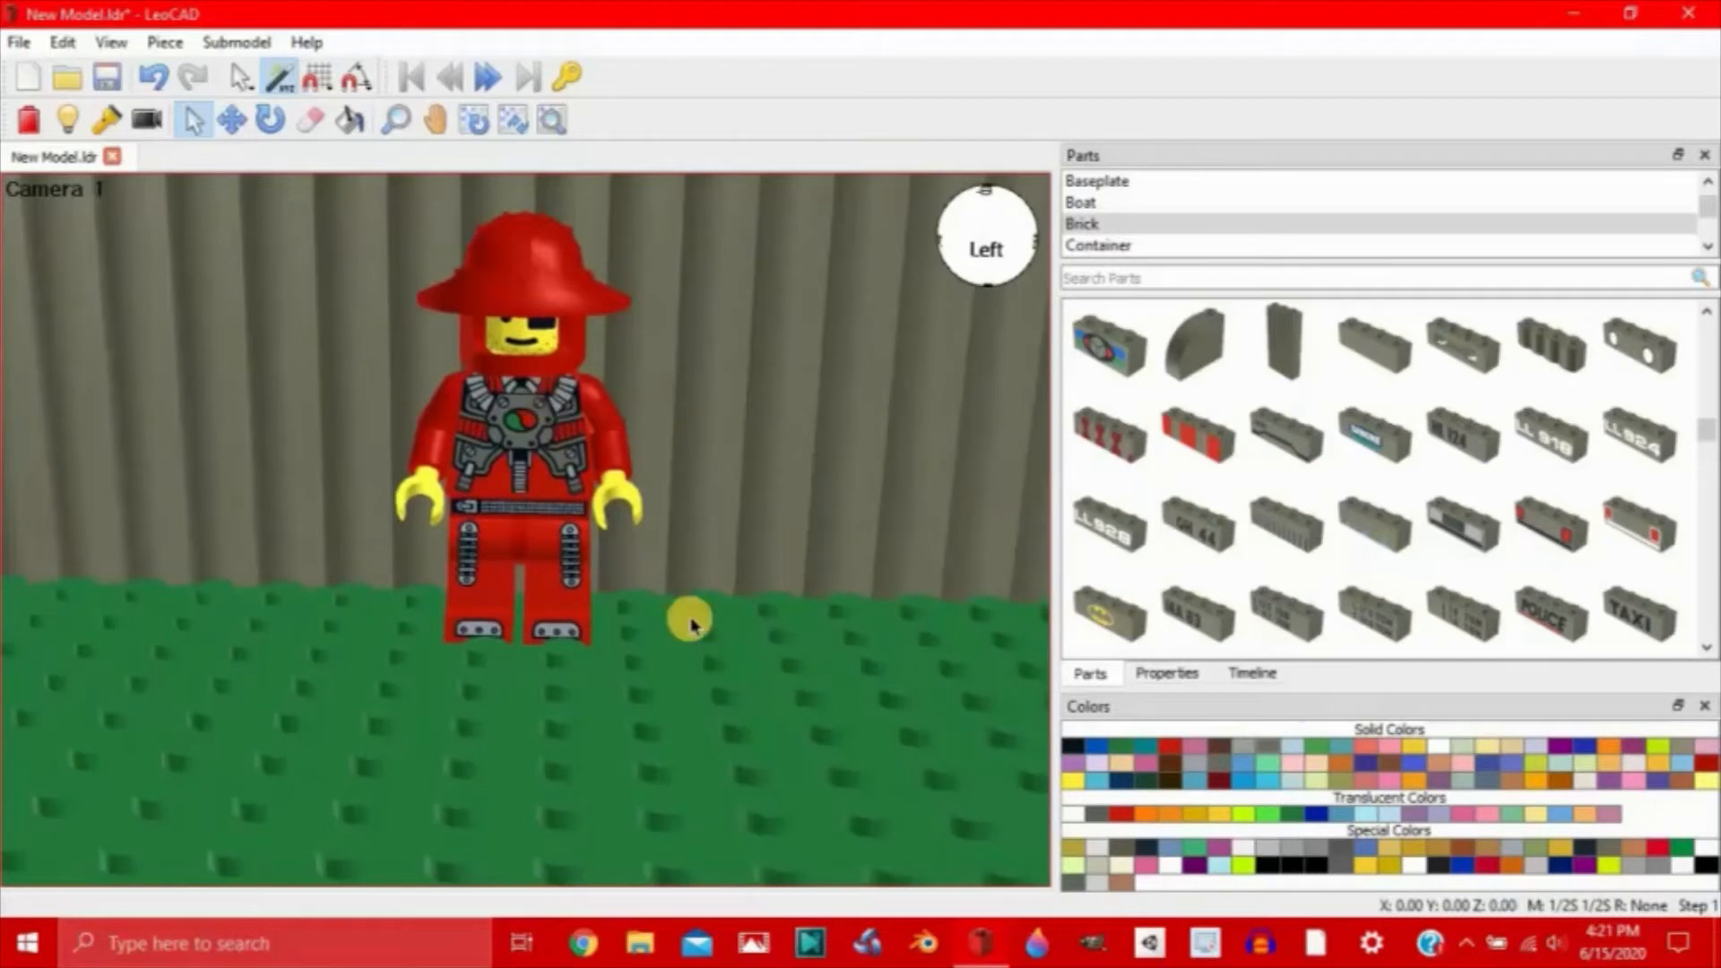
mouse_move(939, 554)
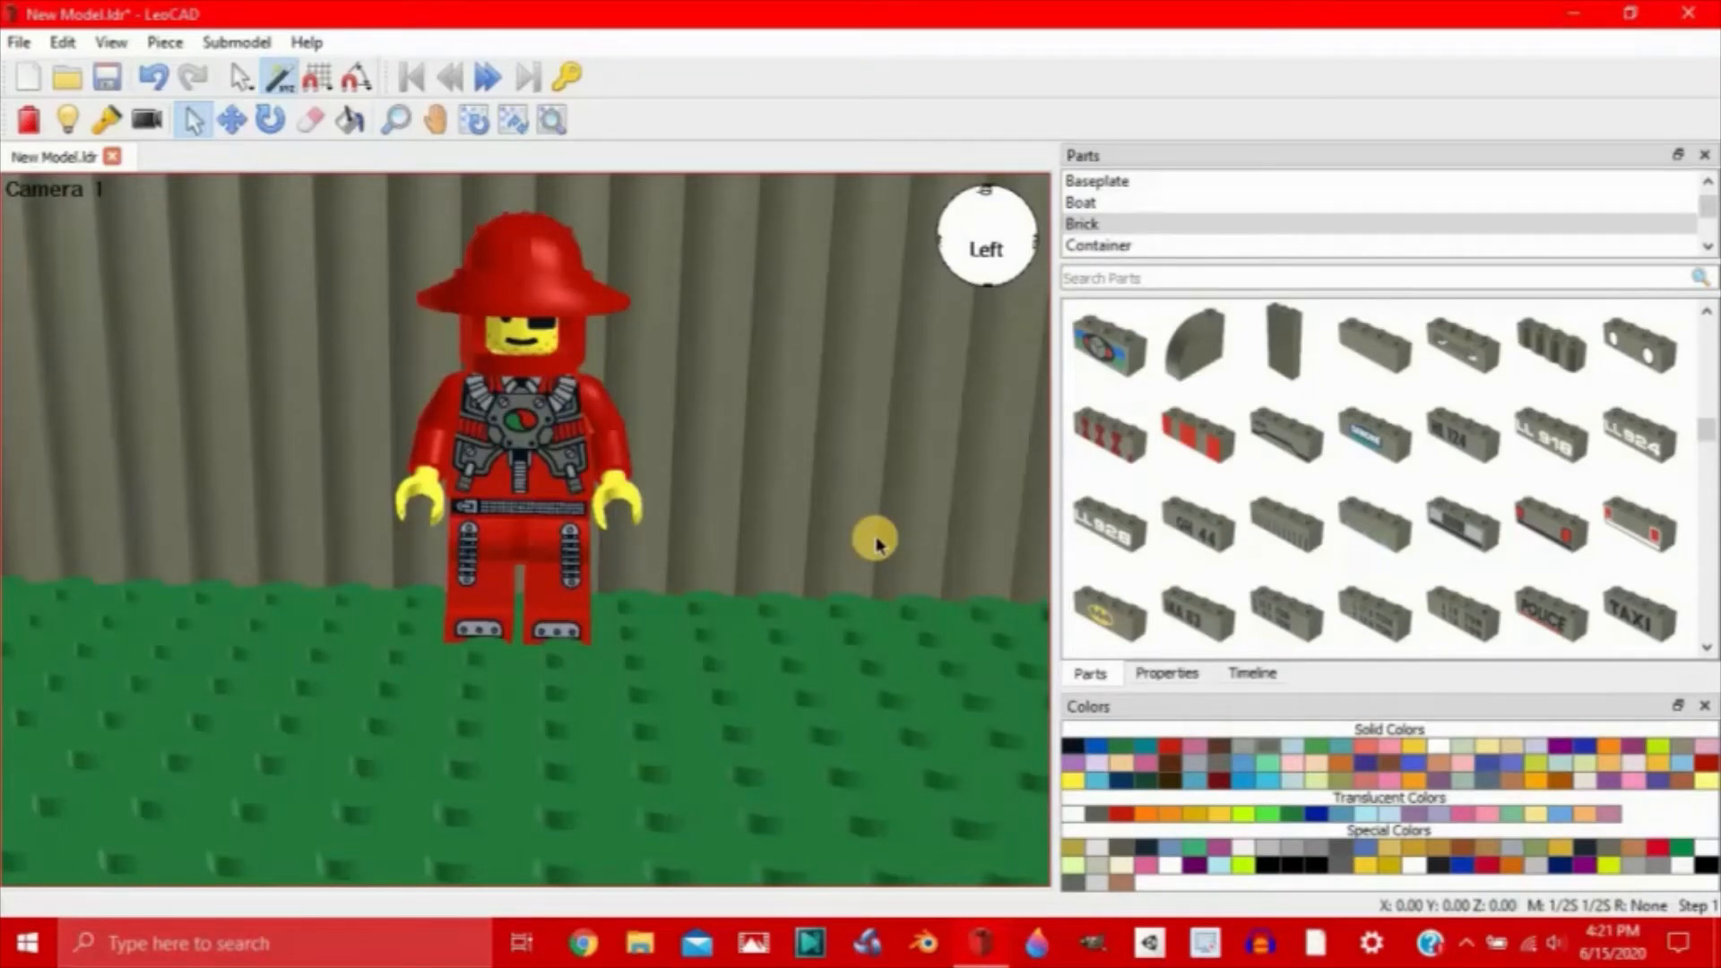
Step: Export the Camera 1 view as F1.png at 1600×900 pixels
click(19, 42)
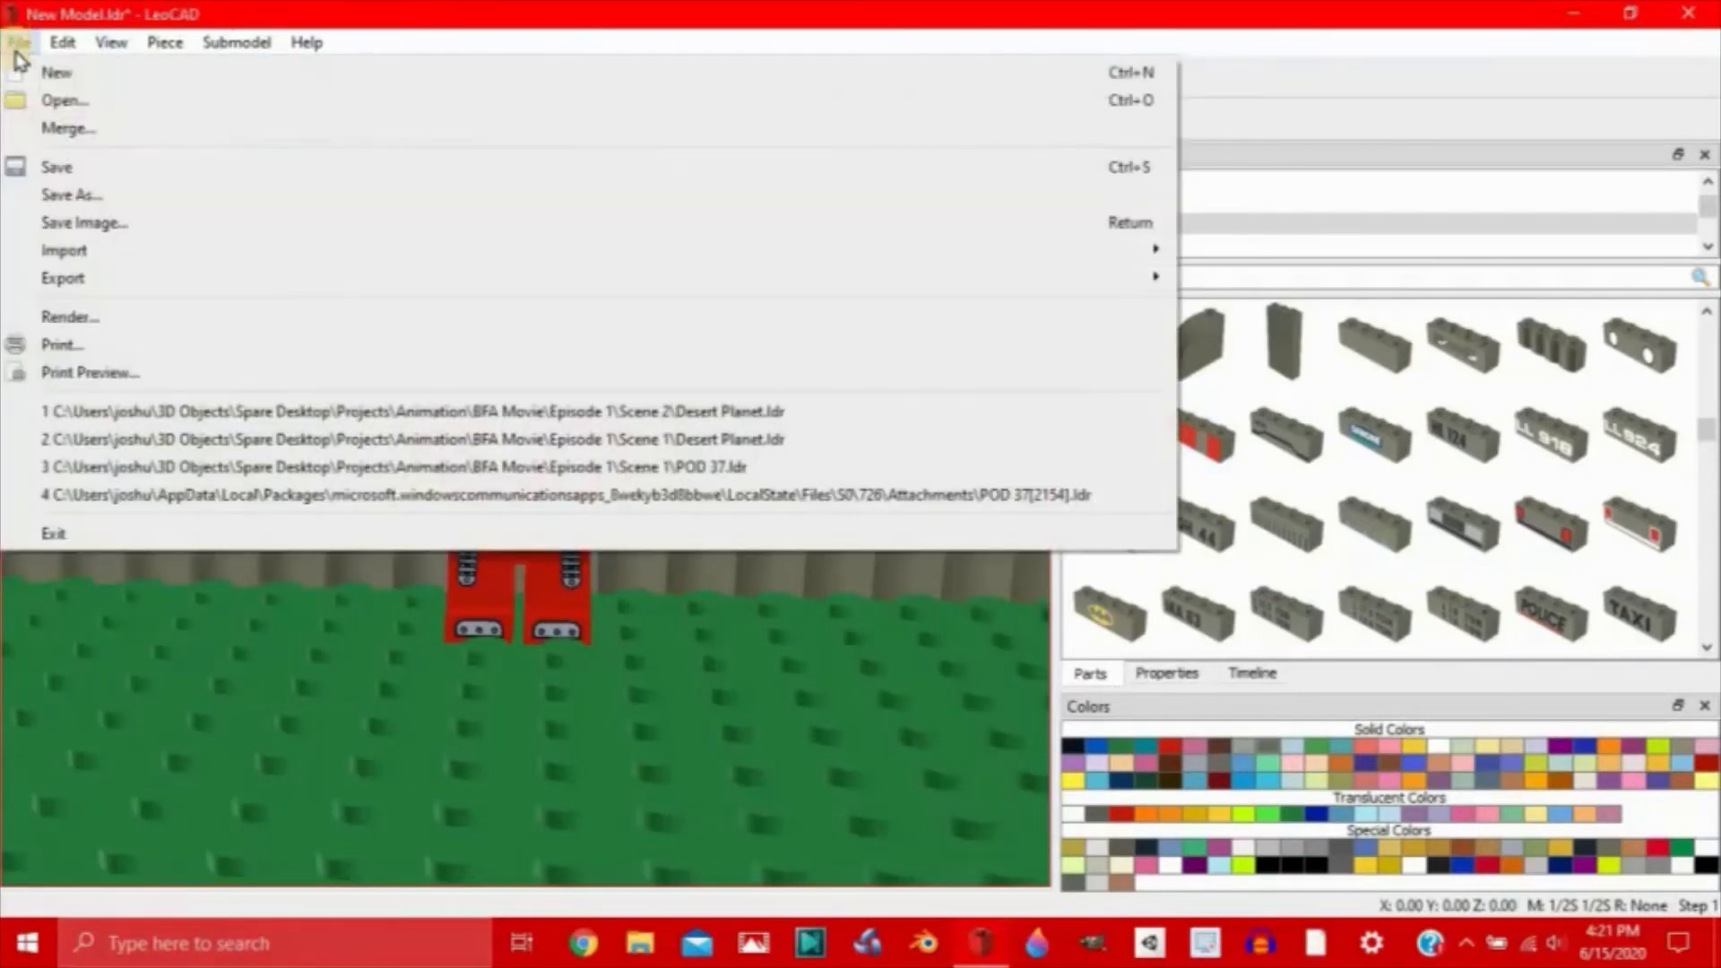
click(84, 221)
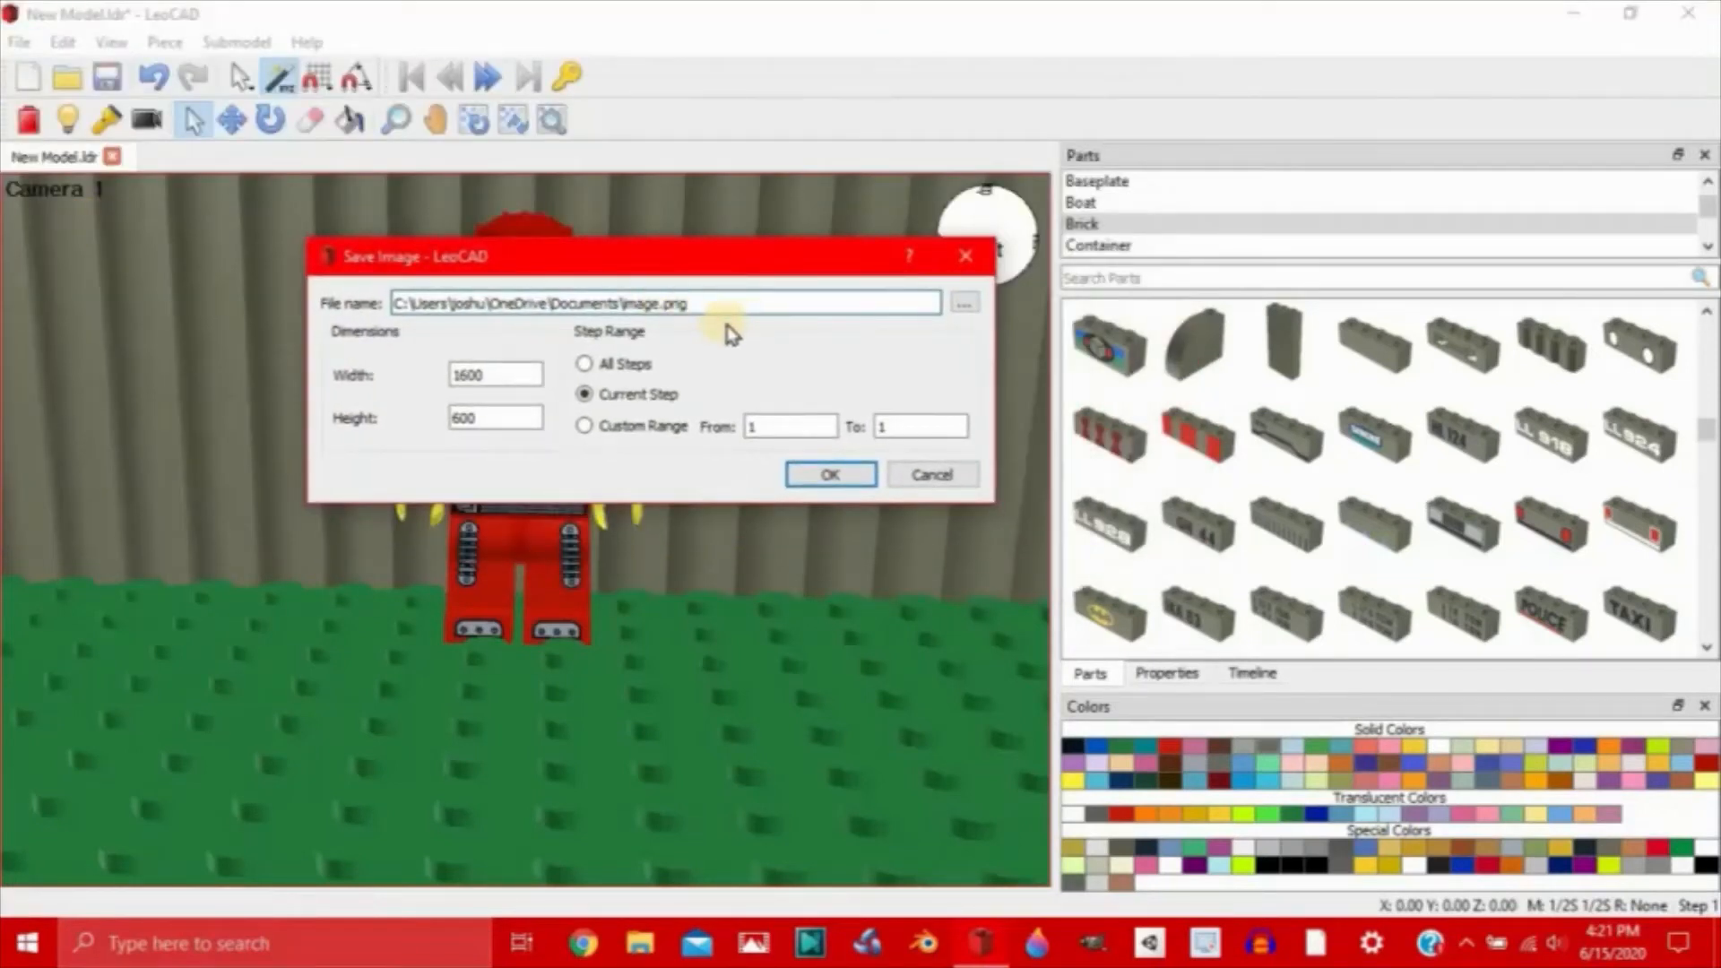
click(659, 303)
text(F1)
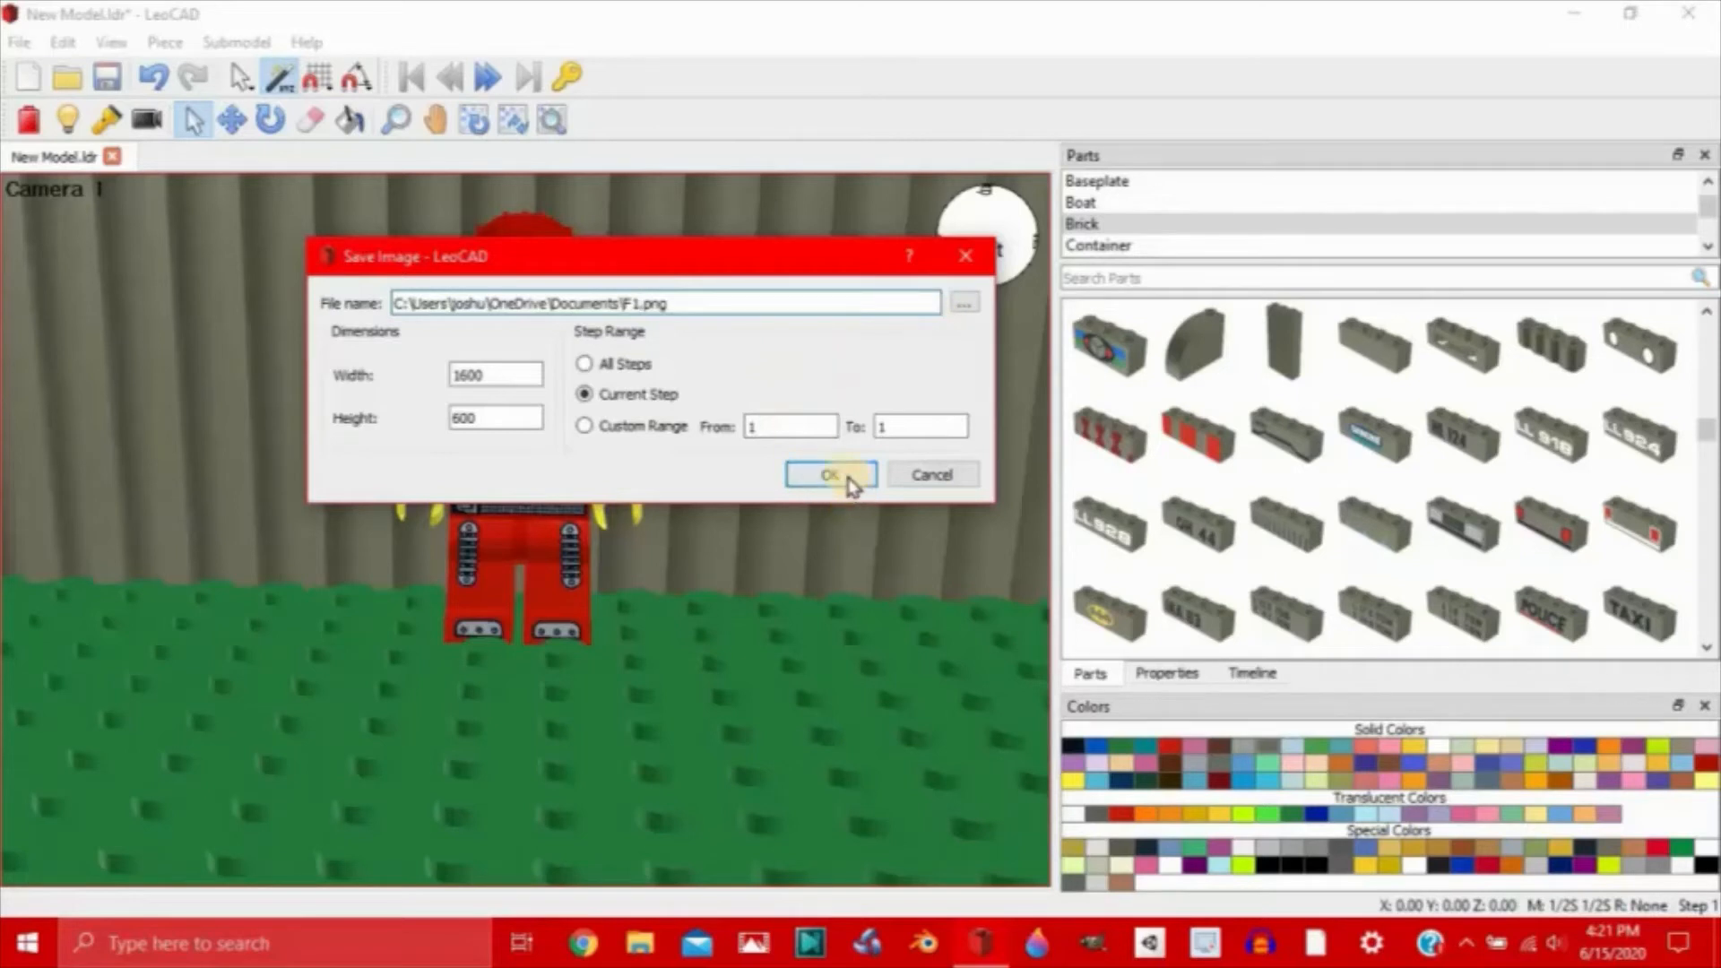
click(495, 417)
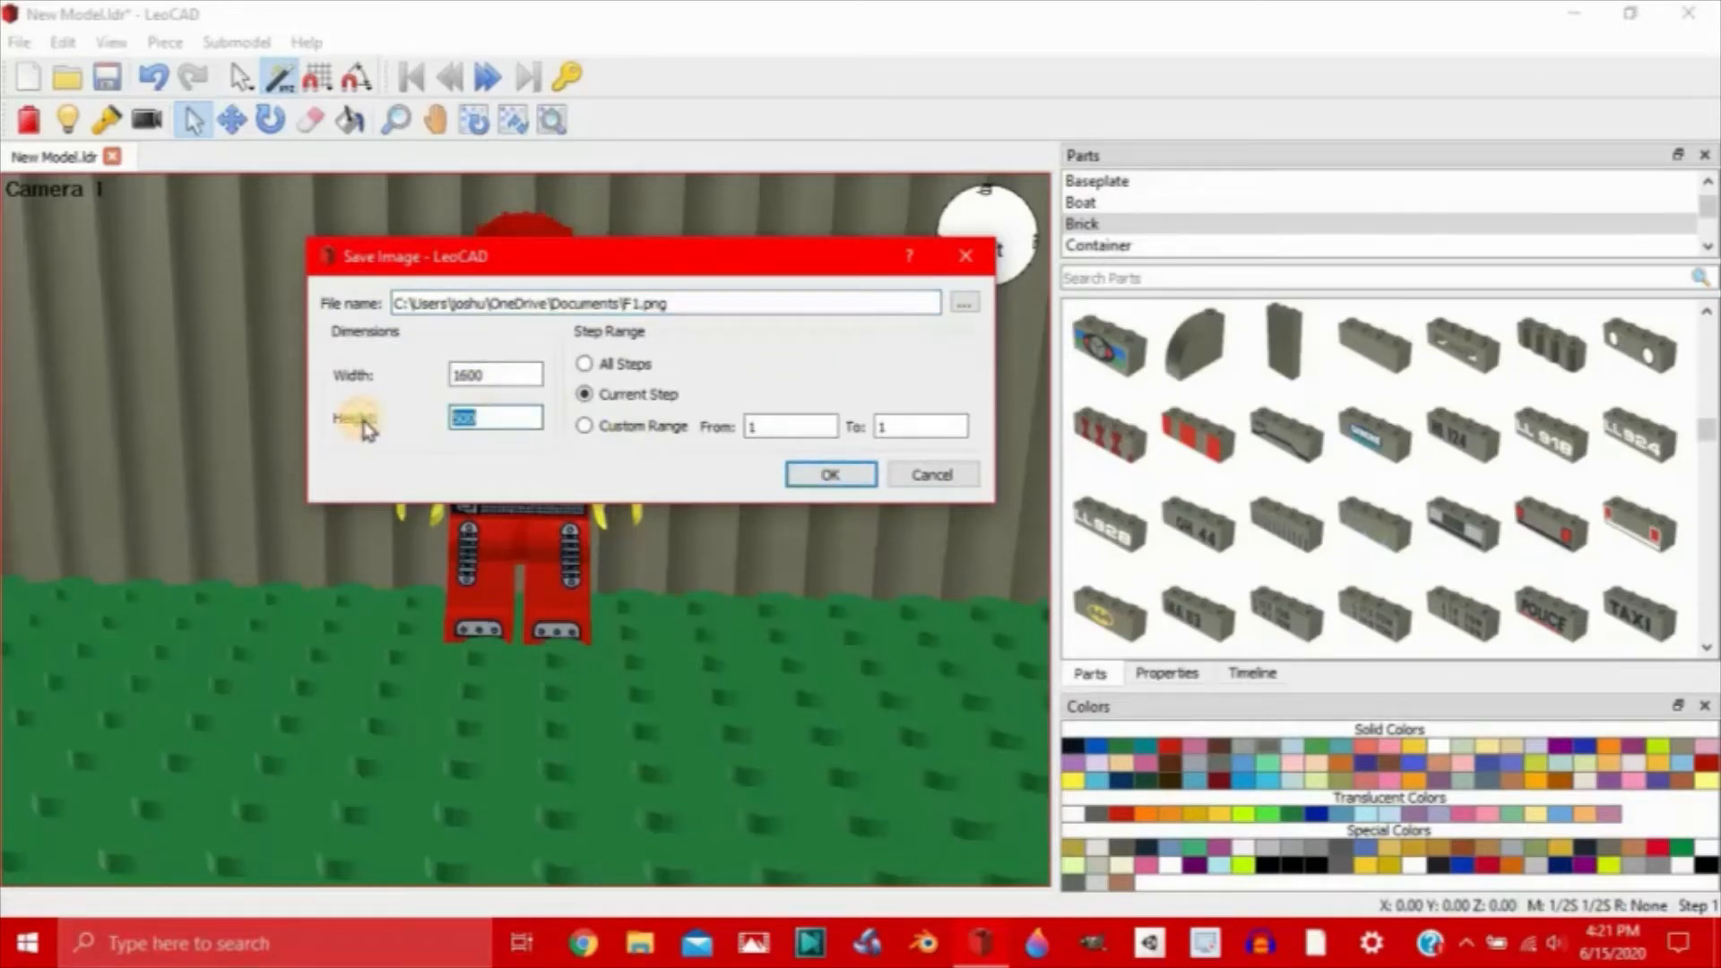
text(900)
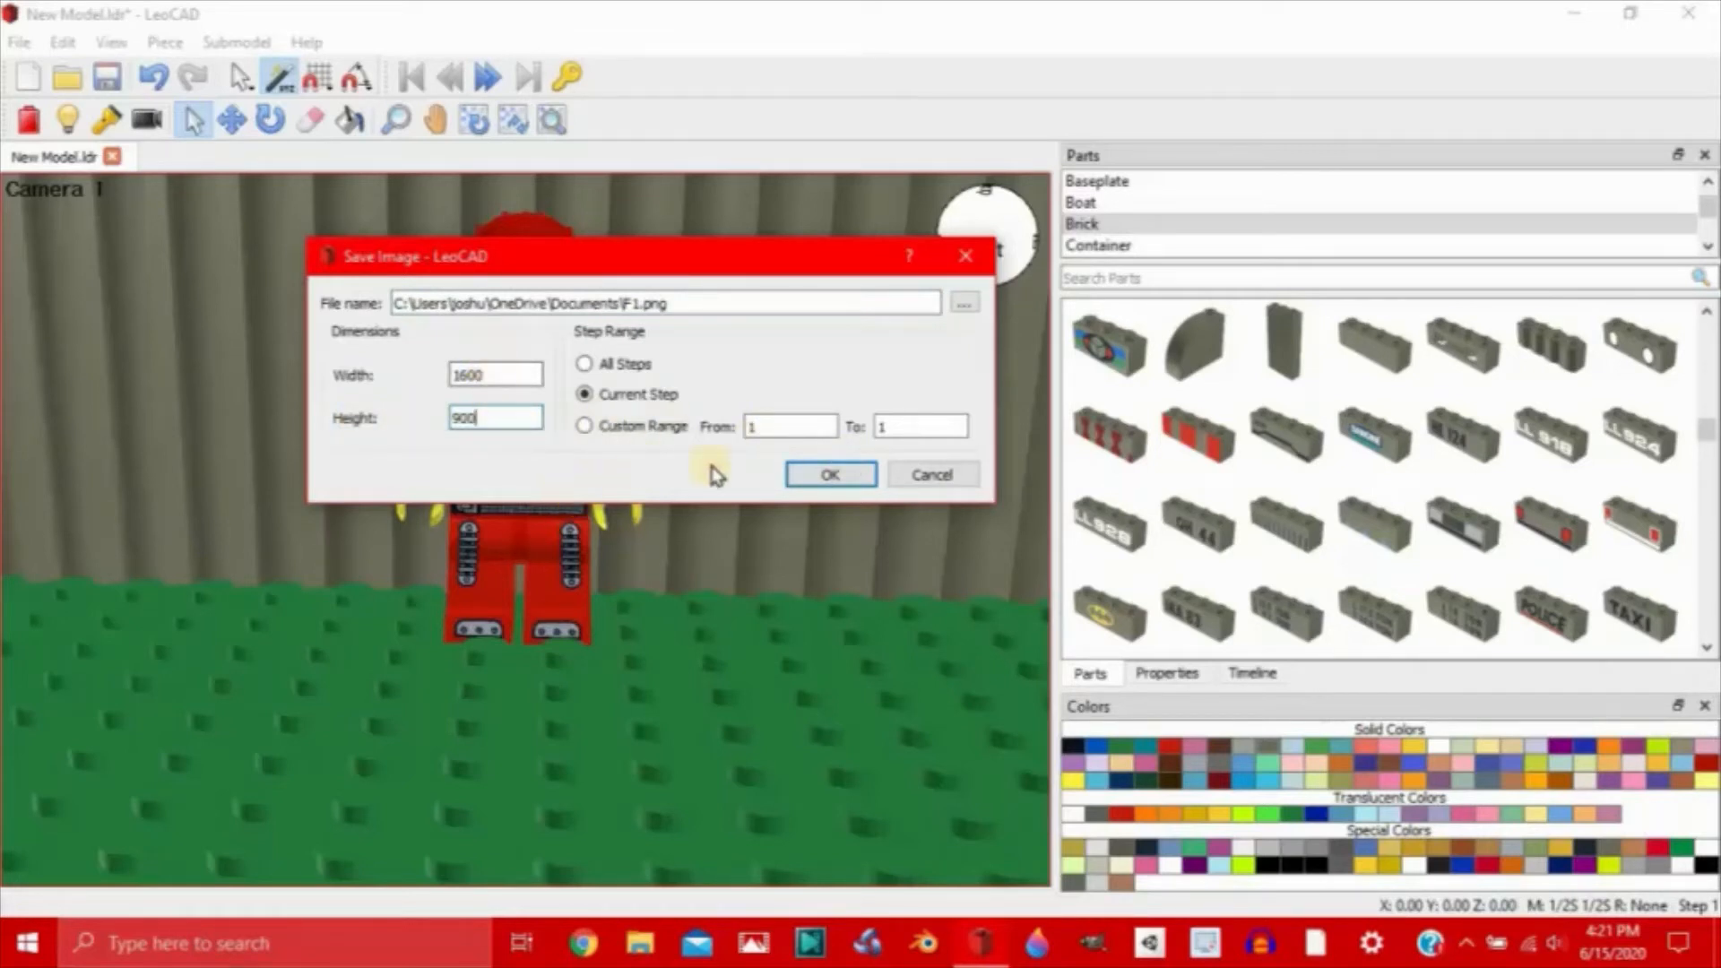
click(828, 474)
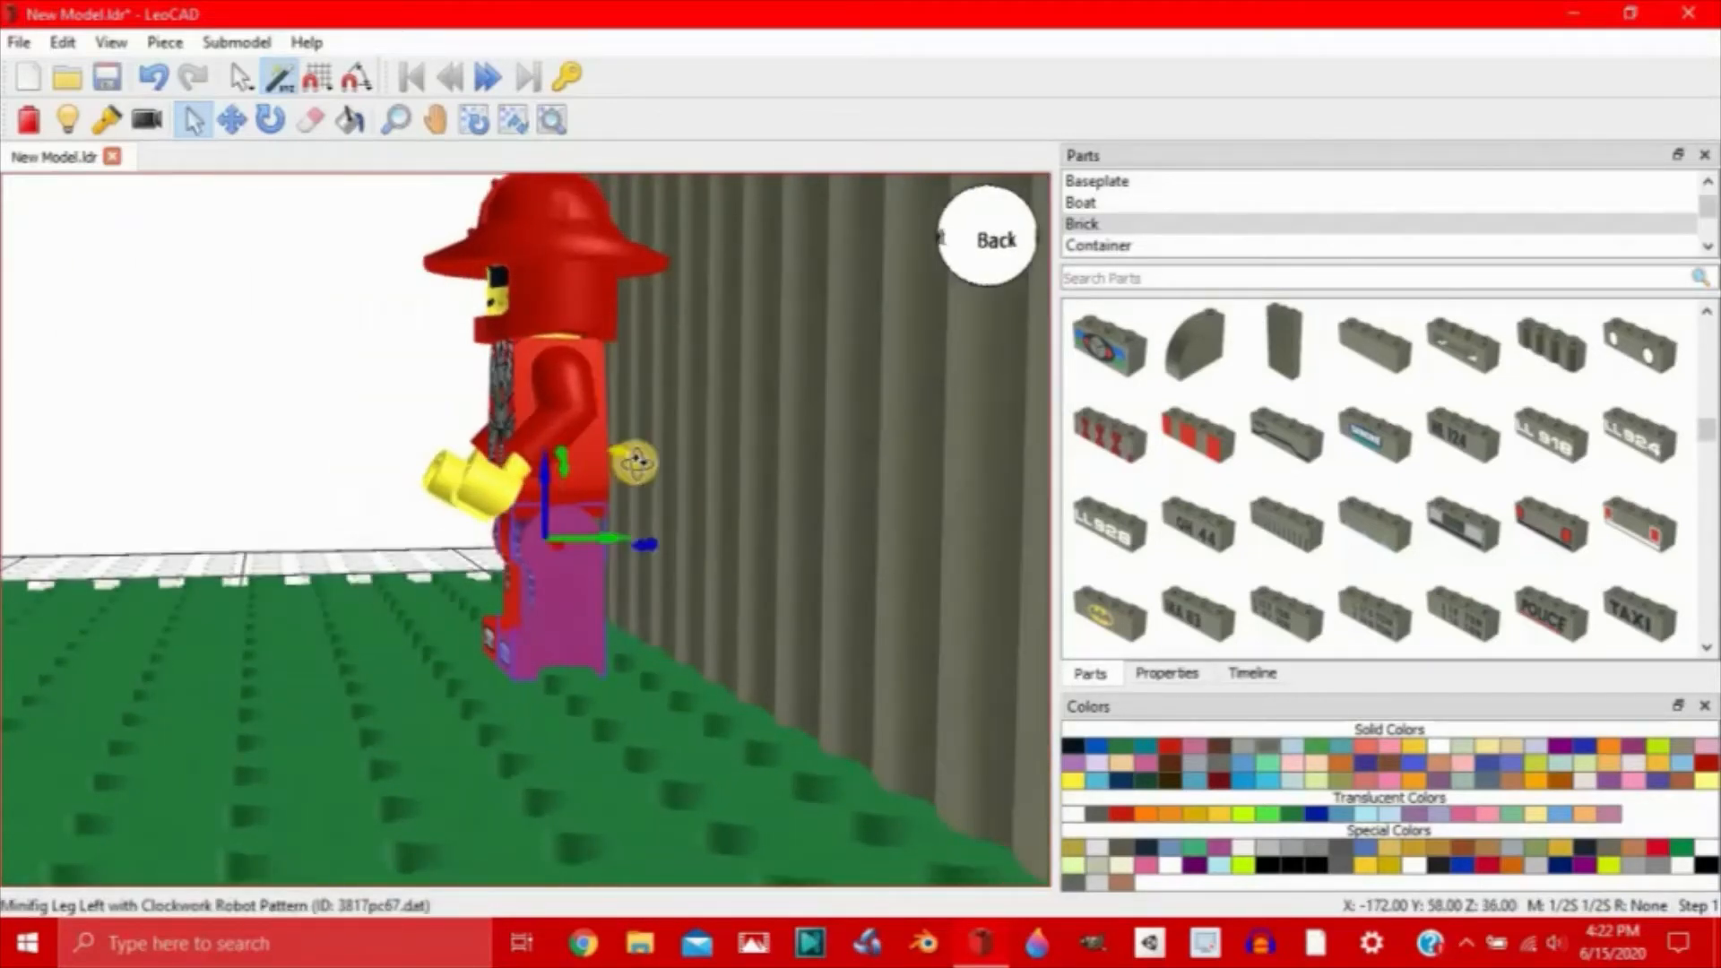
Step: Swing the left leg forward, save frames F2.png and F3.png, then swing it further
drag(636, 461, 637, 510)
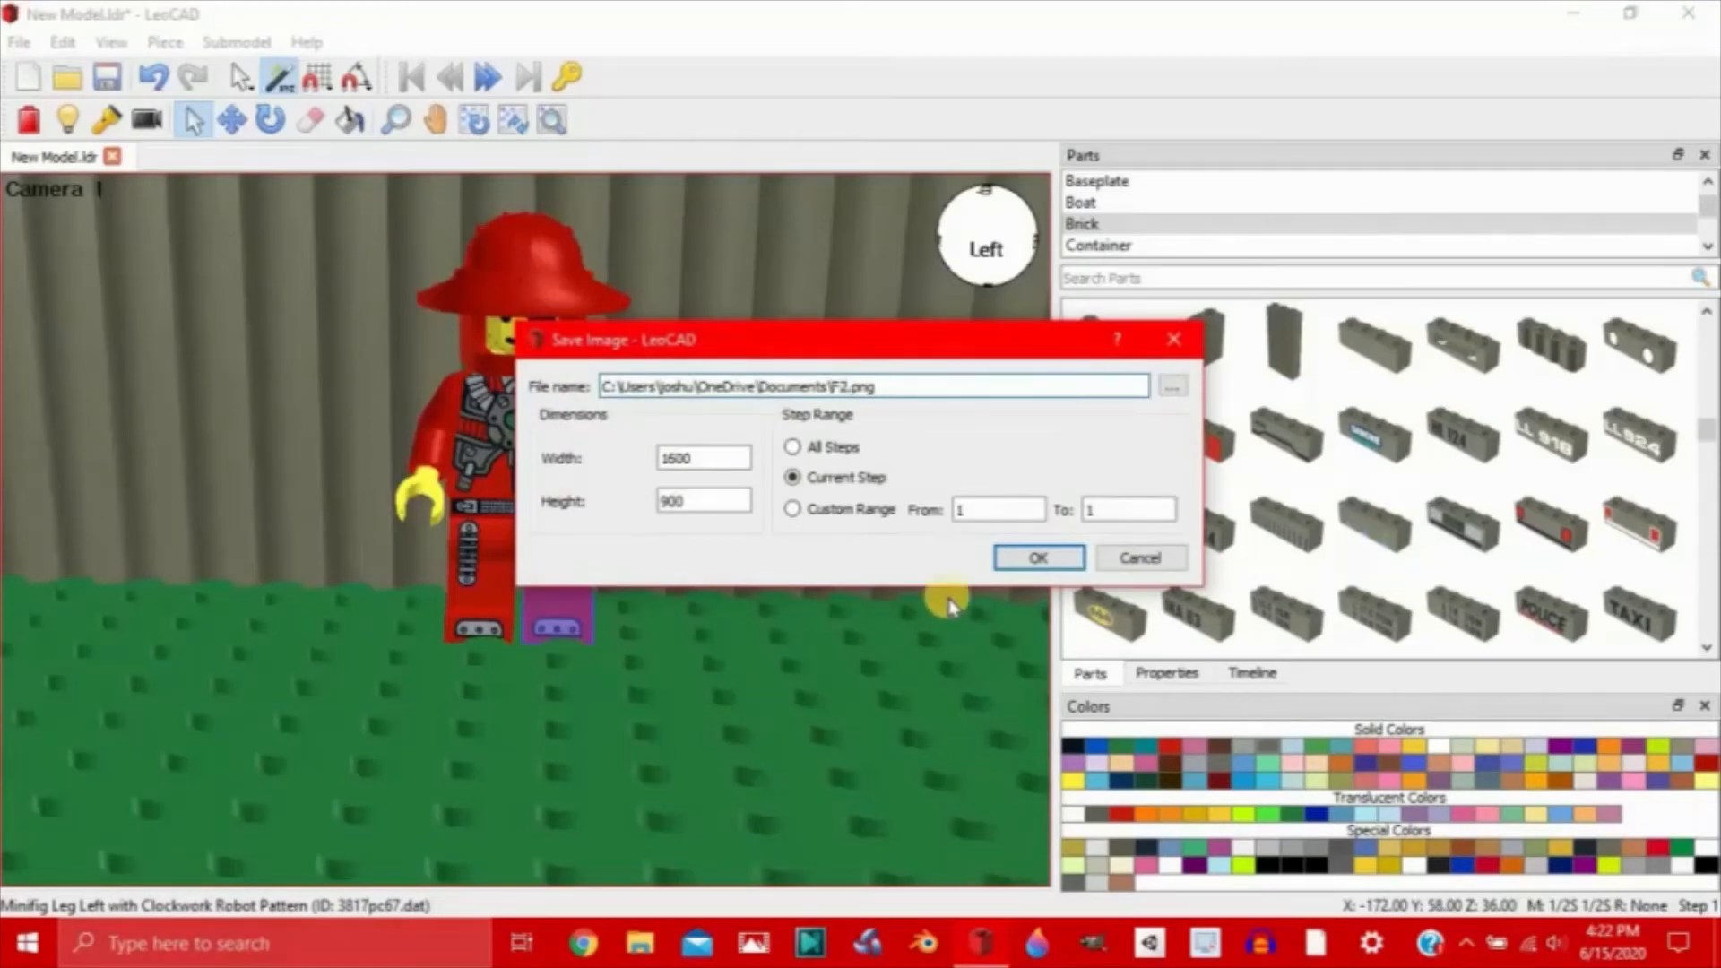
click(1036, 558)
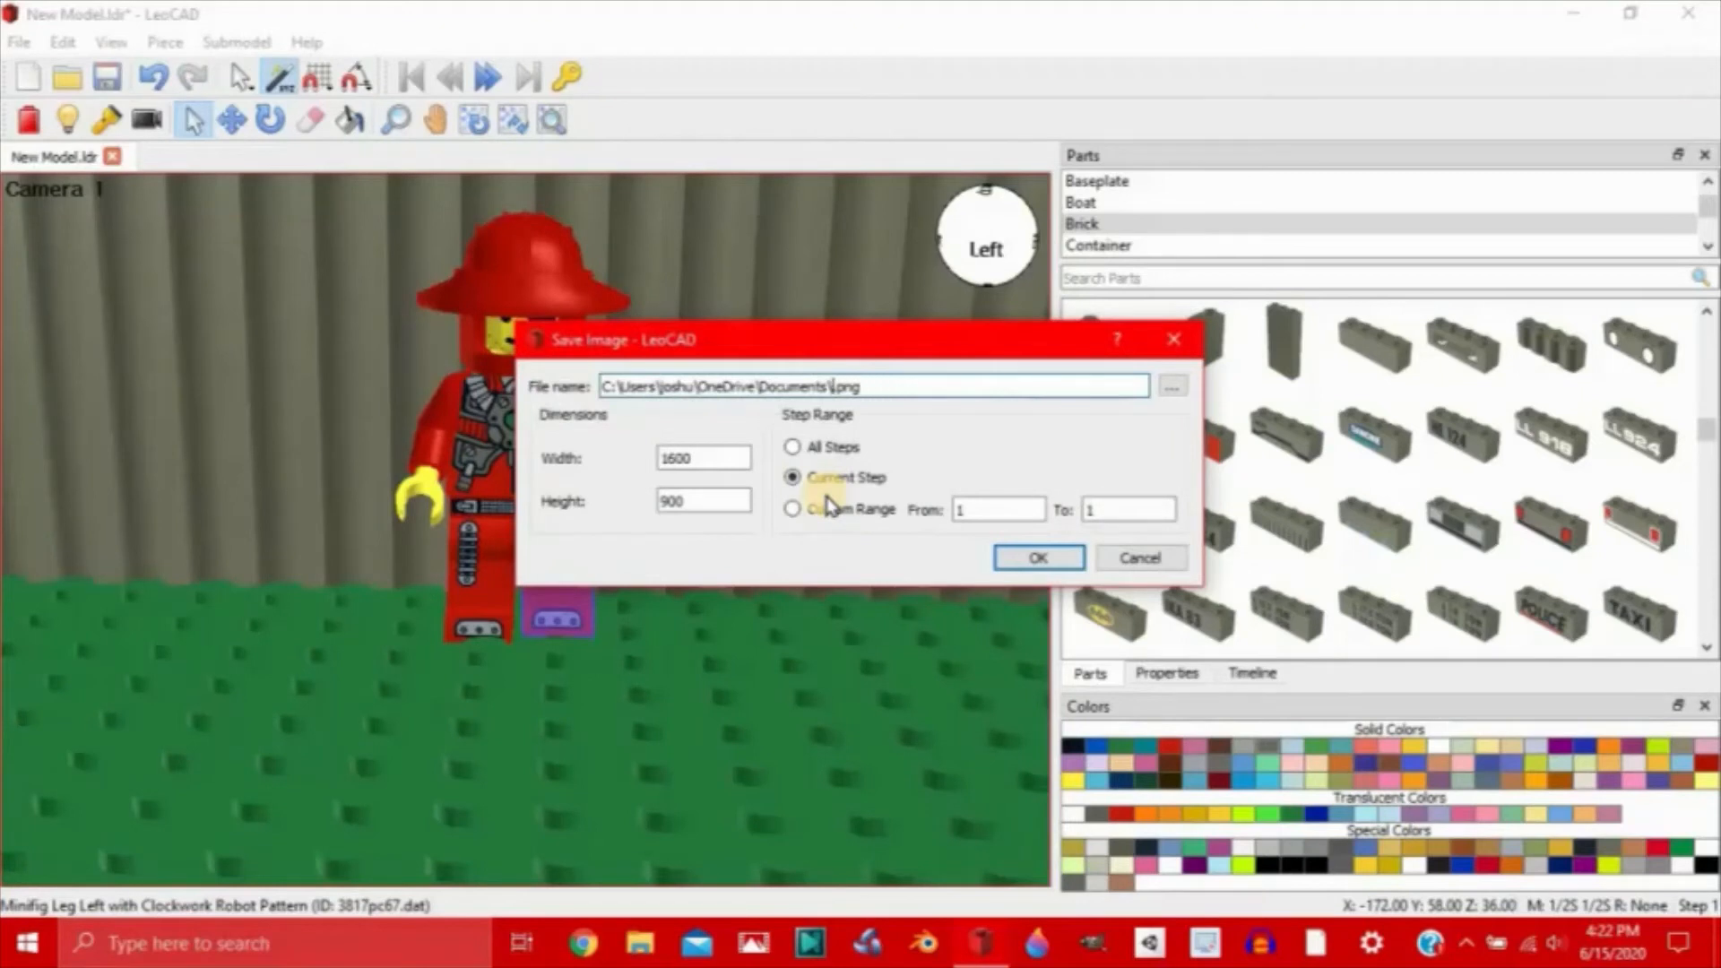
text(F3)
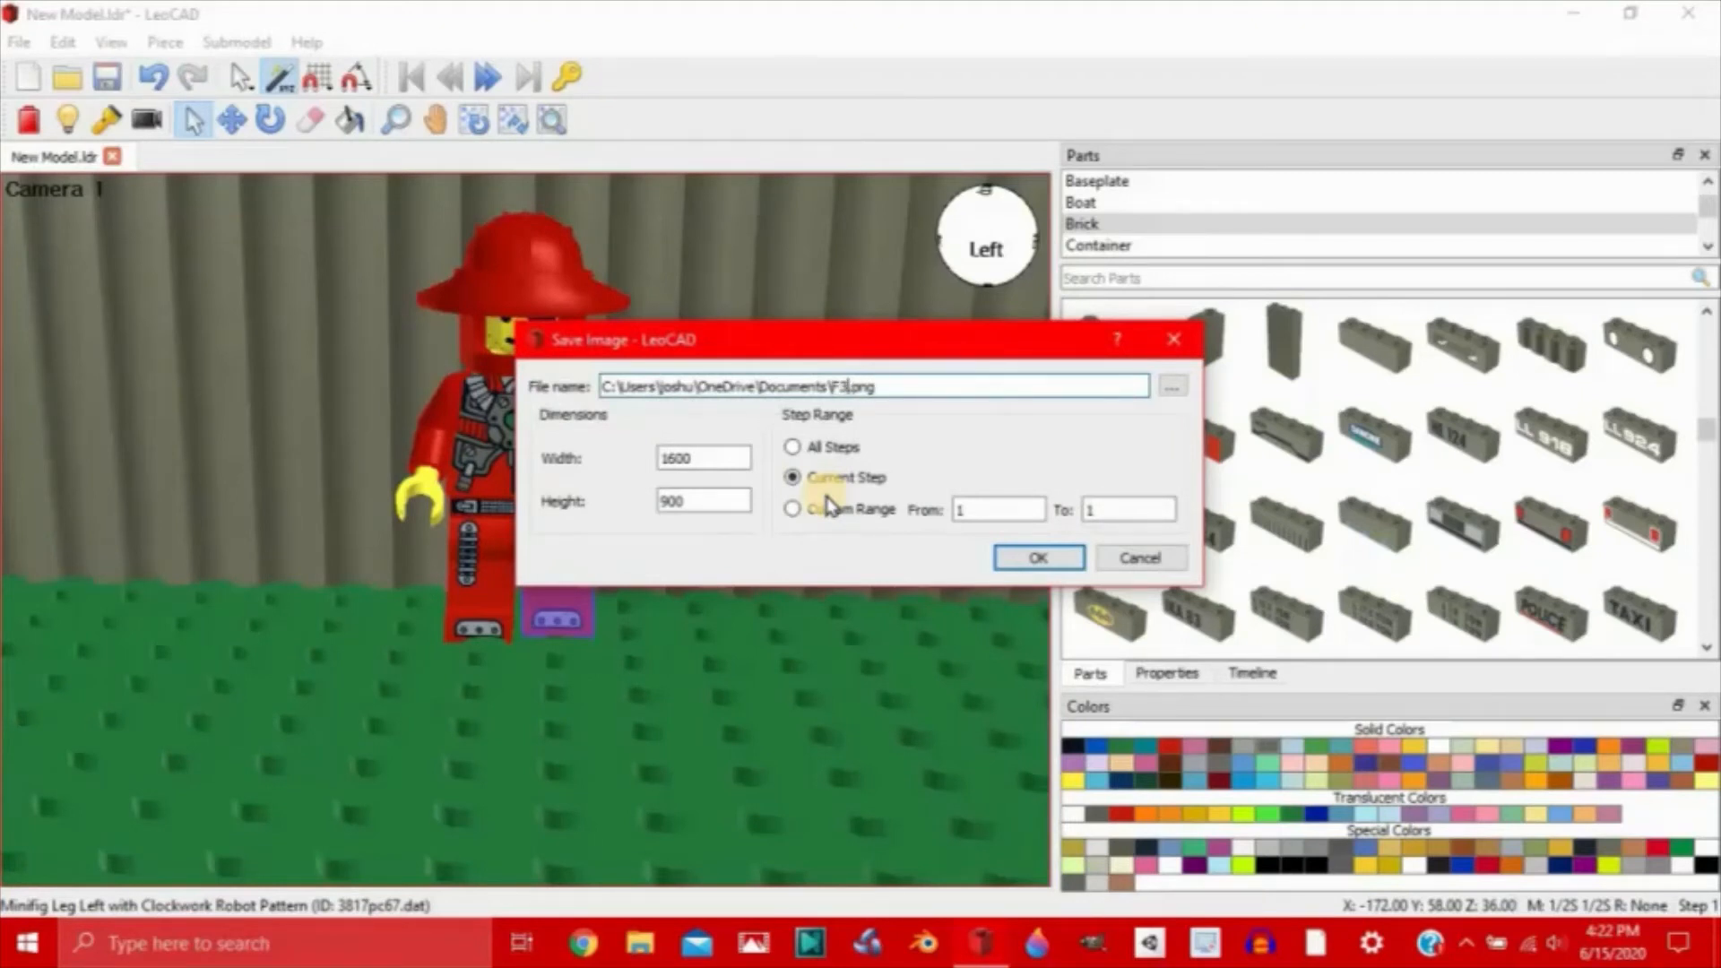
click(1036, 558)
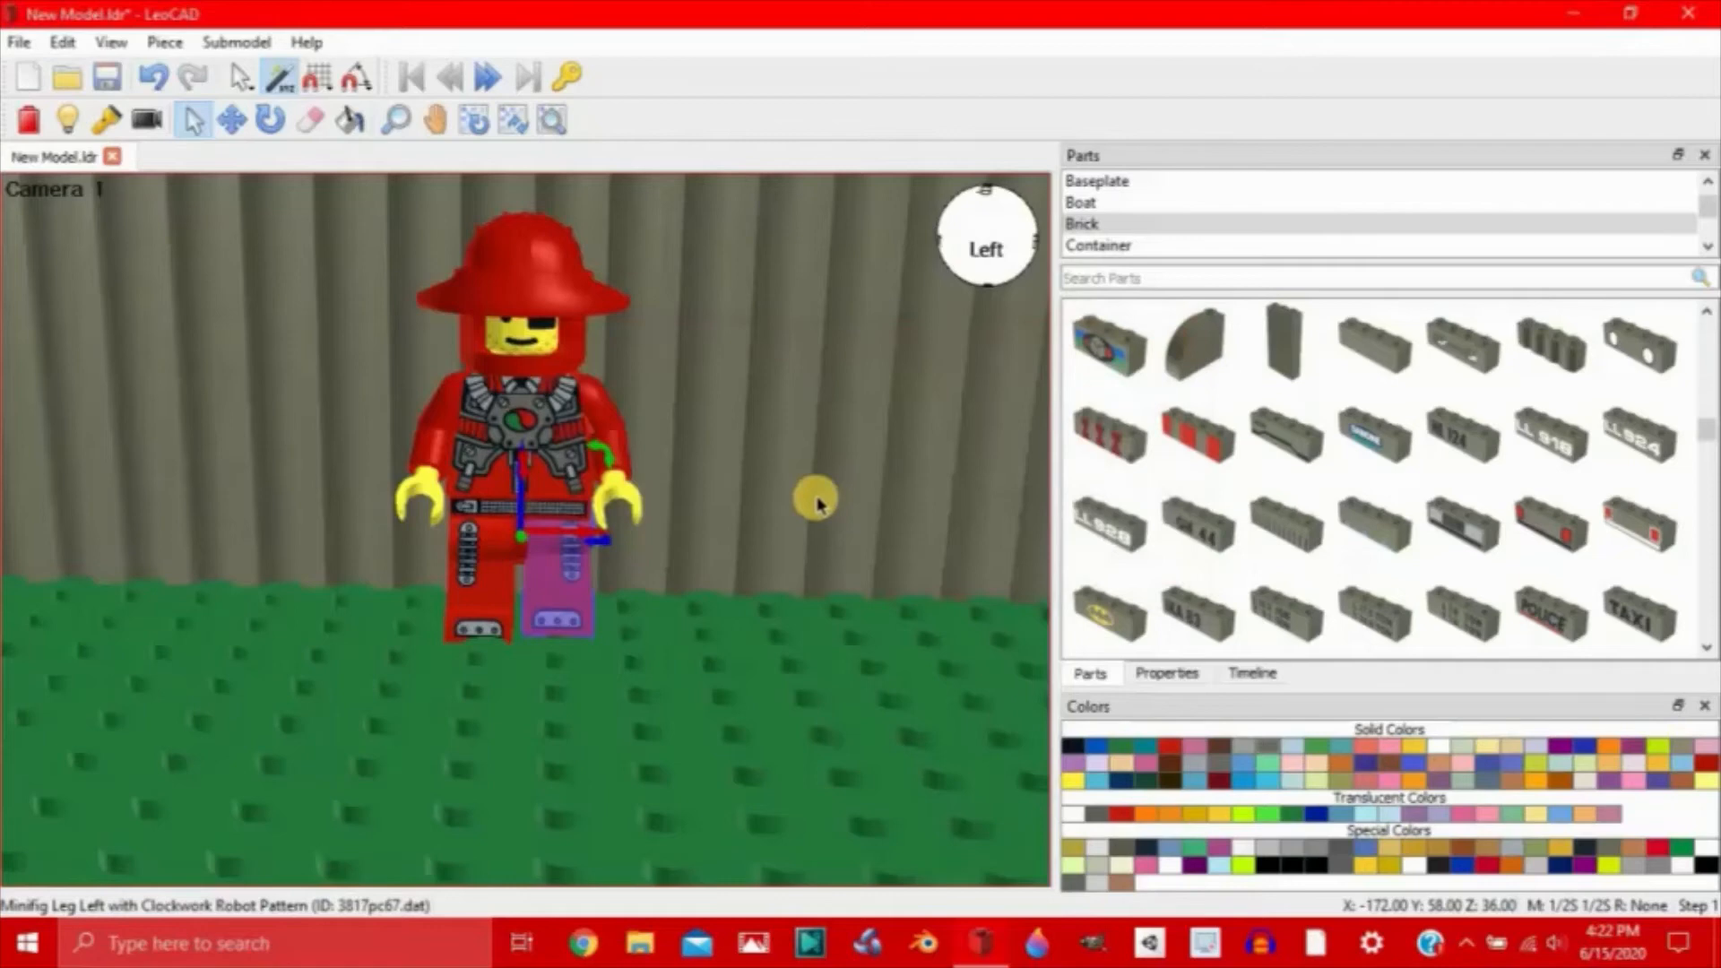
drag(817, 499, 499, 606)
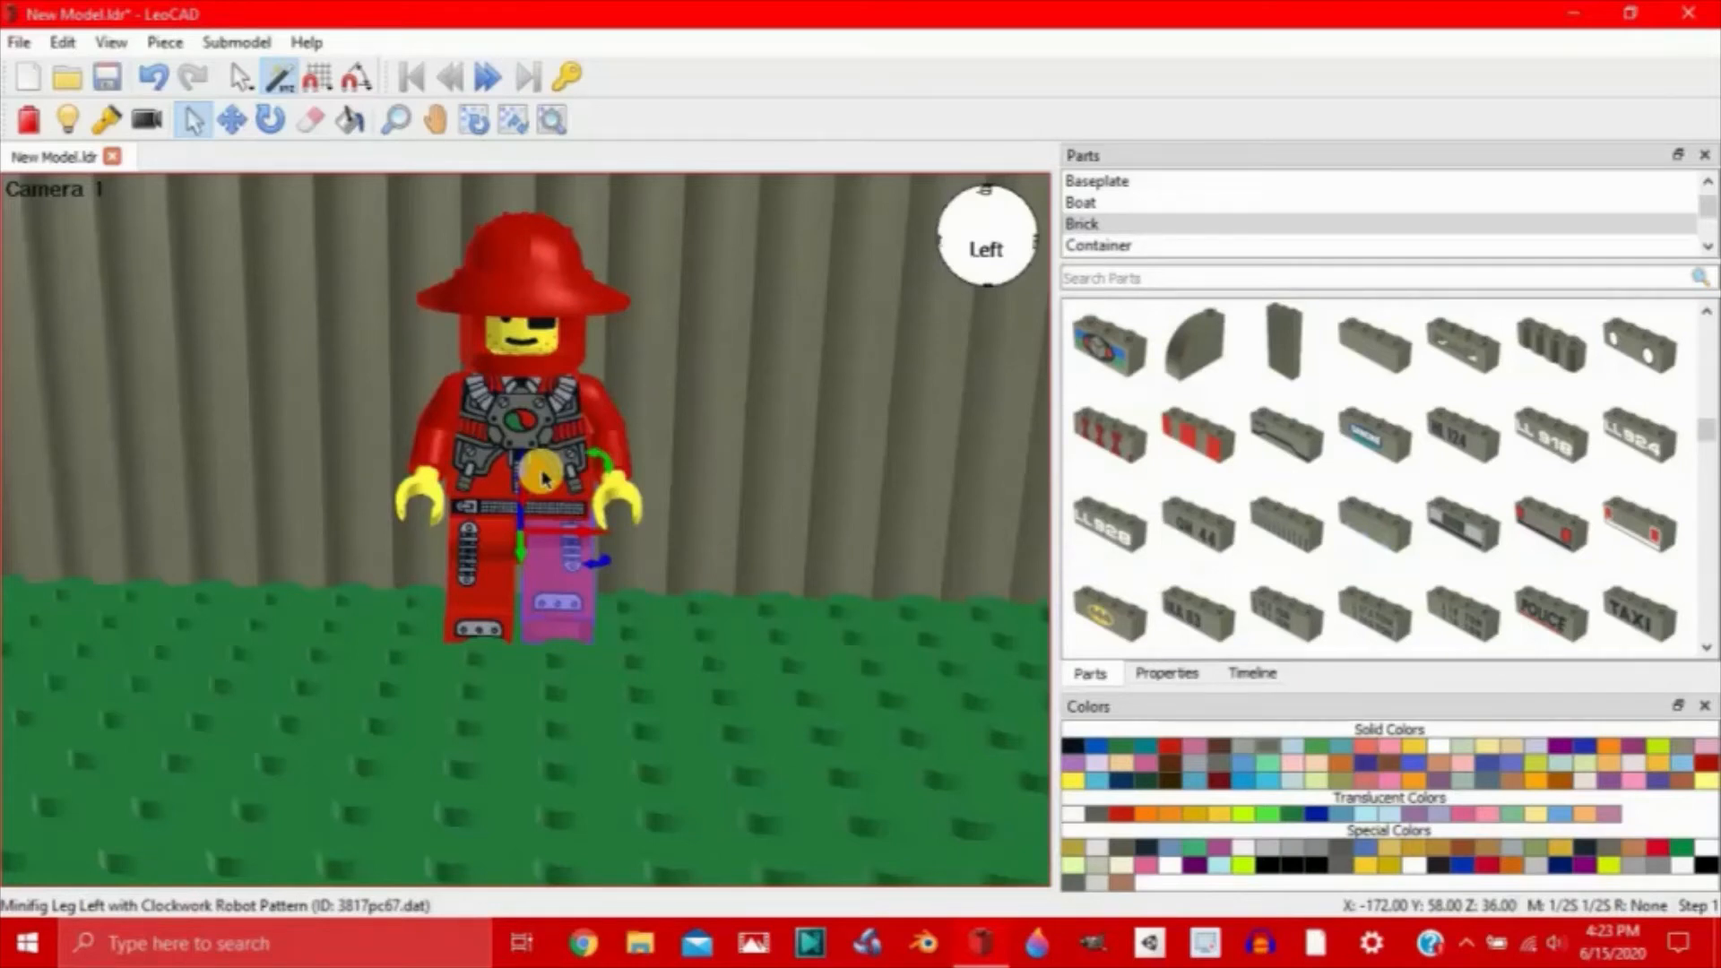
drag(543, 478, 538, 725)
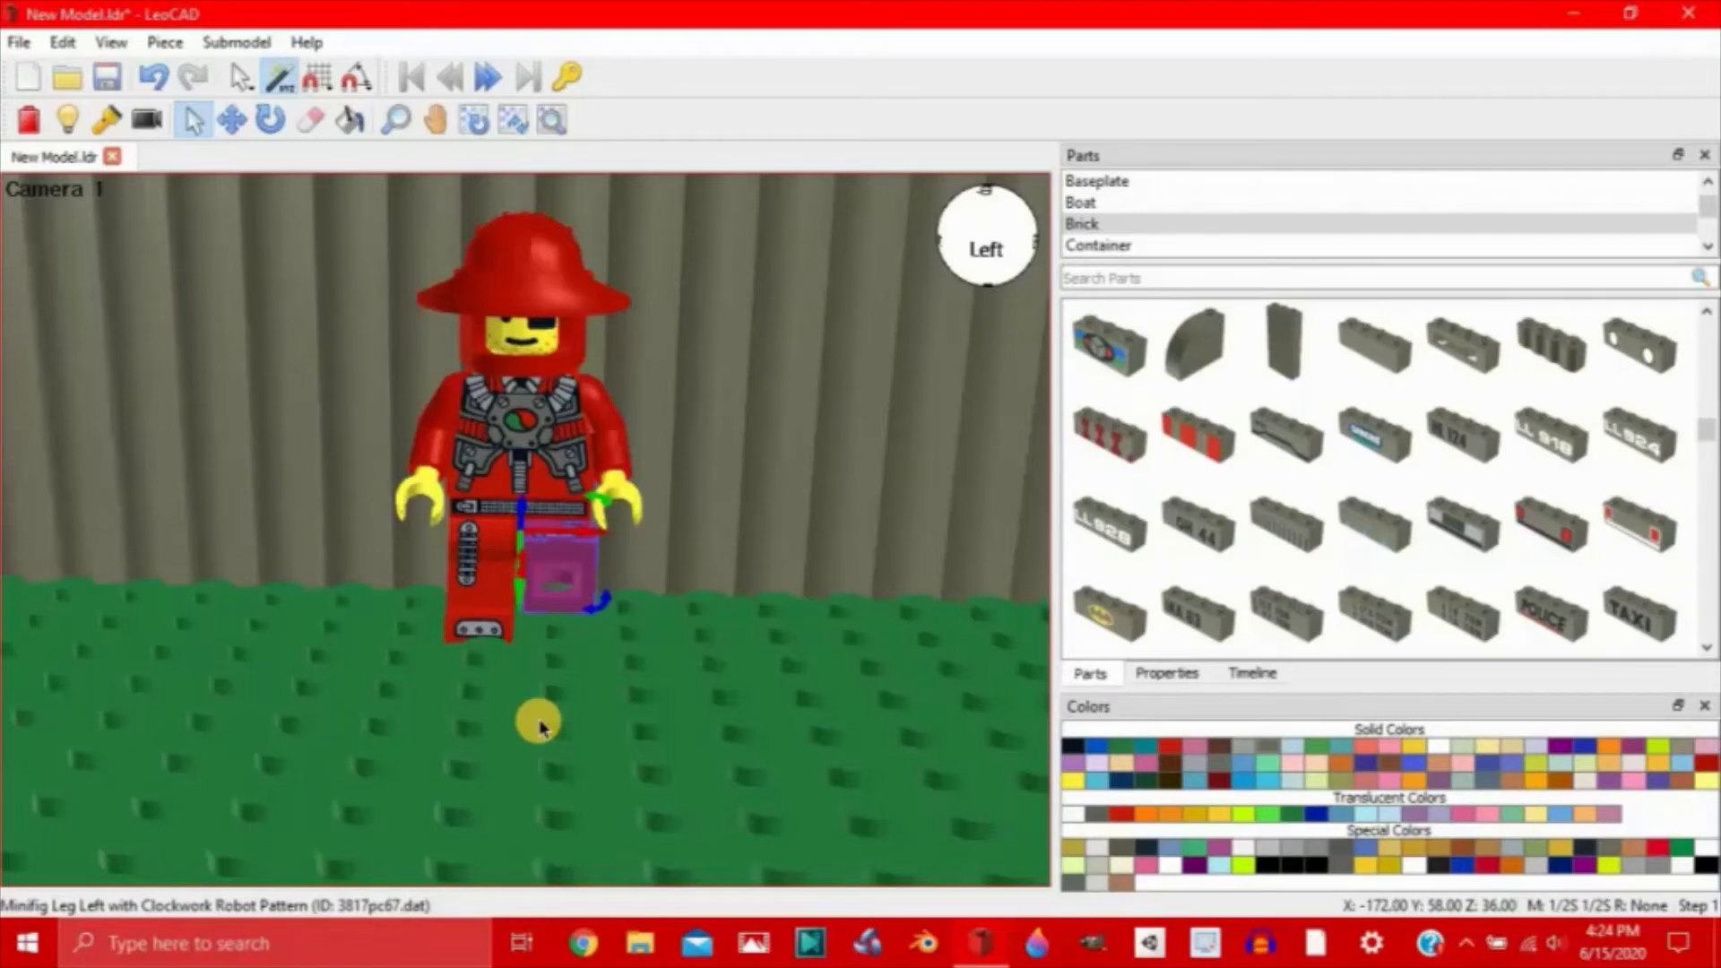
mouse_move(626, 429)
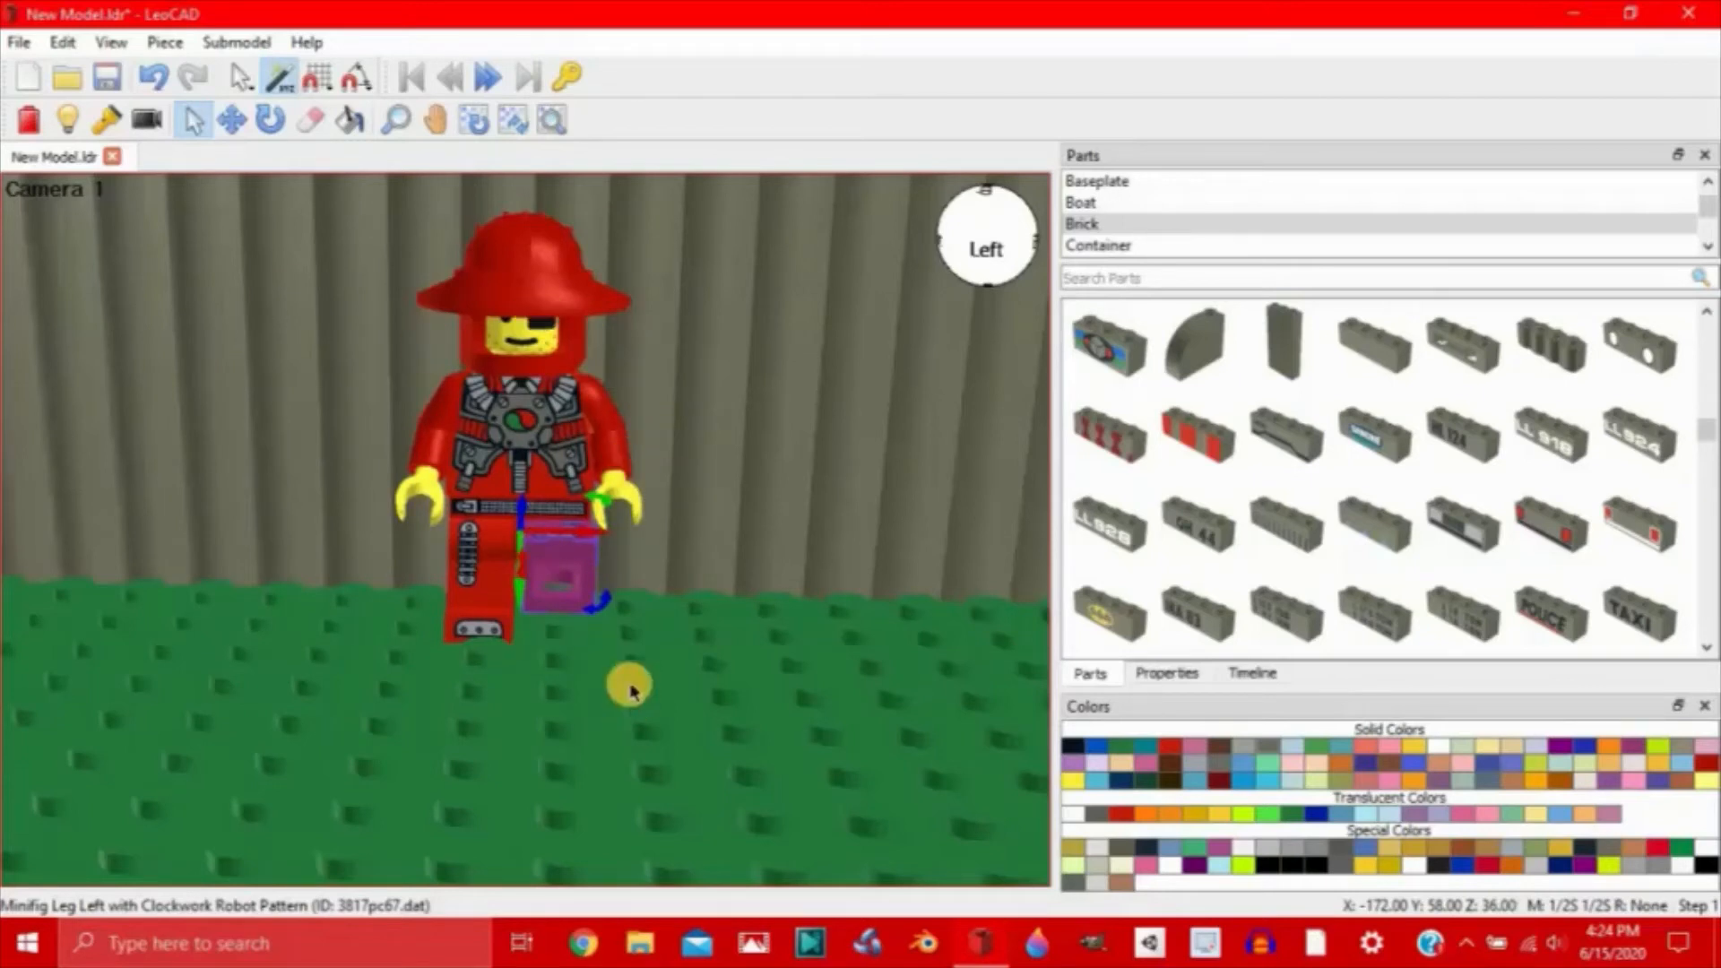
mouse_move(527, 422)
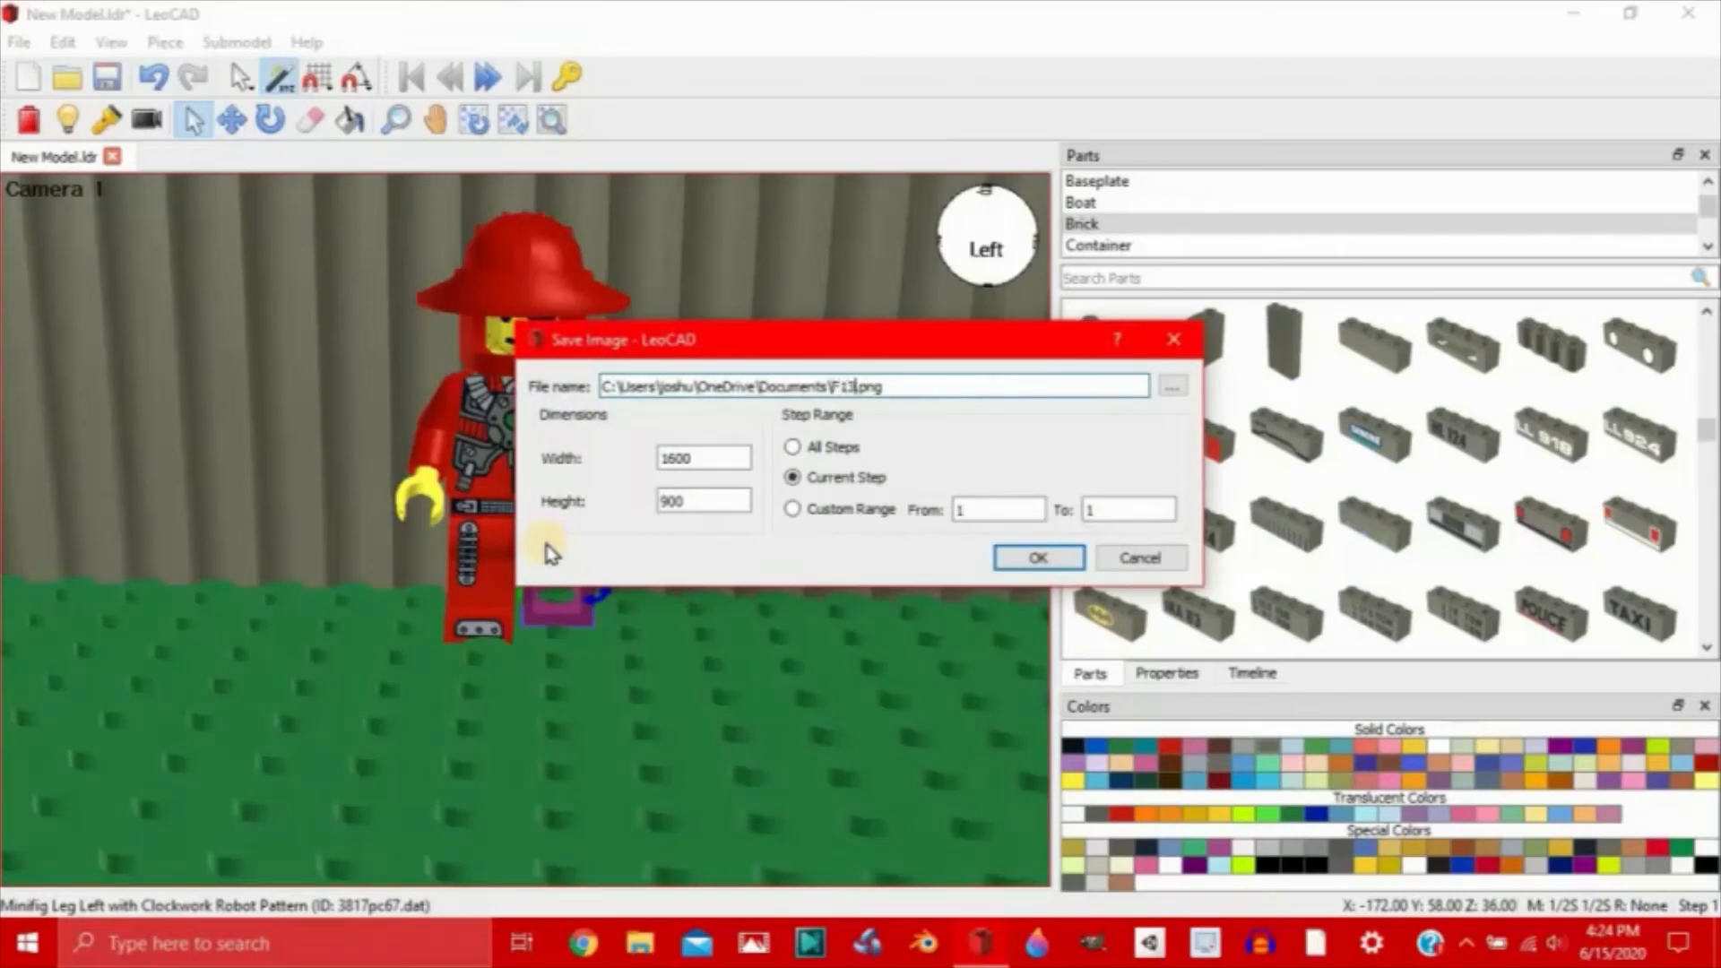
Step: Save the current camera view as frame F13.png
click(1035, 557)
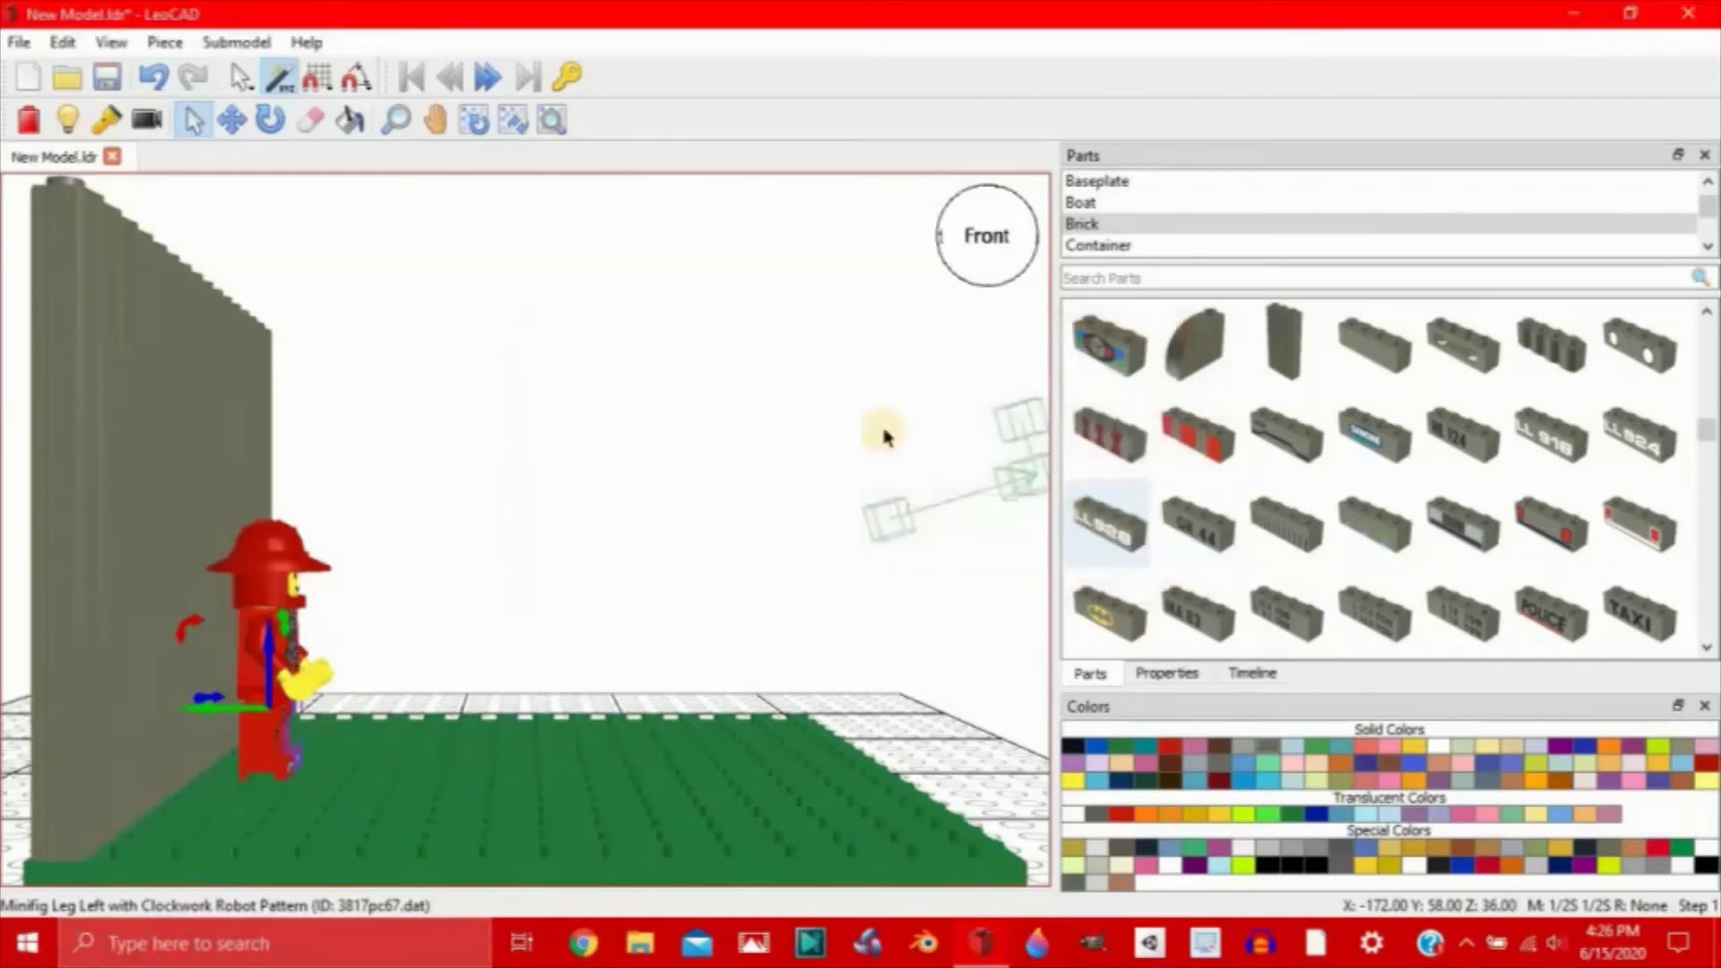
mouse_move(533, 349)
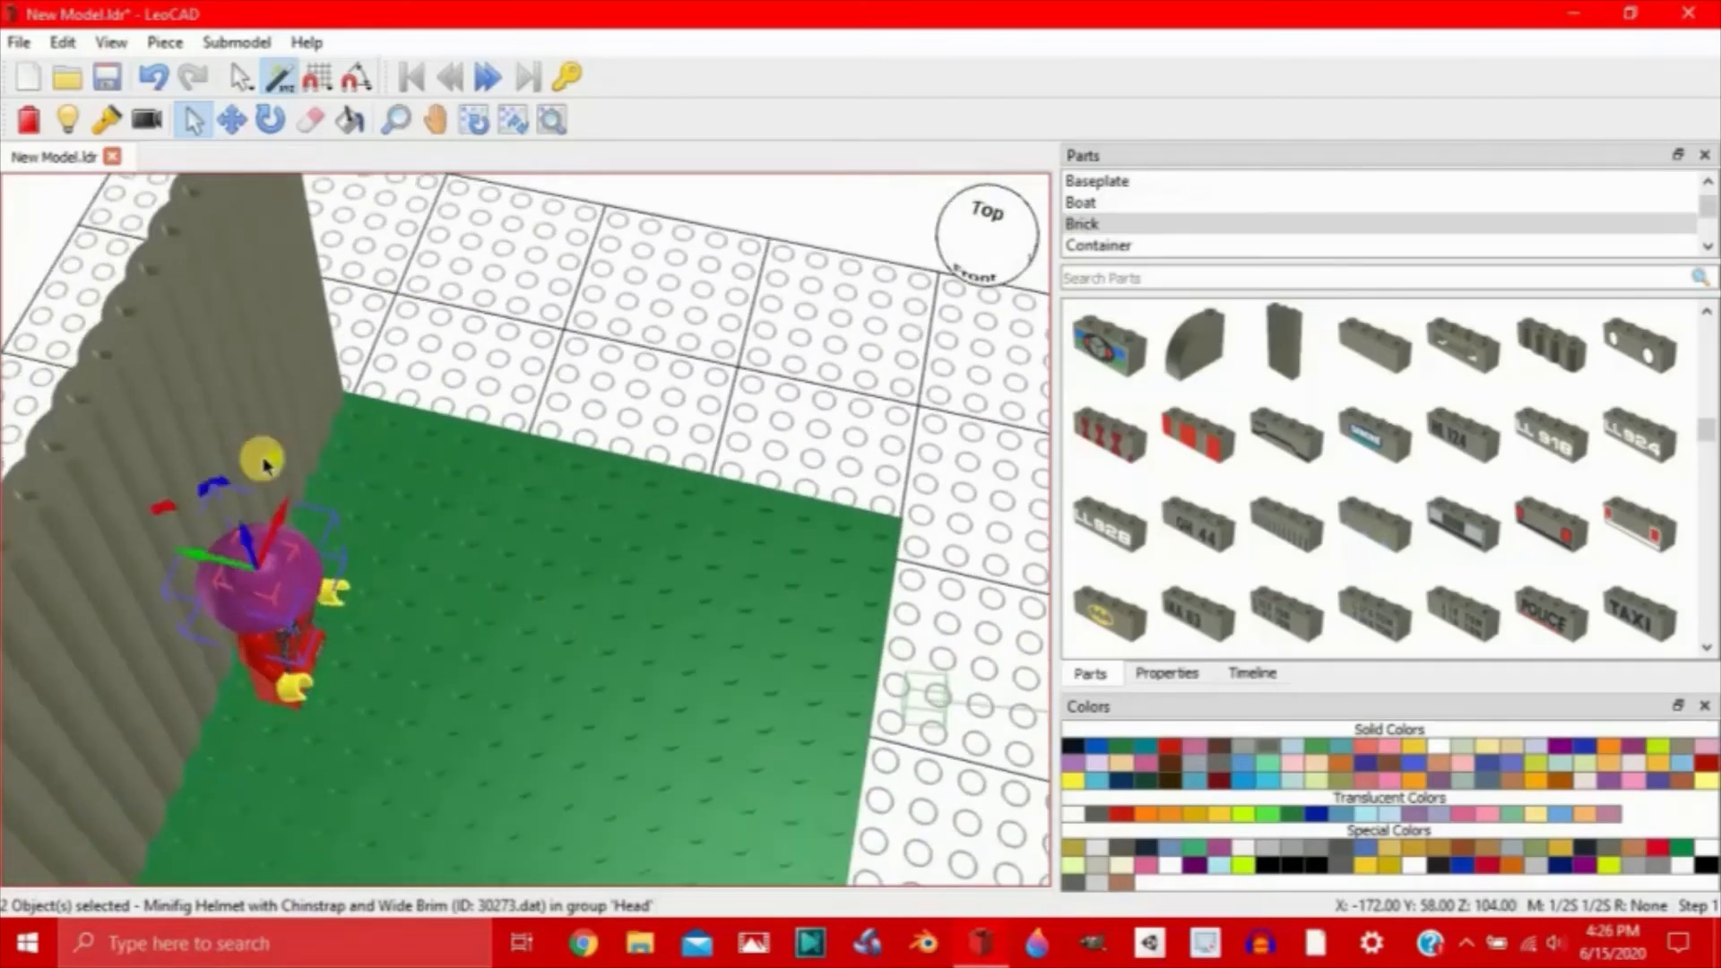
Step: Orbit the view to look down over the scene and baseplate
drag(263, 461, 581, 527)
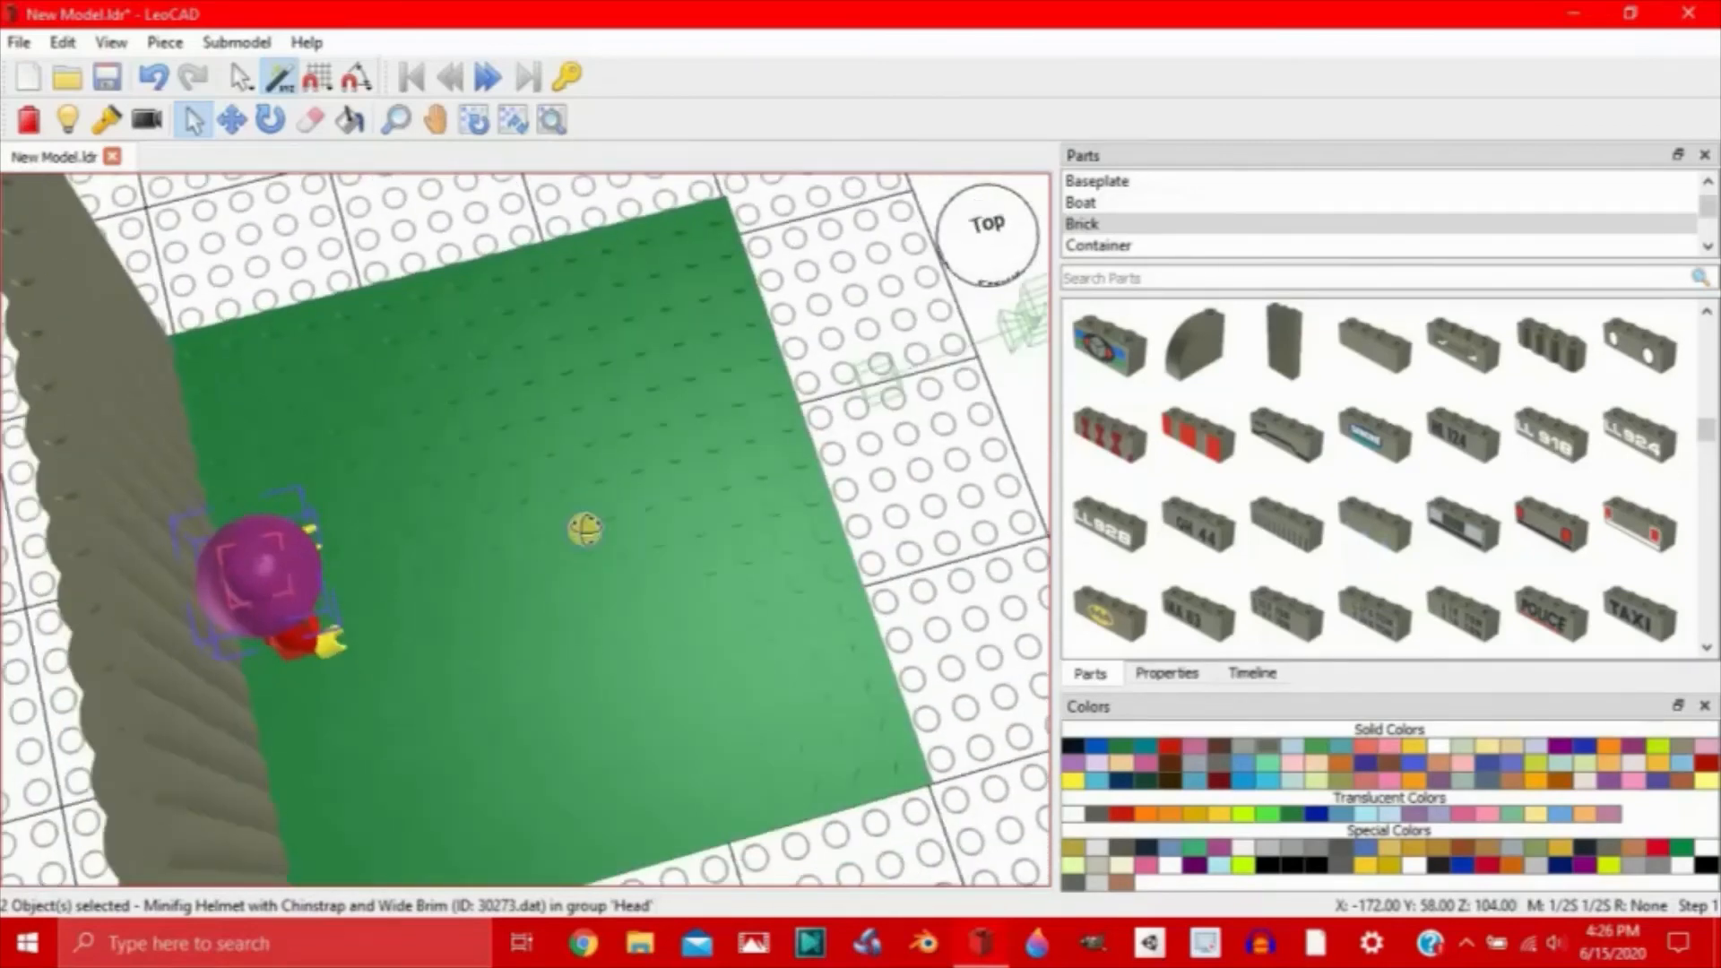
drag(585, 528, 148, 519)
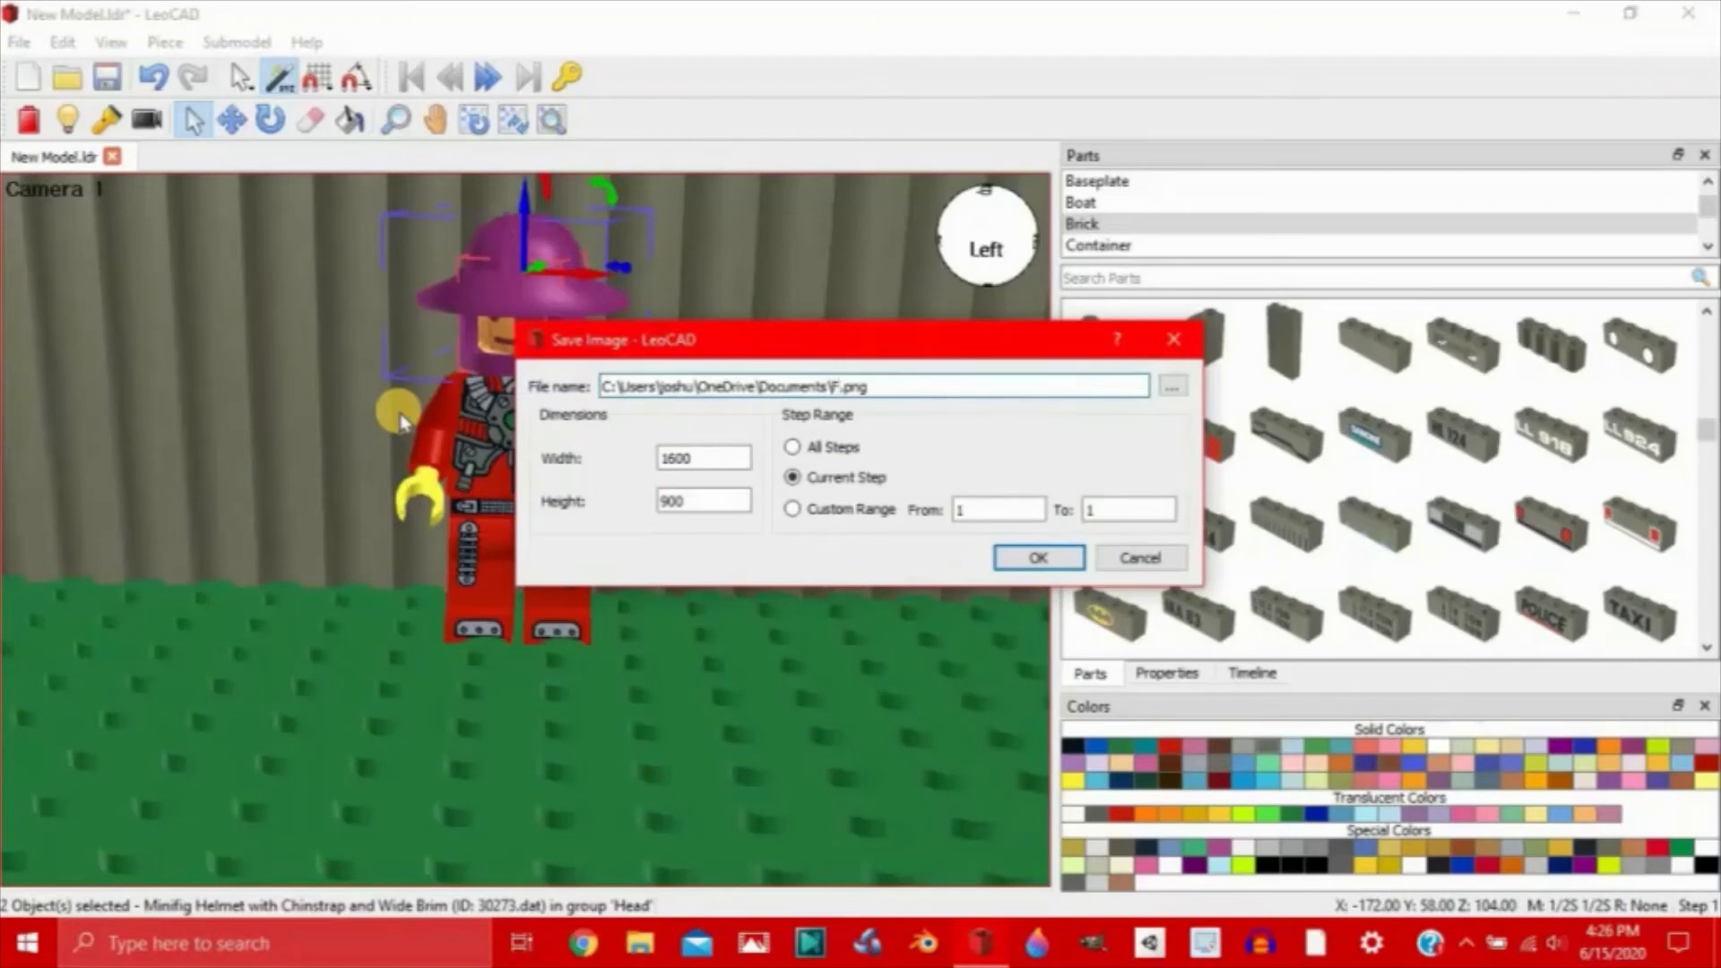
Step: Start entering the next F-numbered file name for the helmet camera view
click(1036, 558)
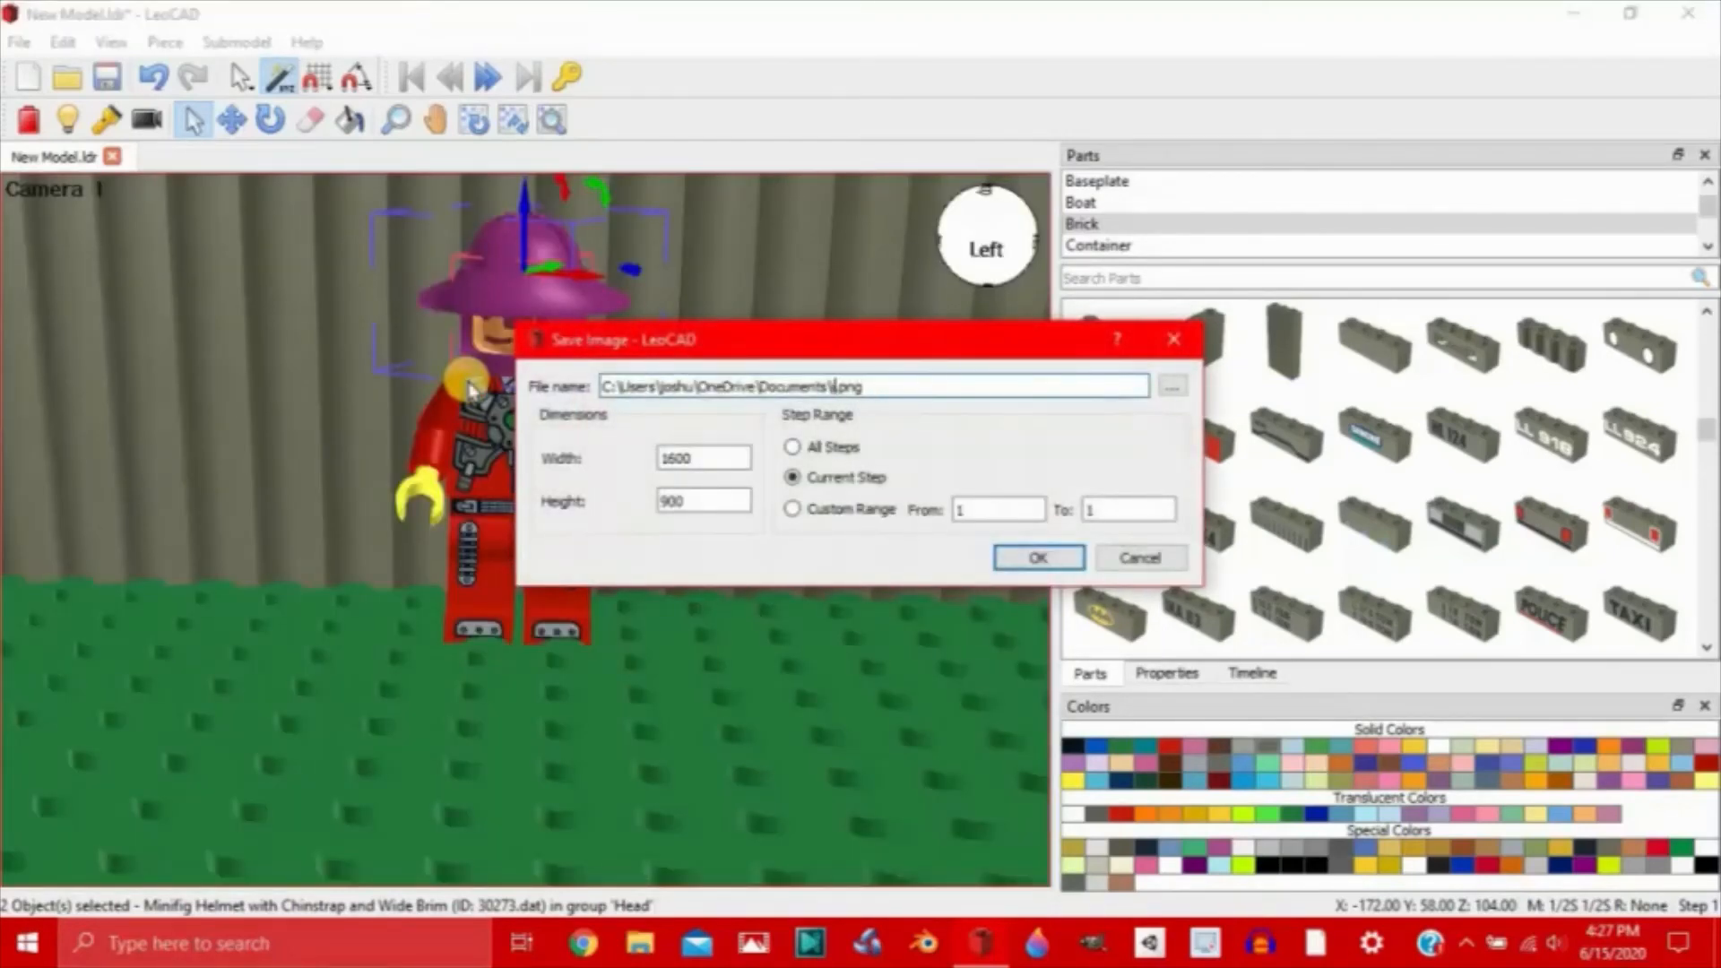
text(F)
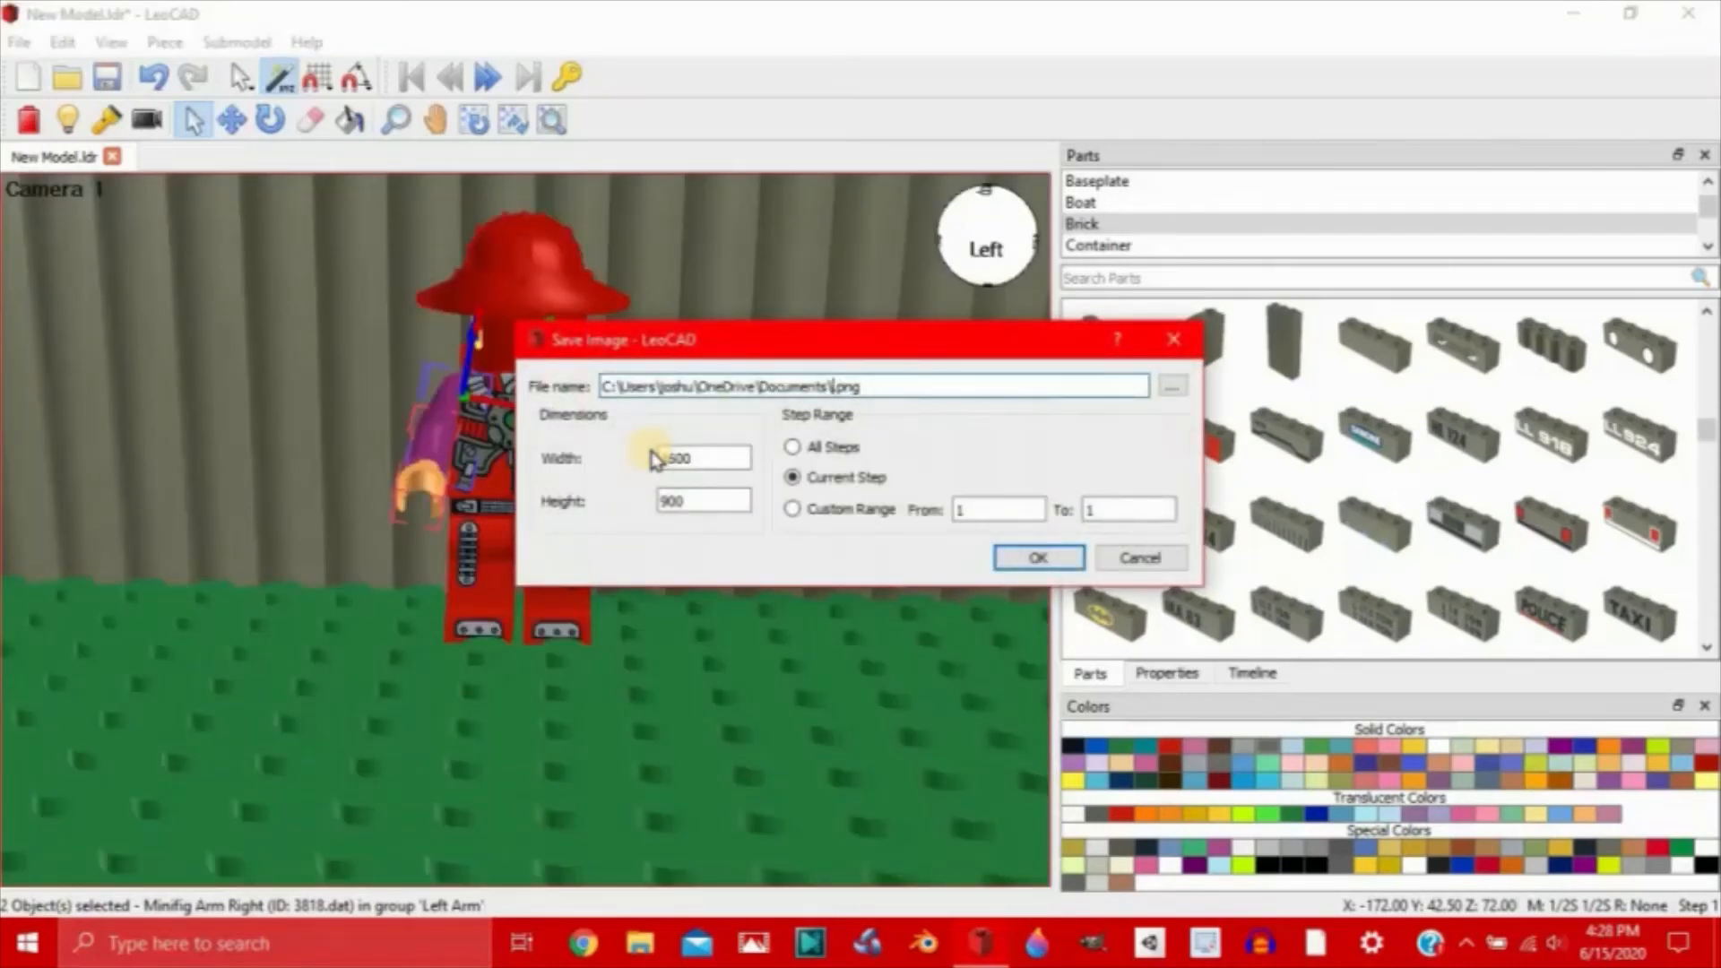
Step: Export the arm pose from Camera 1 at 1600×900 as F26.png
text(F)
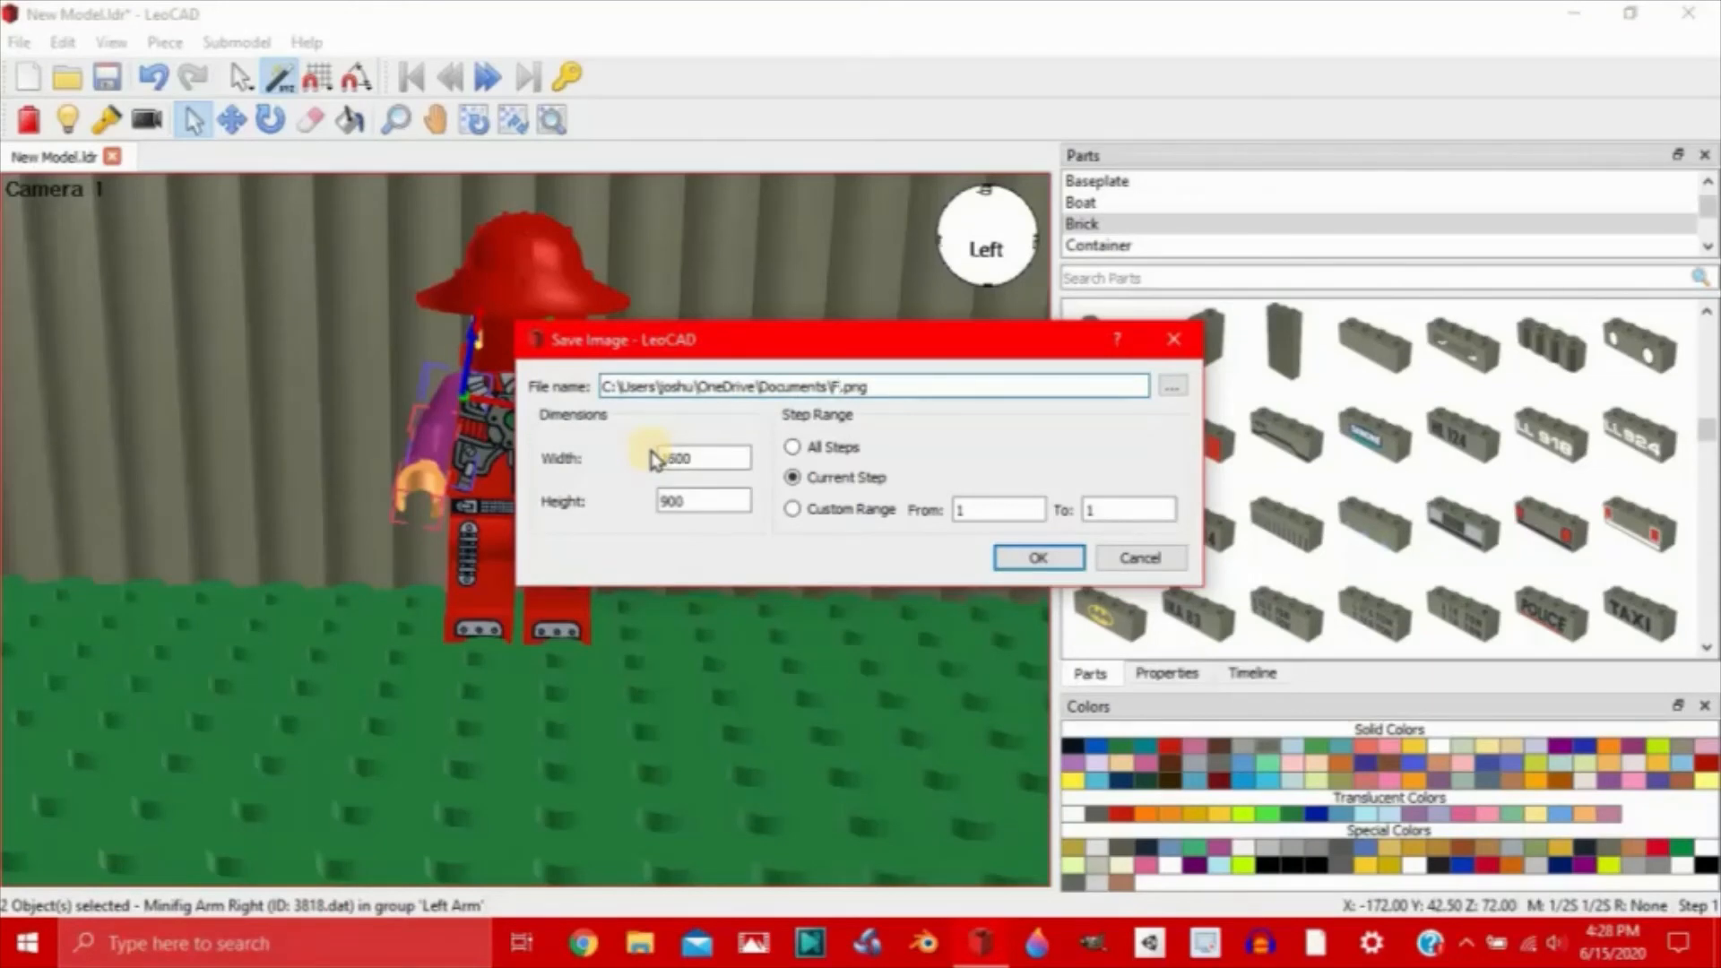
click(872, 385)
text(26)
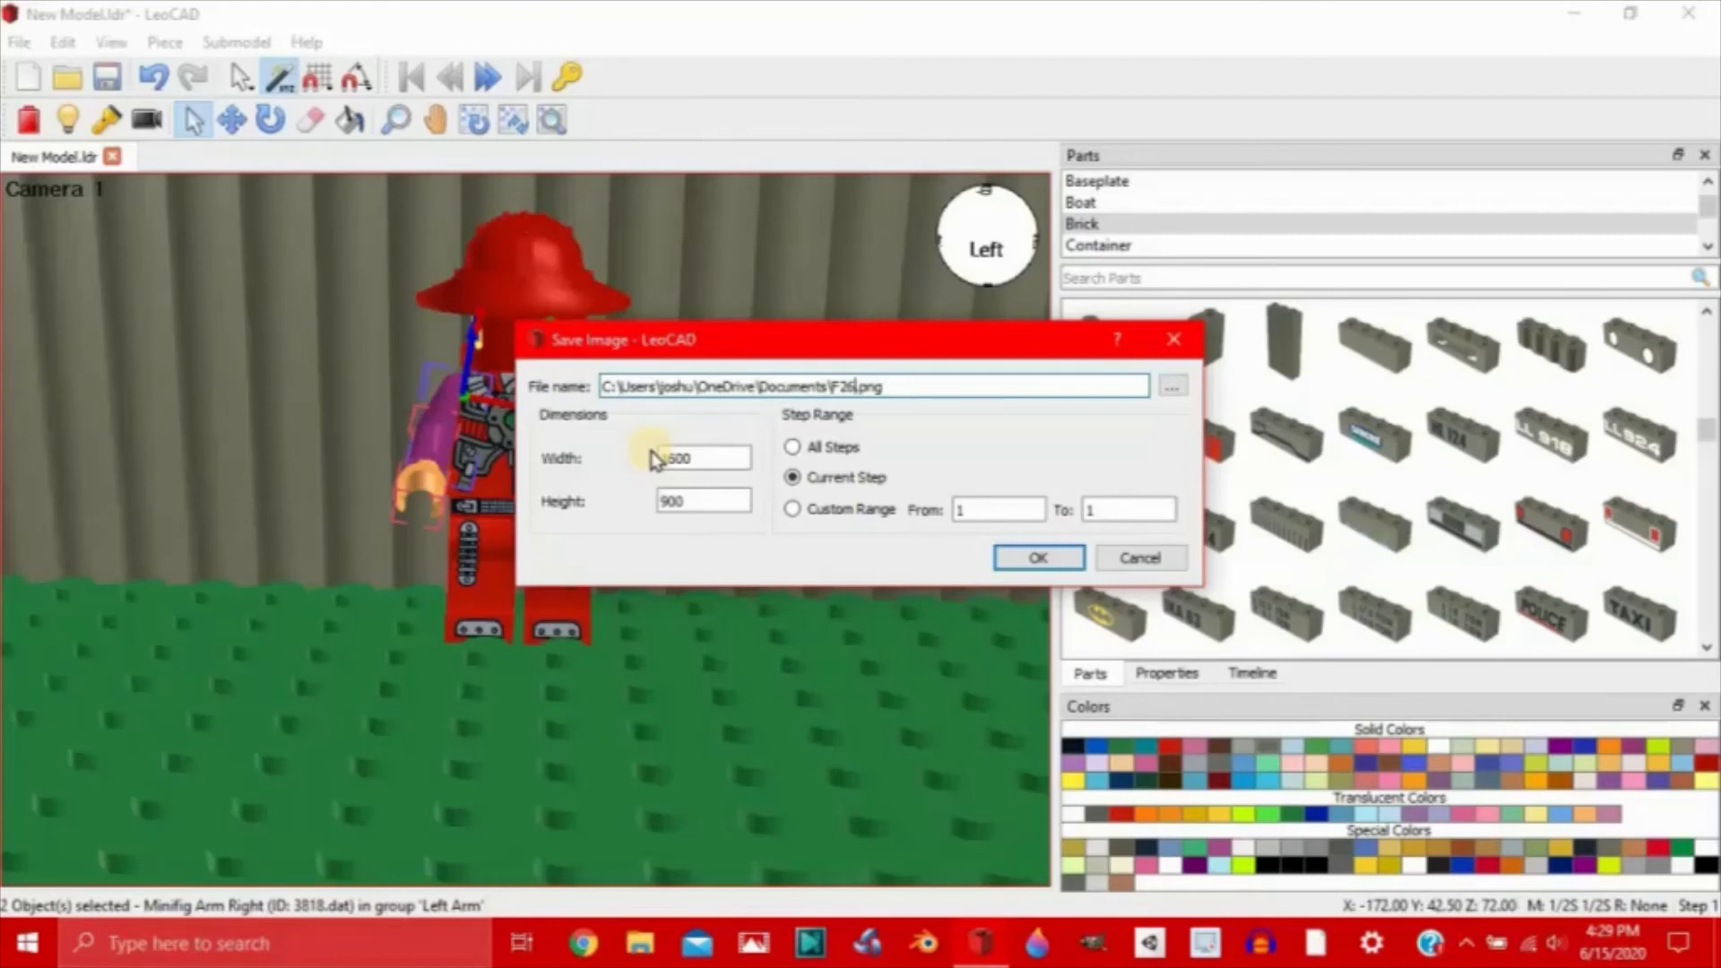
click(1035, 557)
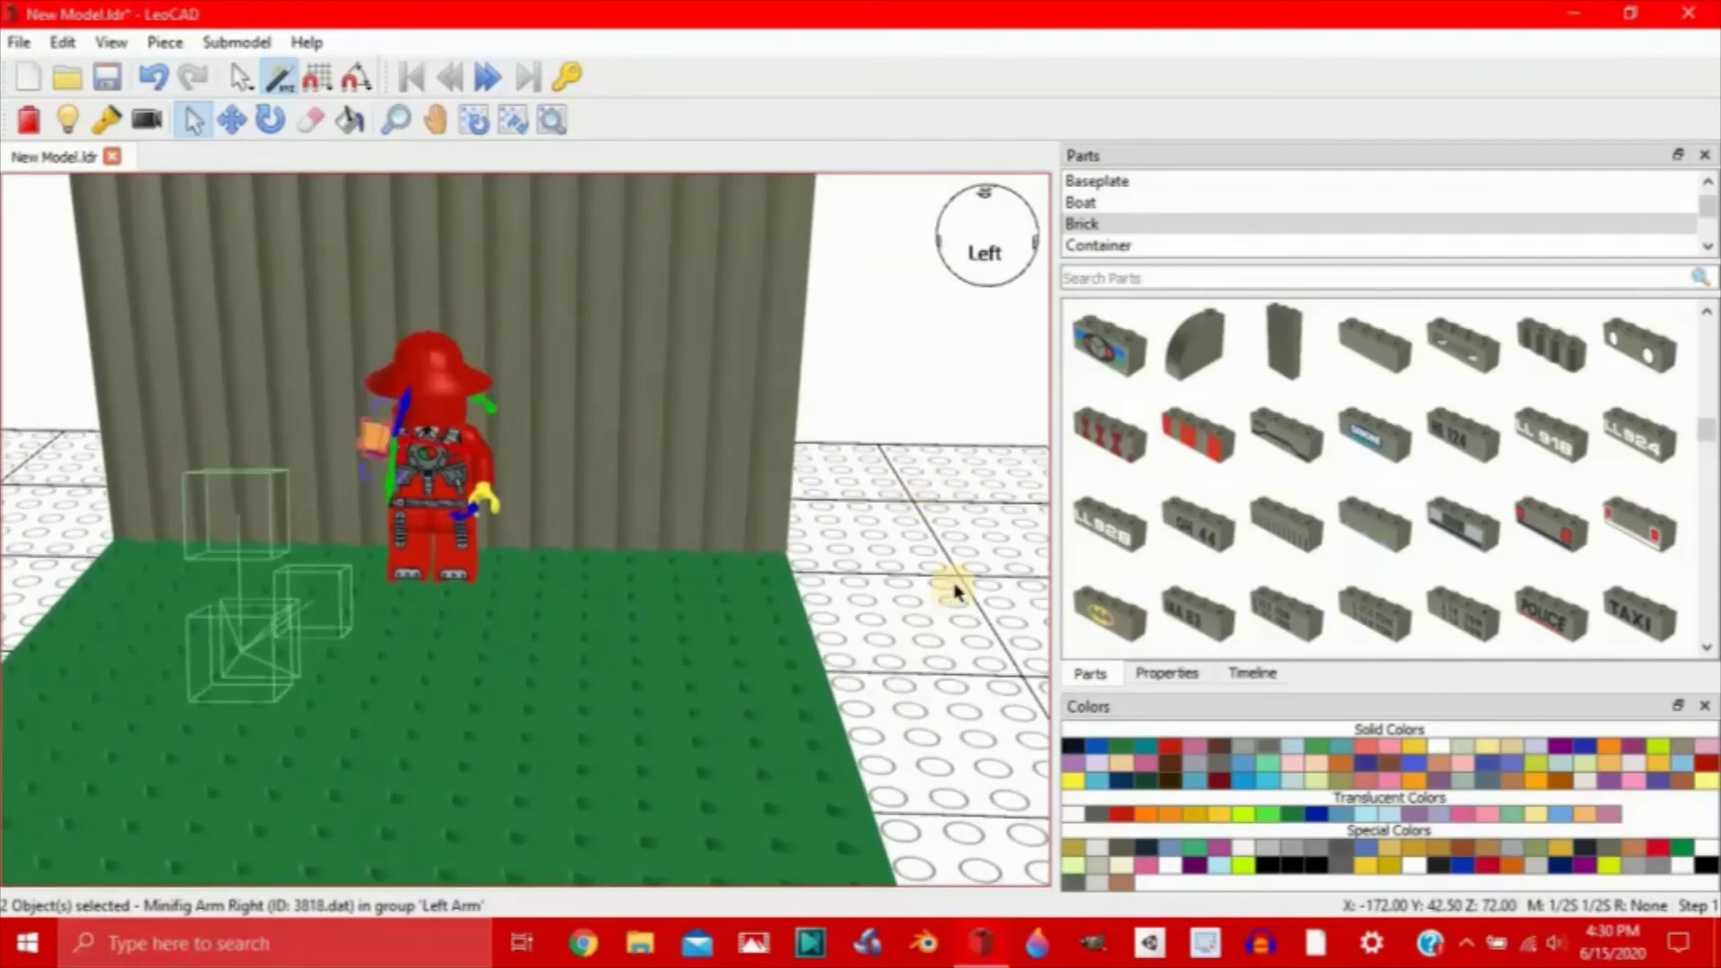
mouse_move(934, 517)
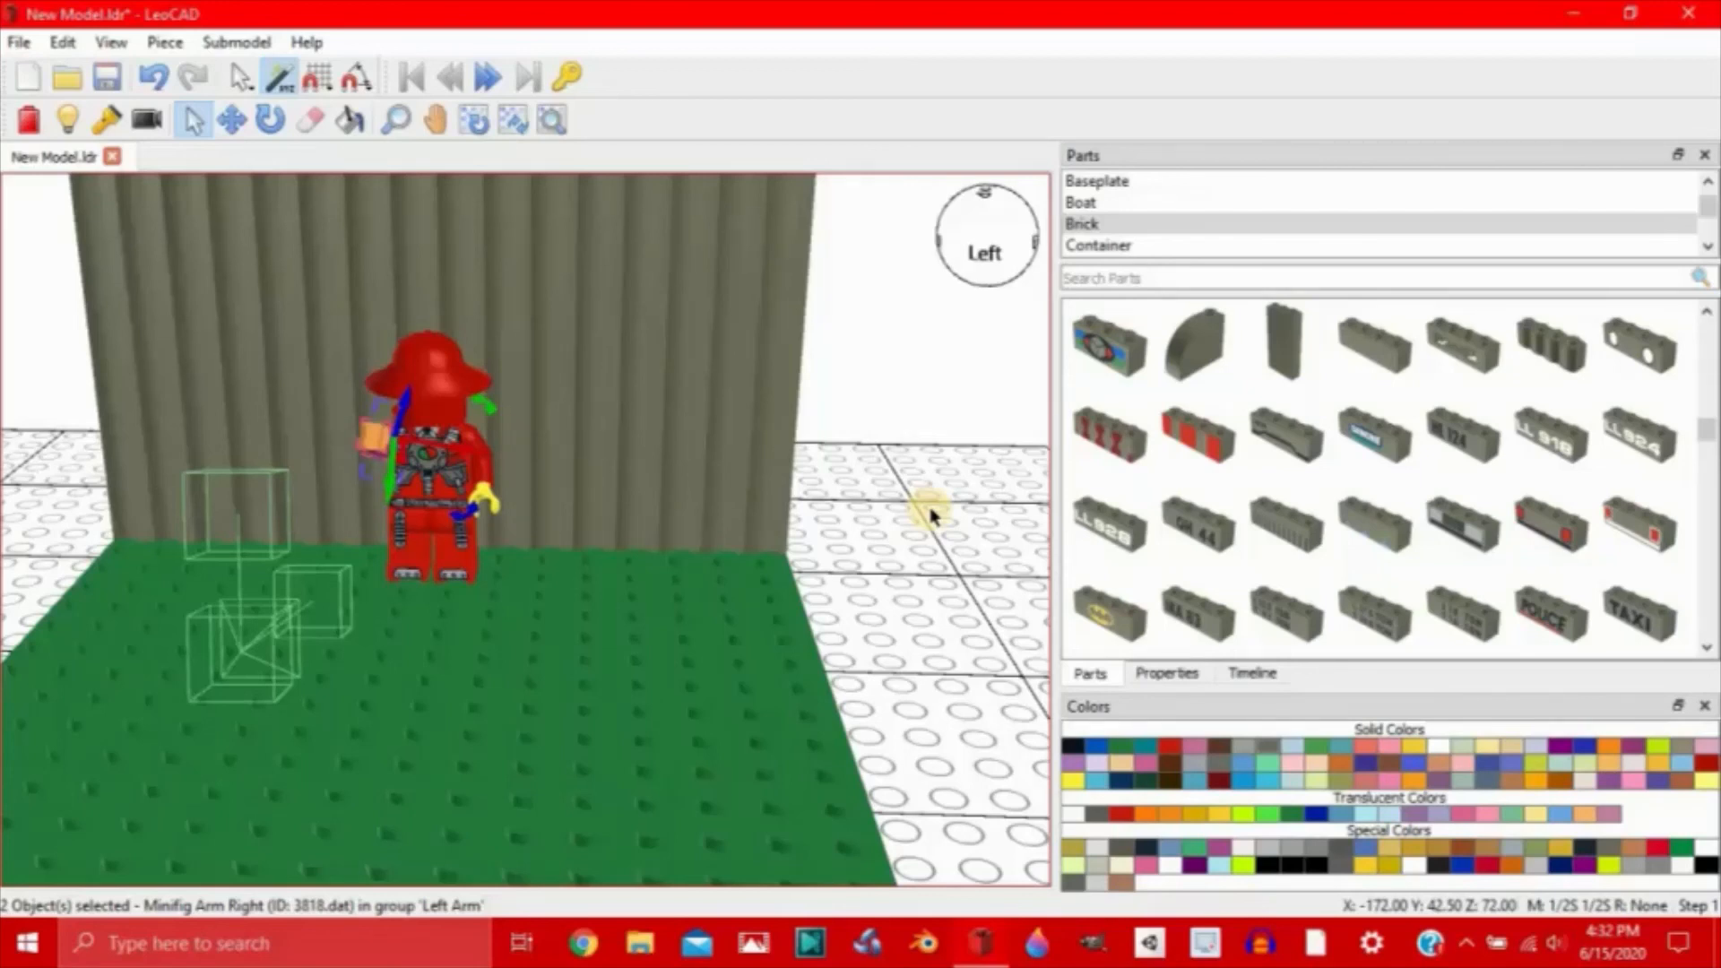
mouse_move(857, 426)
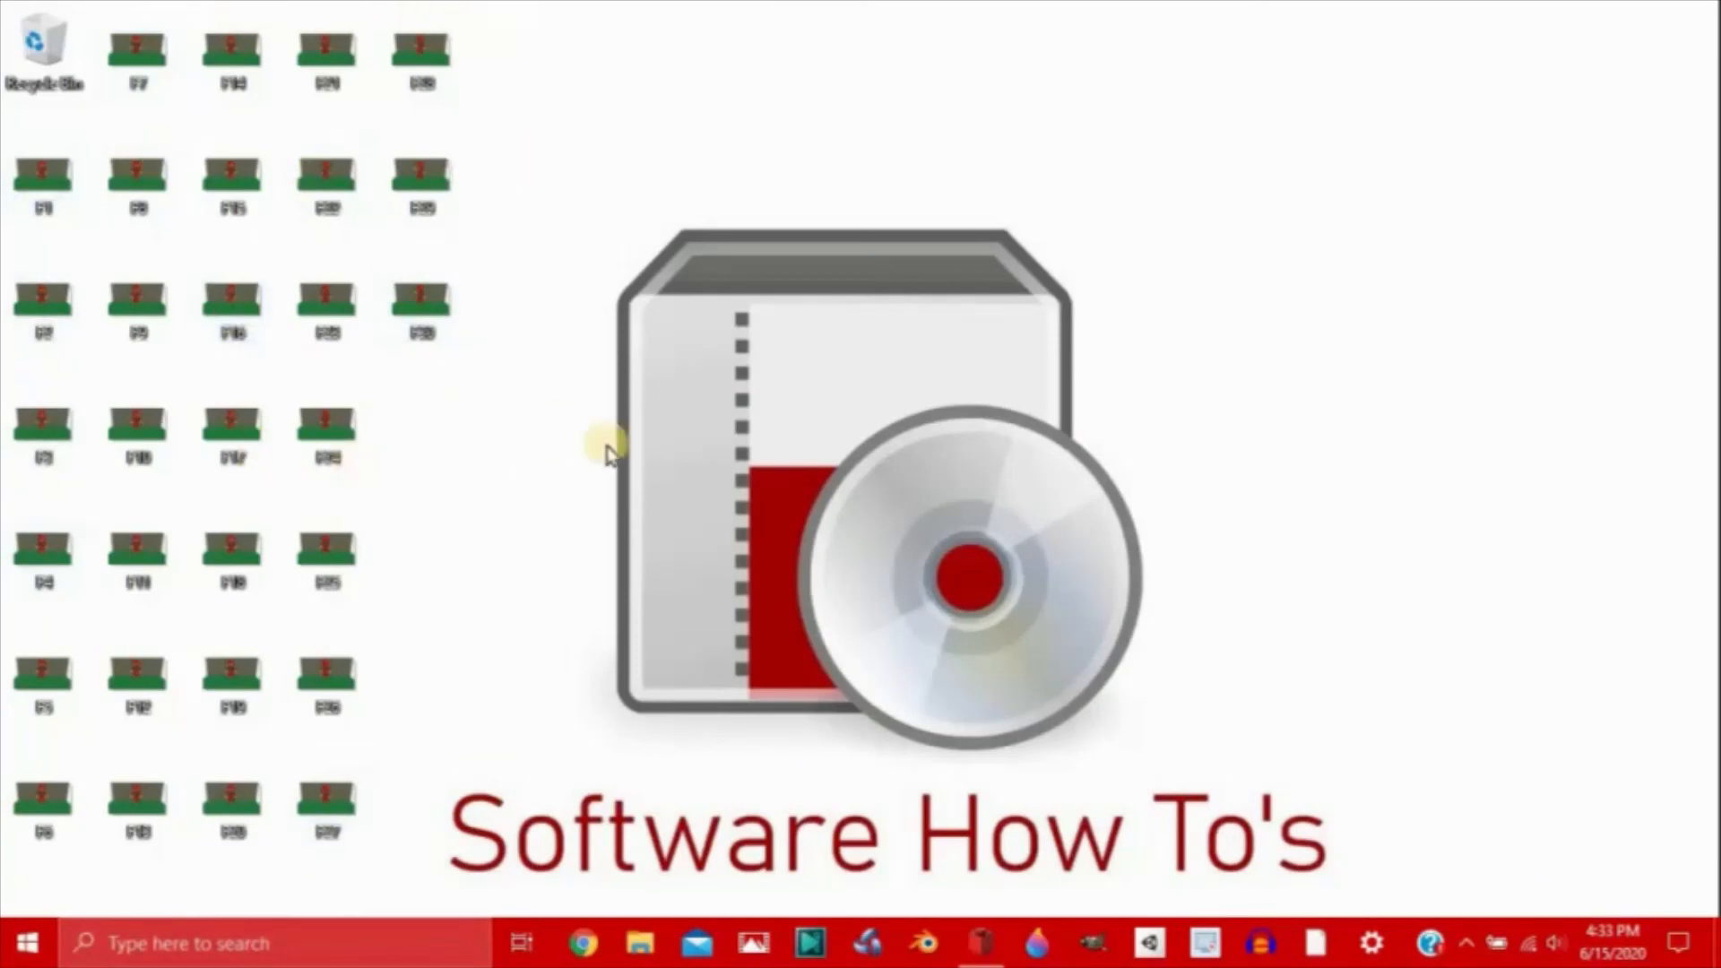
mouse_move(615, 450)
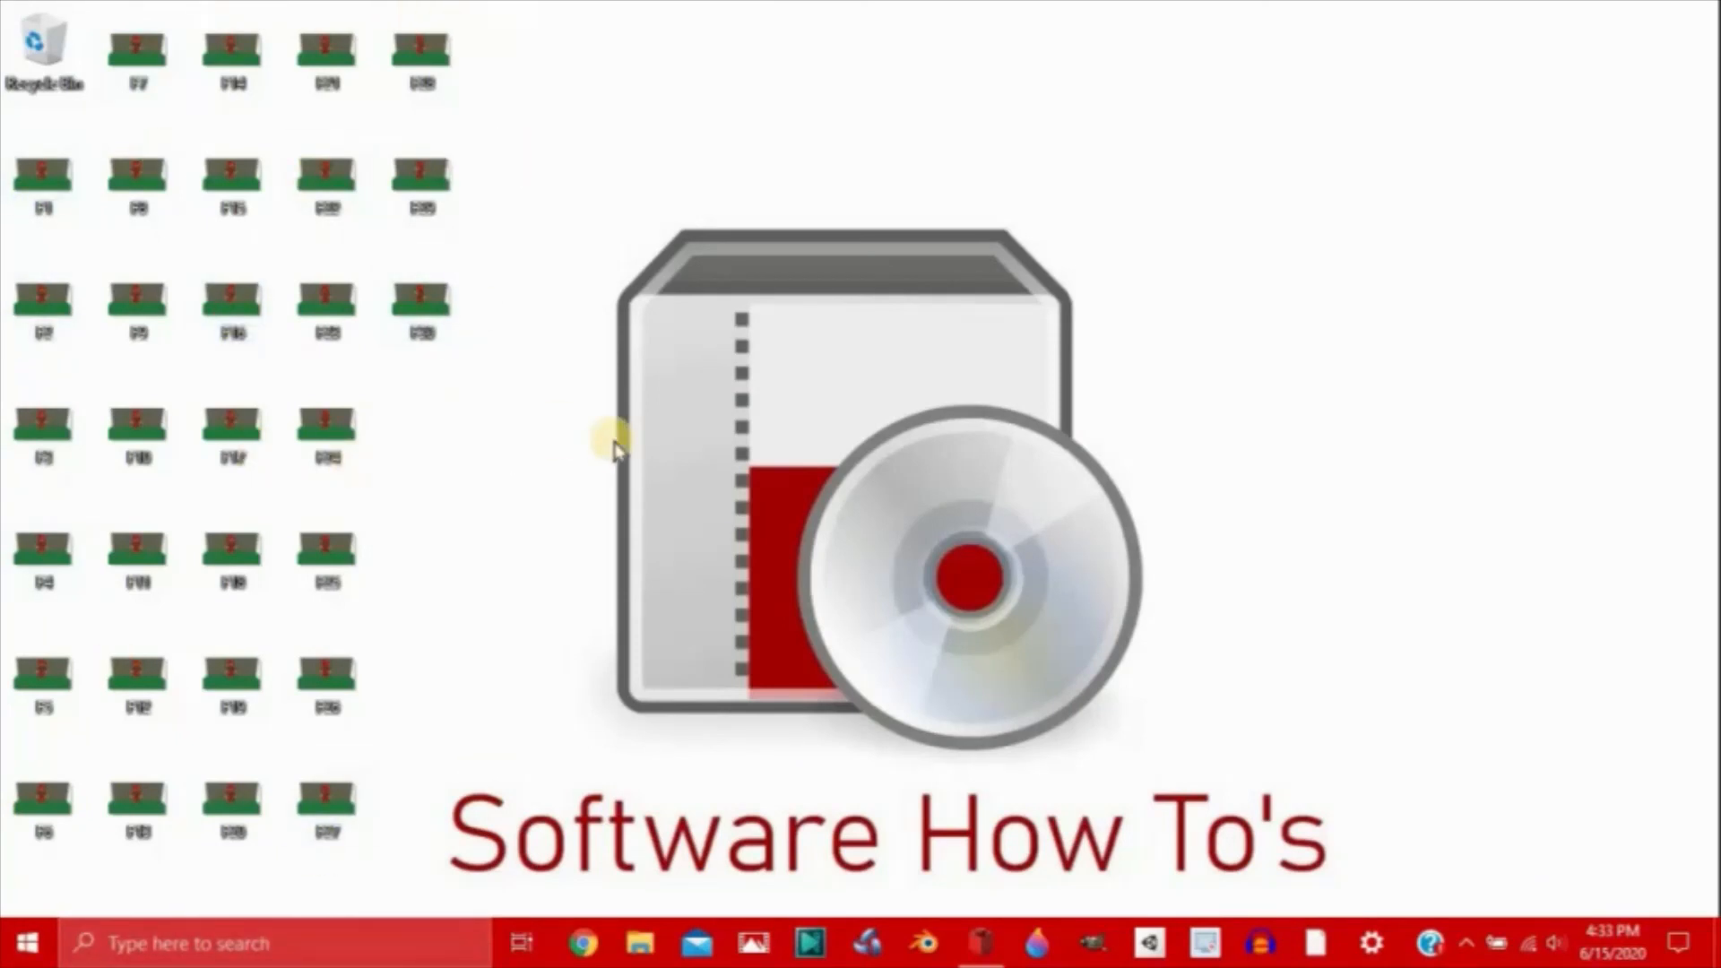